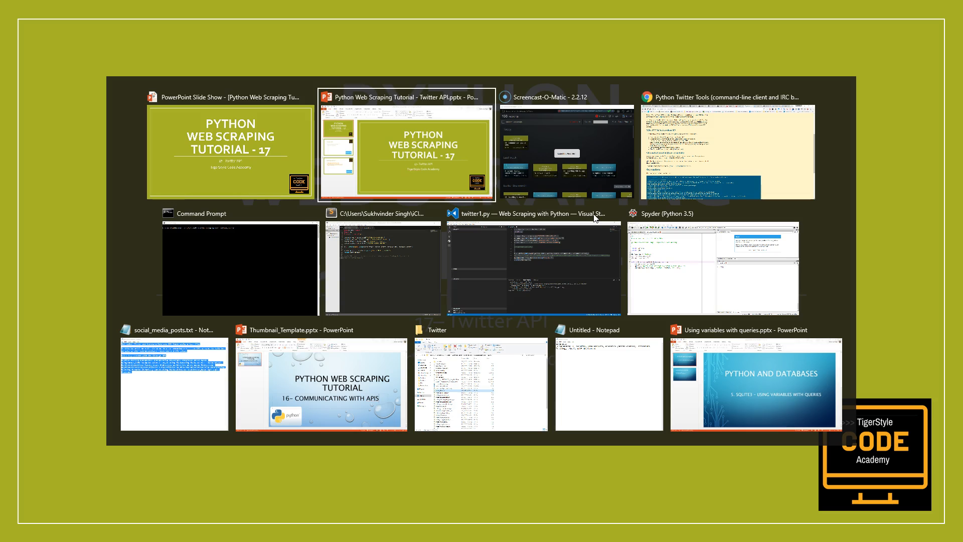
From the channel's playlists in Chrome, open the 'Mining Data from Twitter with Python' playlist
click(726, 150)
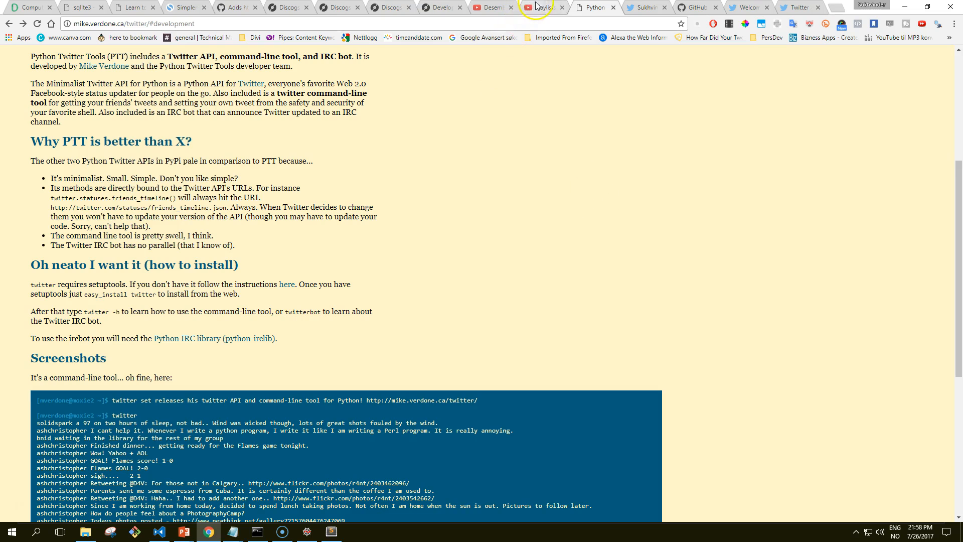
click(541, 7)
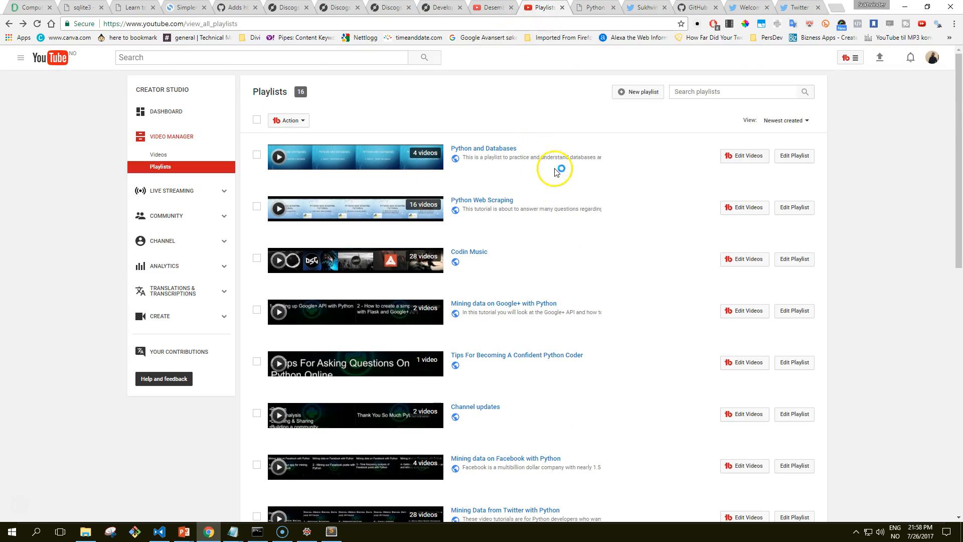
scroll(down, 3)
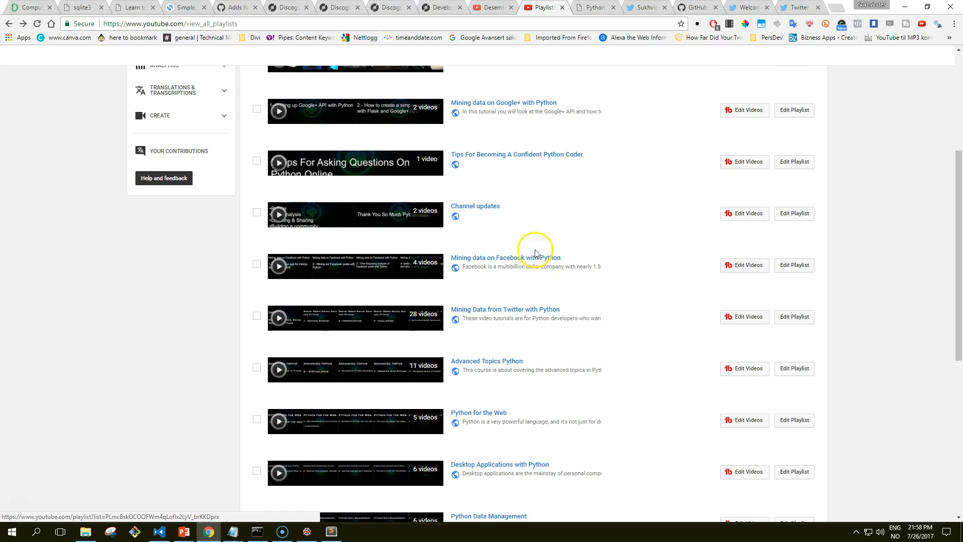
mouse_move(488, 313)
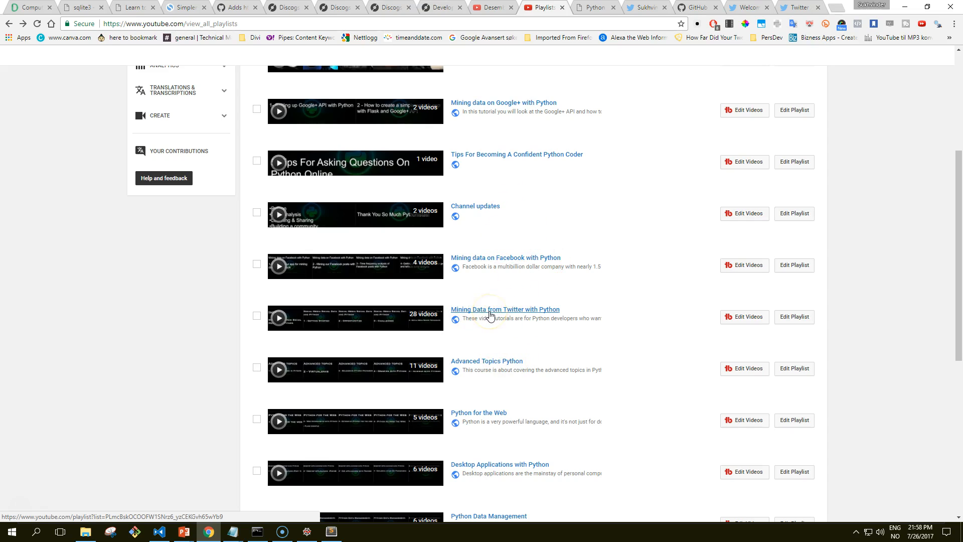
click(505, 309)
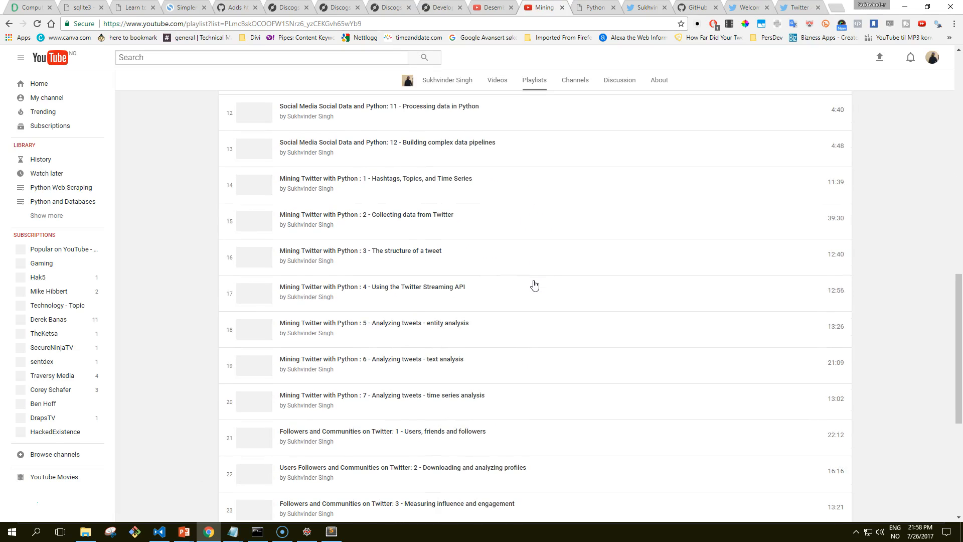
click(376, 178)
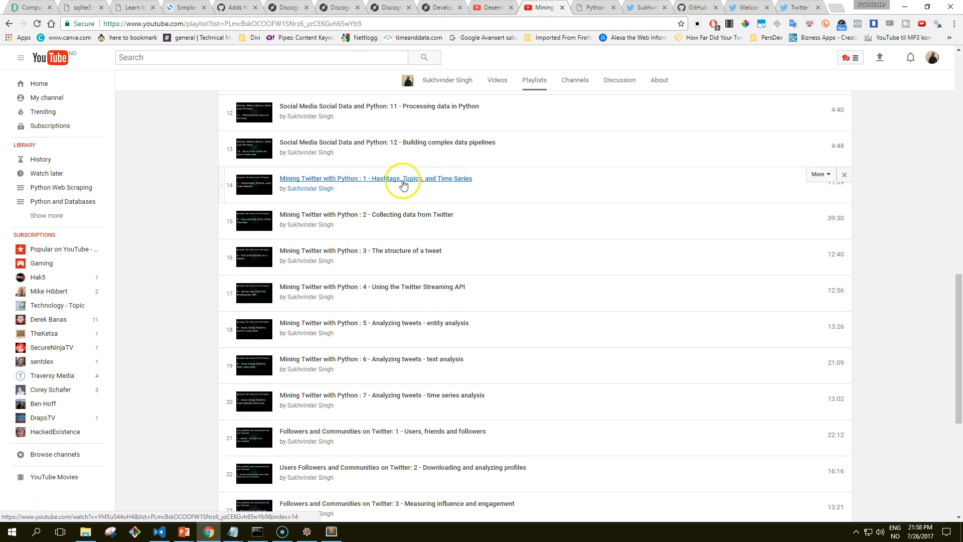
mouse_move(498, 264)
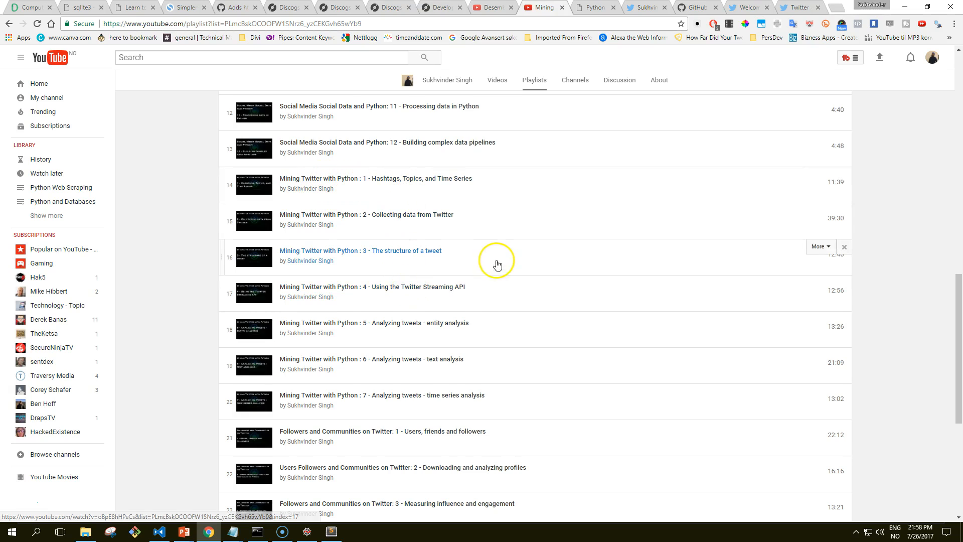
mouse_move(429, 187)
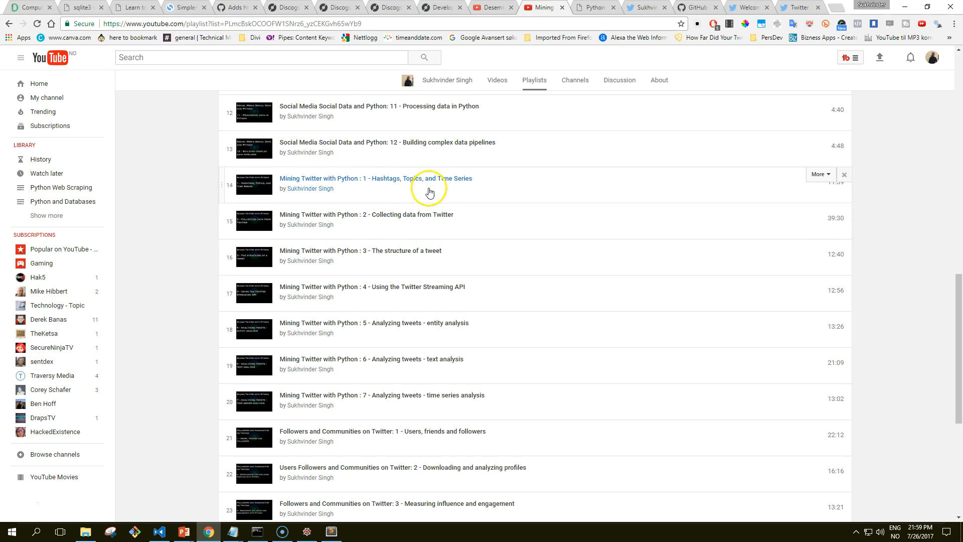
mouse_move(430, 217)
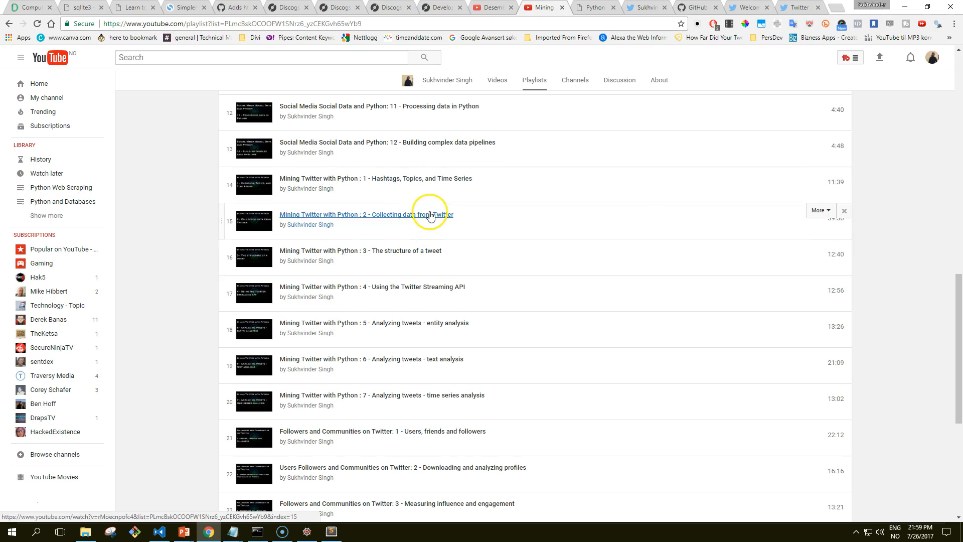
mouse_move(705, 269)
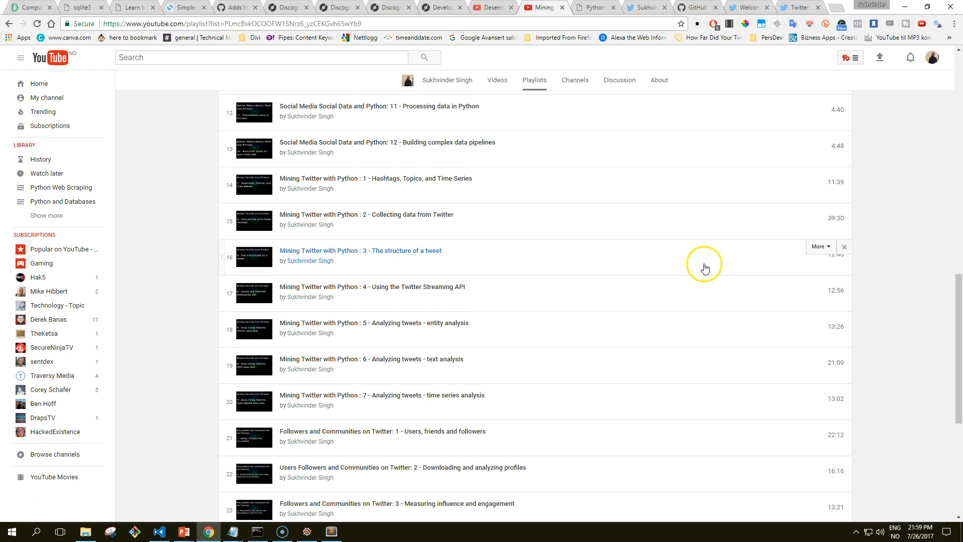
mouse_move(653, 172)
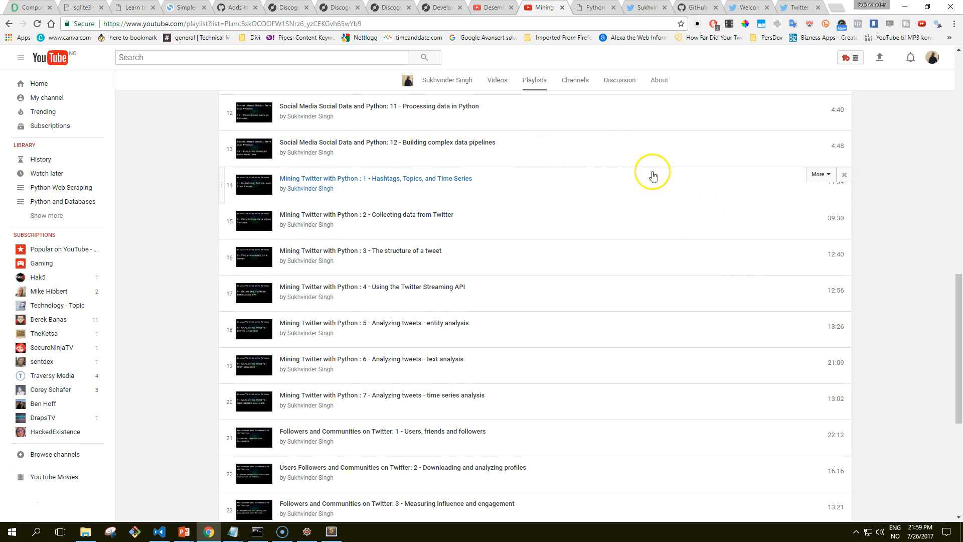
mouse_move(663, 147)
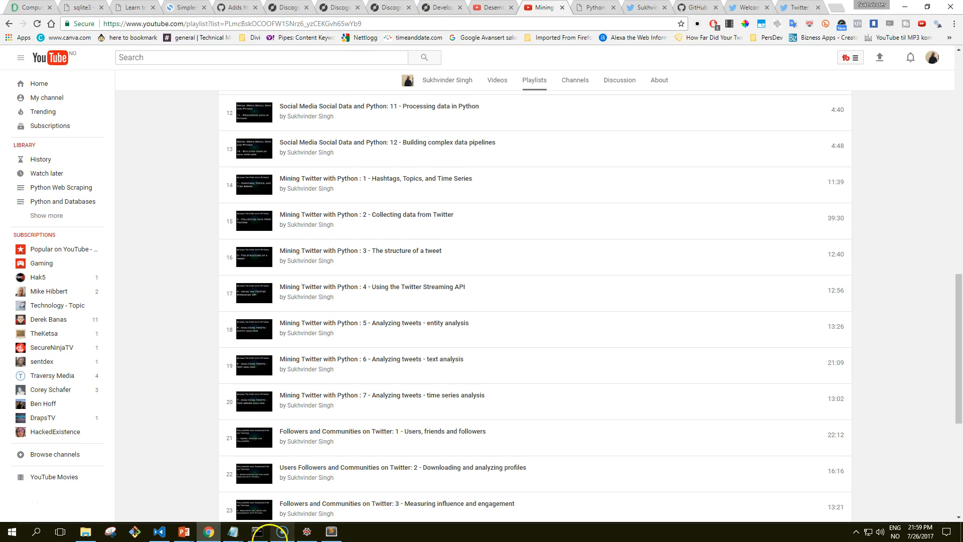
mouse_move(182, 531)
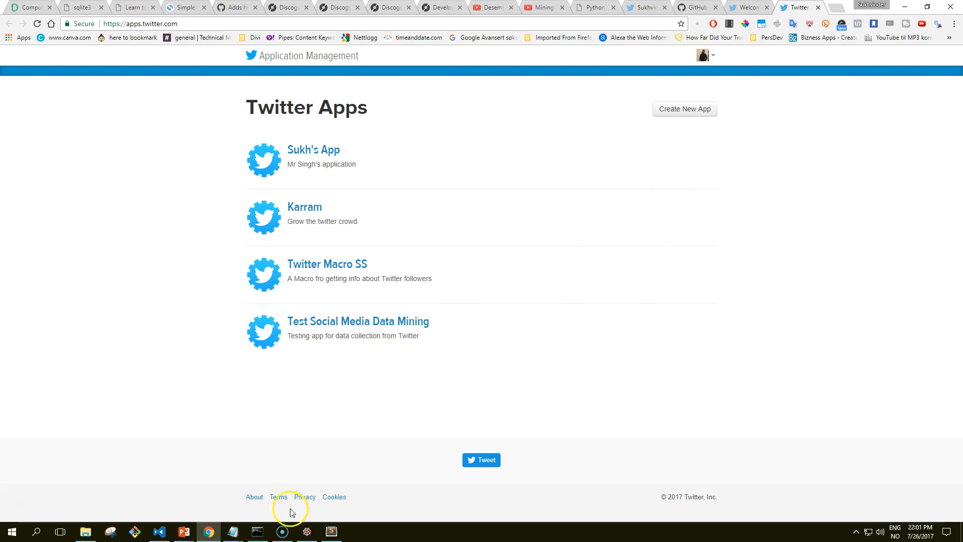
mouse_move(447, 353)
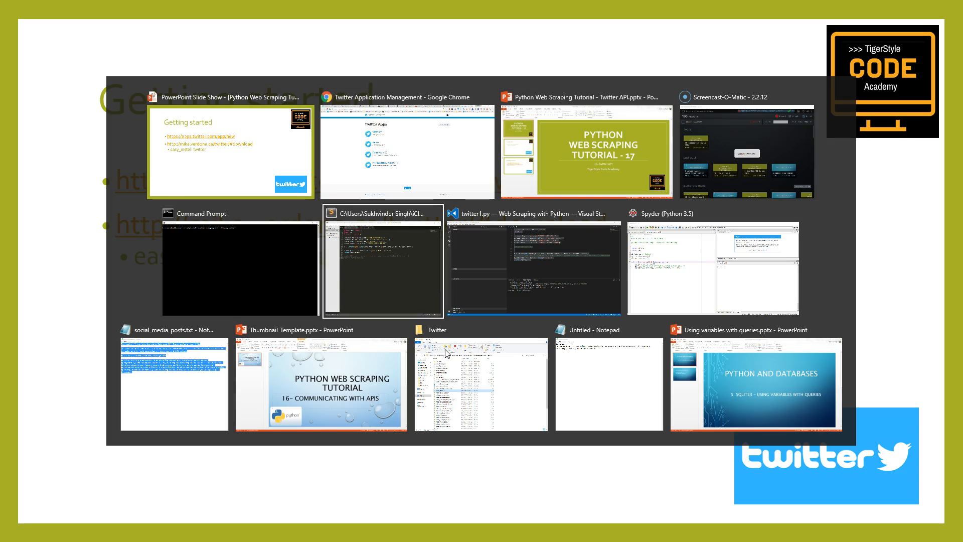
mouse_move(757, 380)
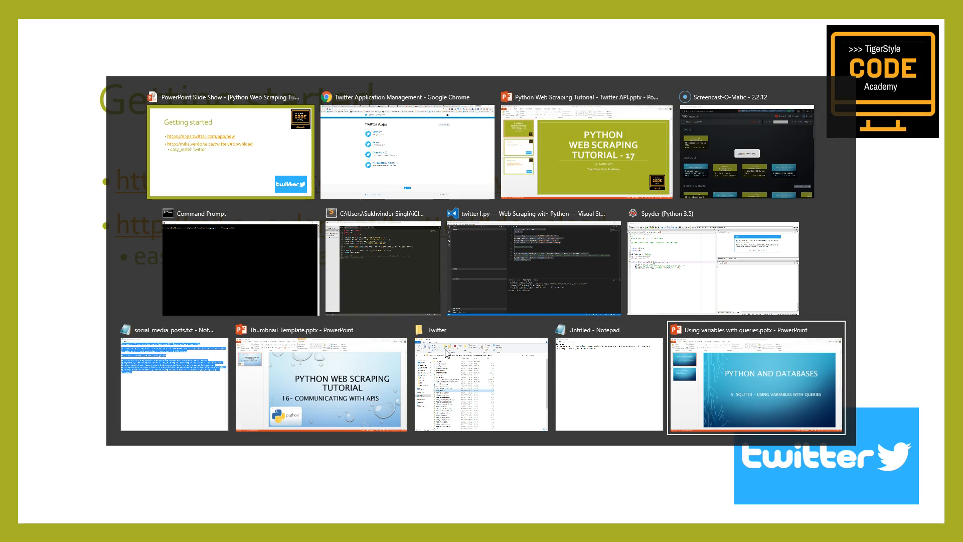
Switch to the Python Twitter Tools page and jump to its easy_install installation instructions
click(408, 151)
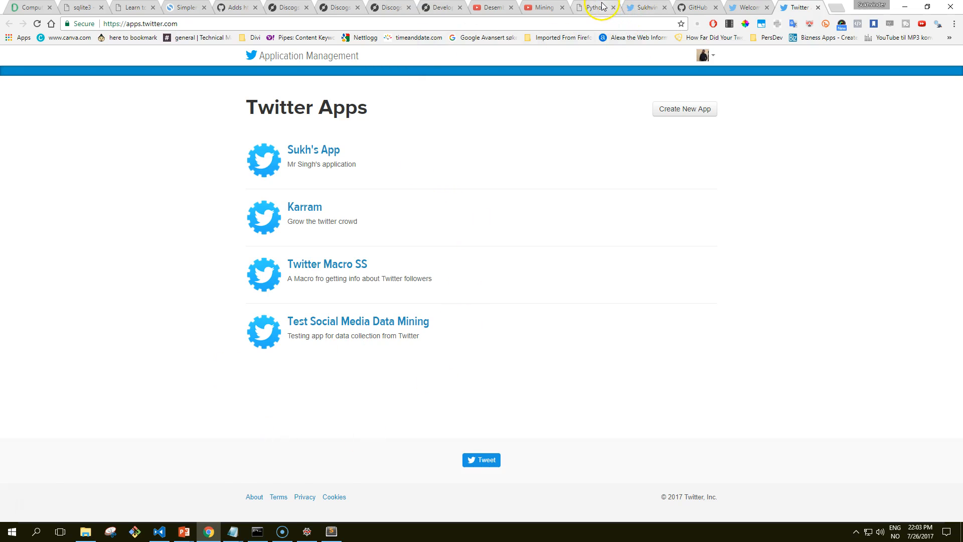
click(592, 7)
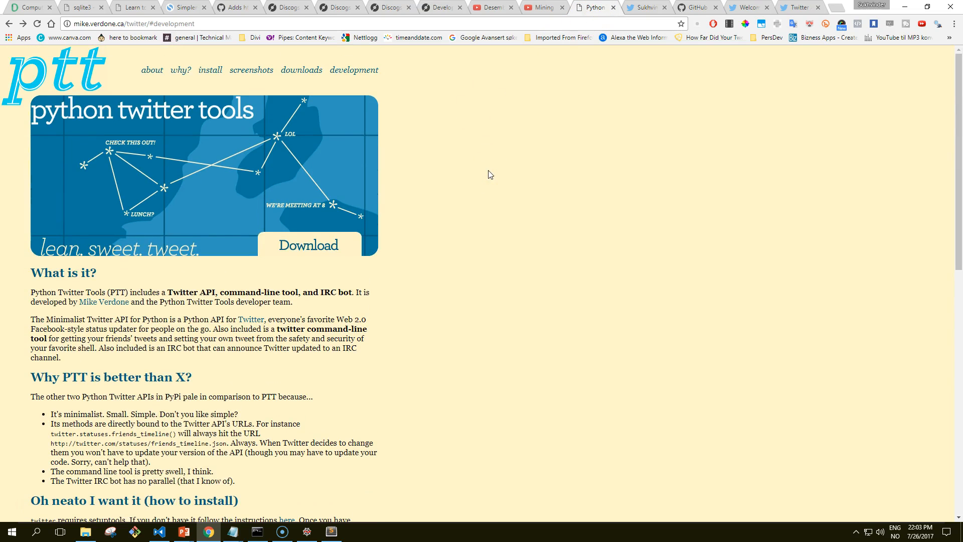
mouse_move(202, 103)
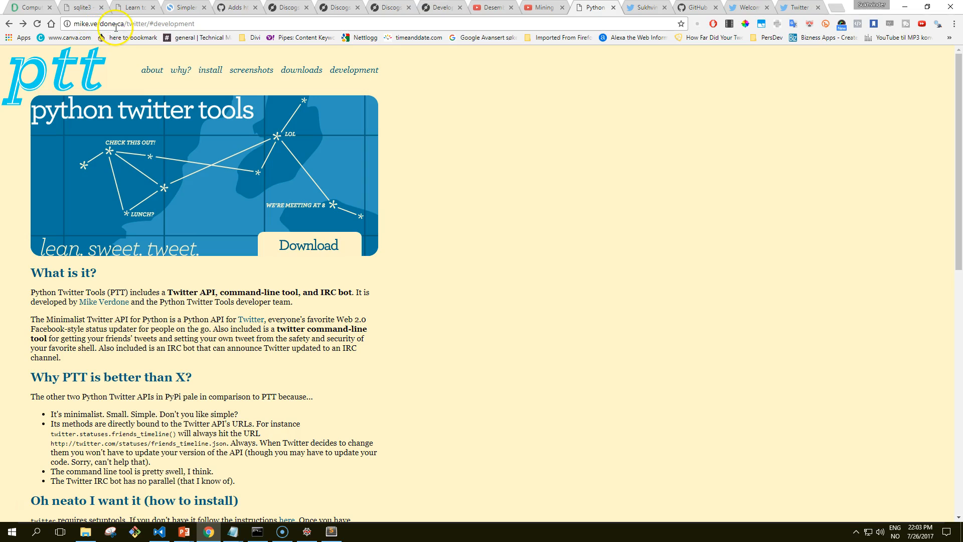
mouse_move(153, 26)
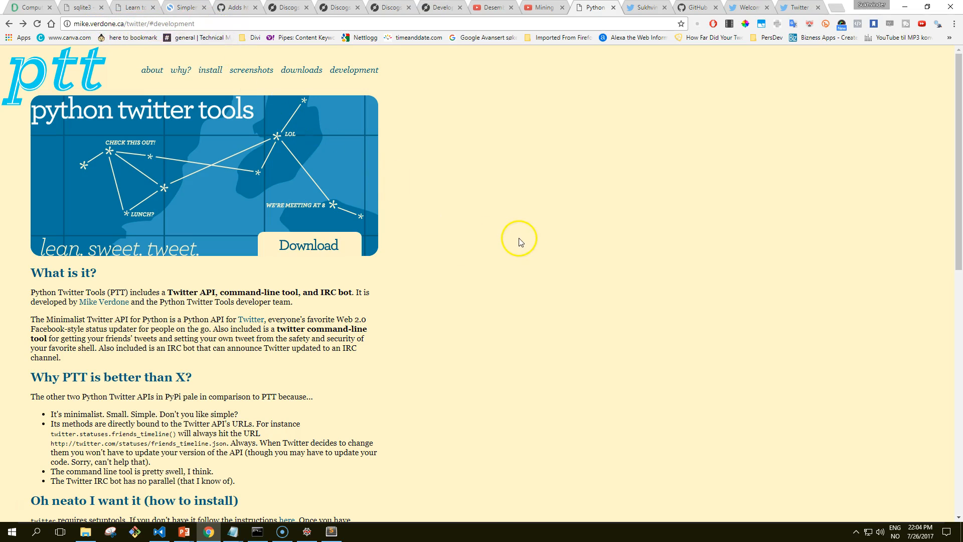
mouse_move(314, 119)
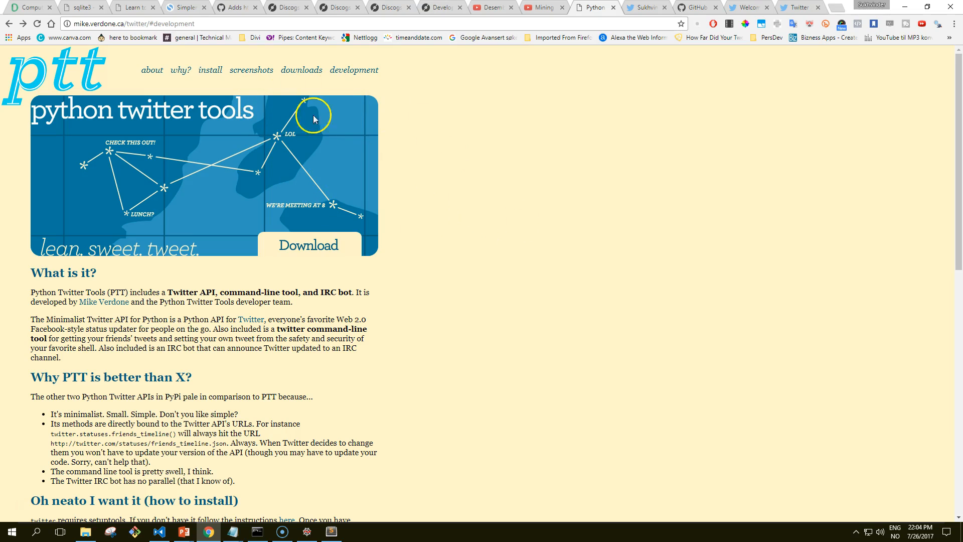
mouse_move(301, 70)
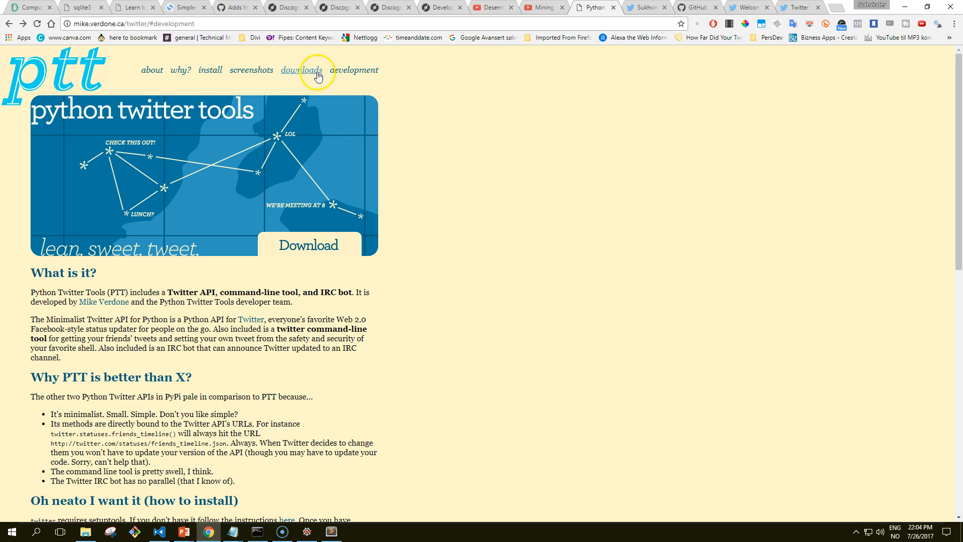
click(302, 70)
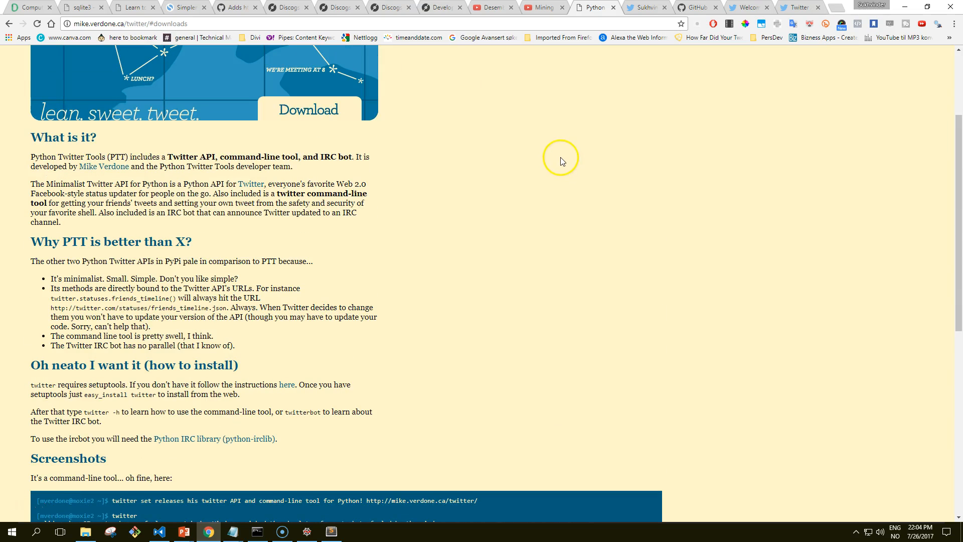
mouse_move(556, 157)
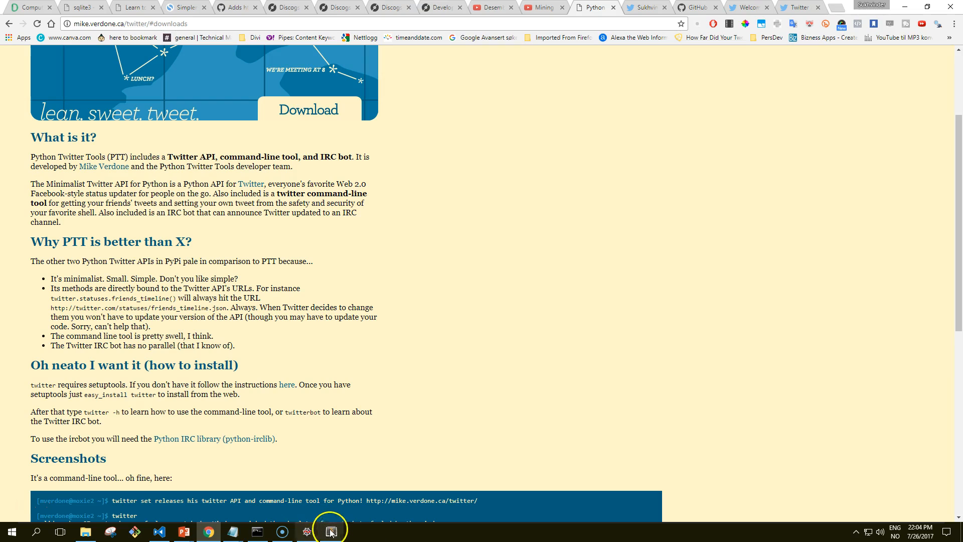
mouse_move(258, 532)
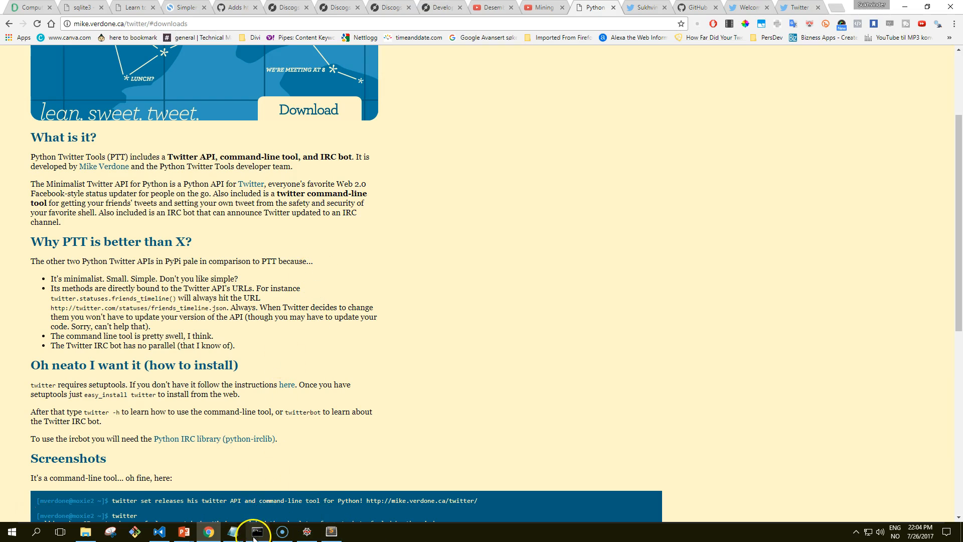
Install the twitter tool via easy_install and run 'twitter -h' to read its help output
click(256, 532)
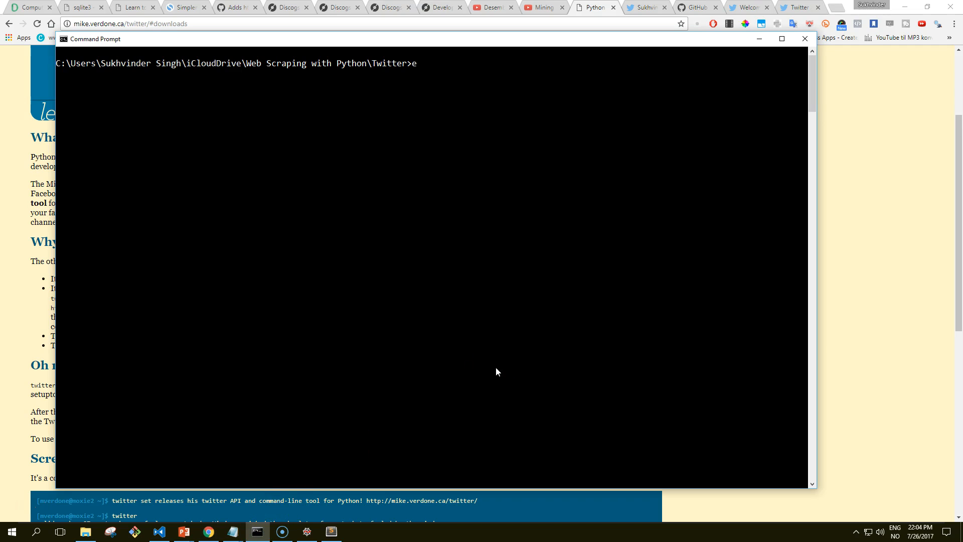
text(asy_)
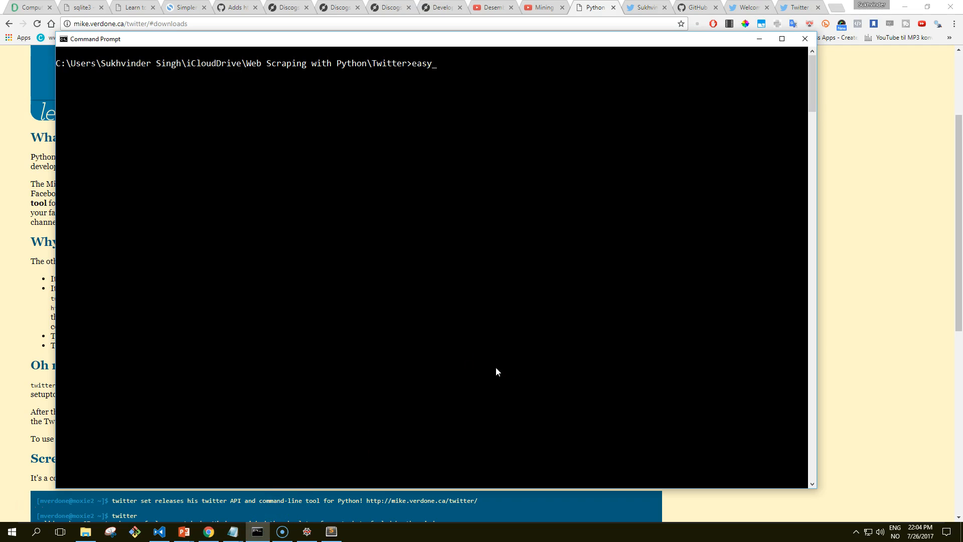
text(install)
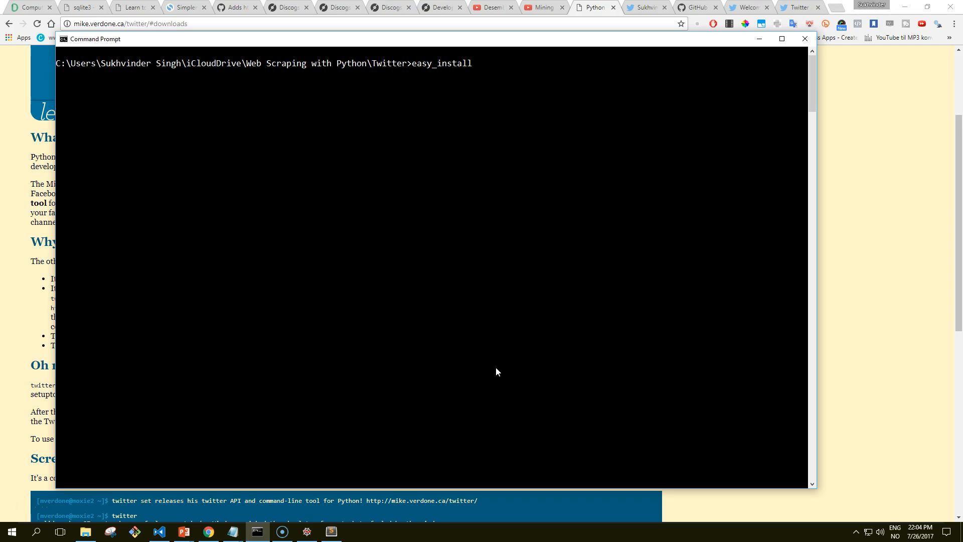
text(twii)
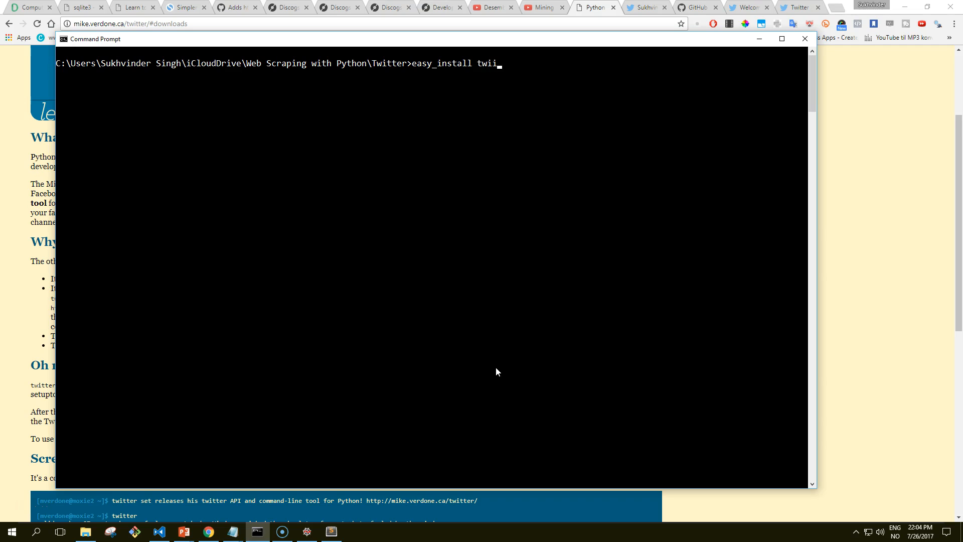
text(tter)
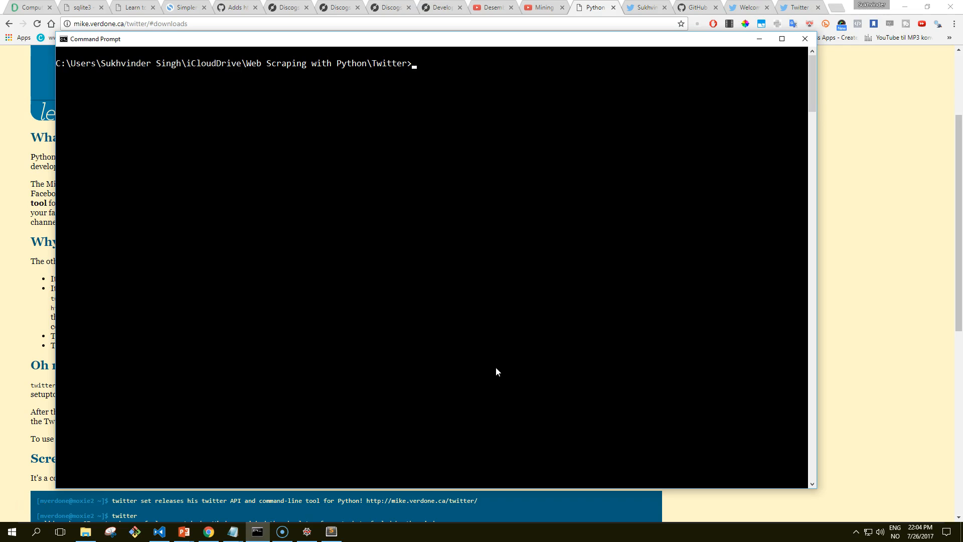
text(twitter -h)
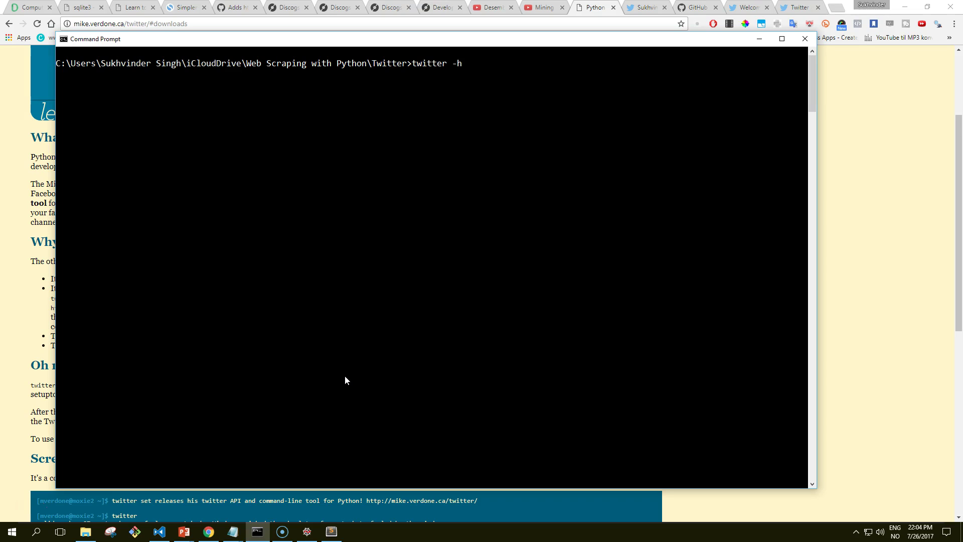
key(Return)
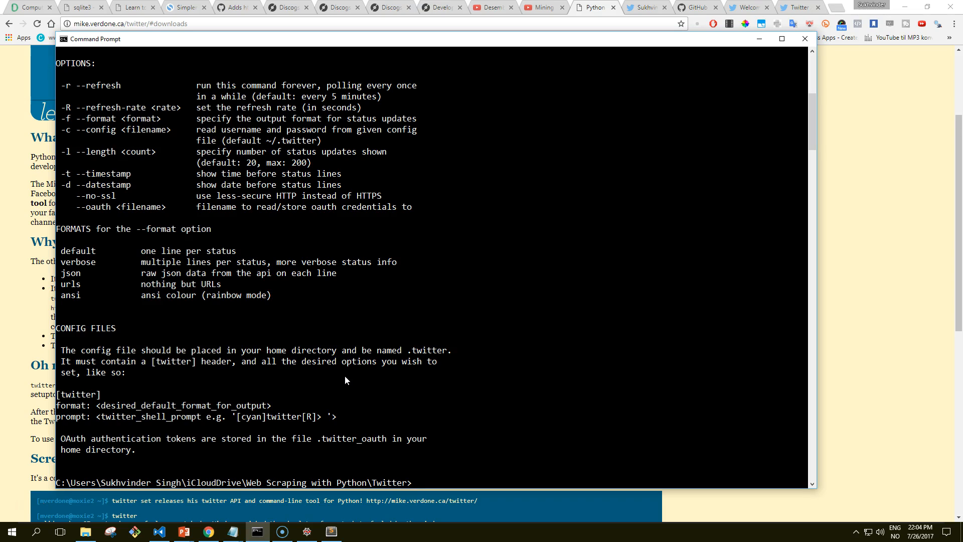
mouse_move(472, 315)
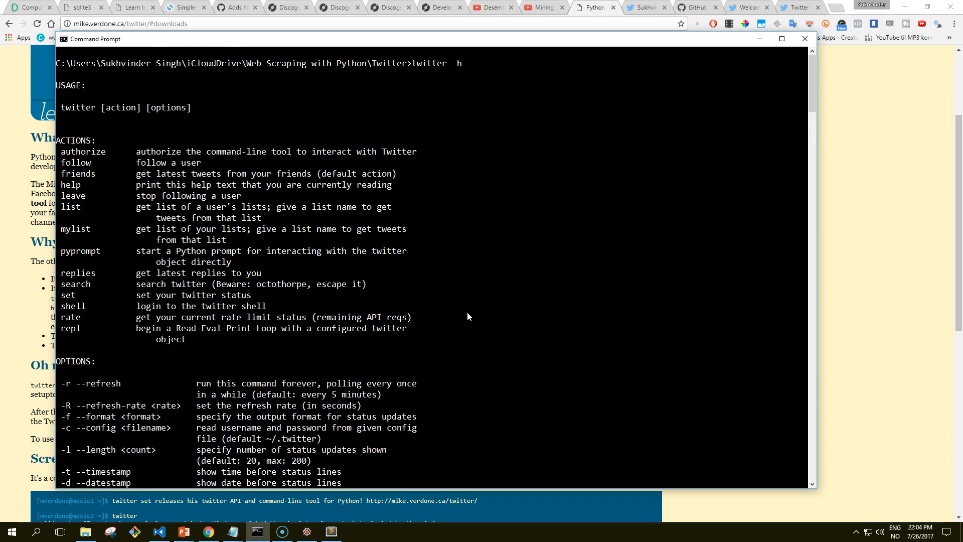
mouse_move(461, 325)
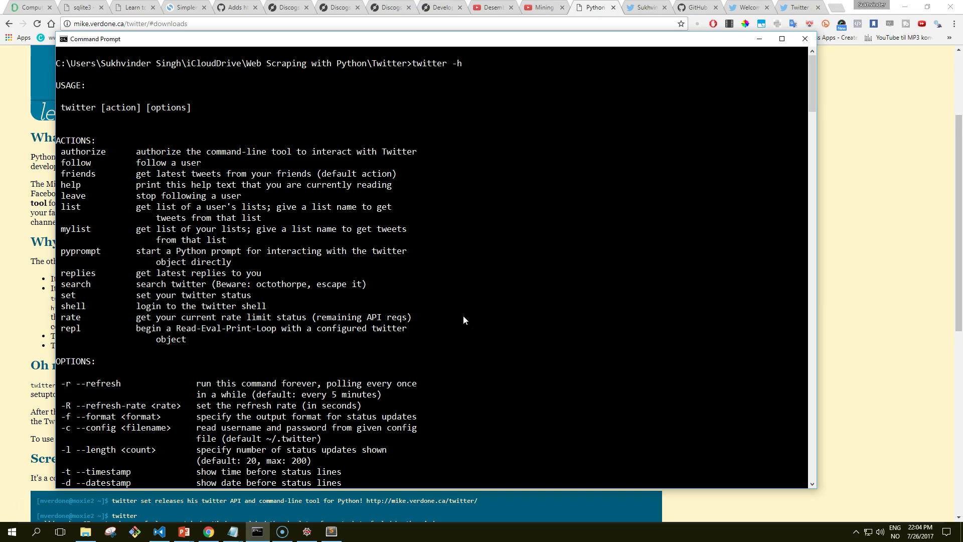
scroll(down, 3)
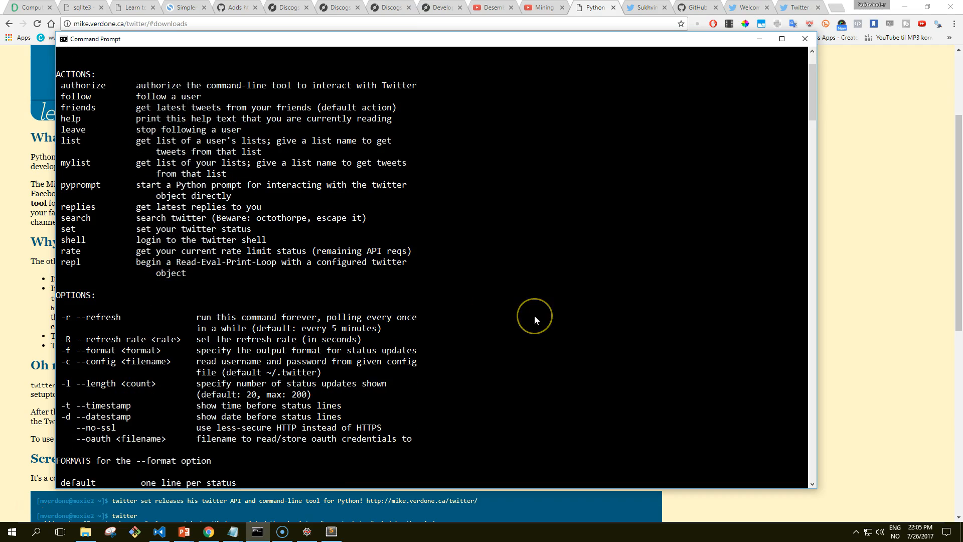
mouse_move(535, 319)
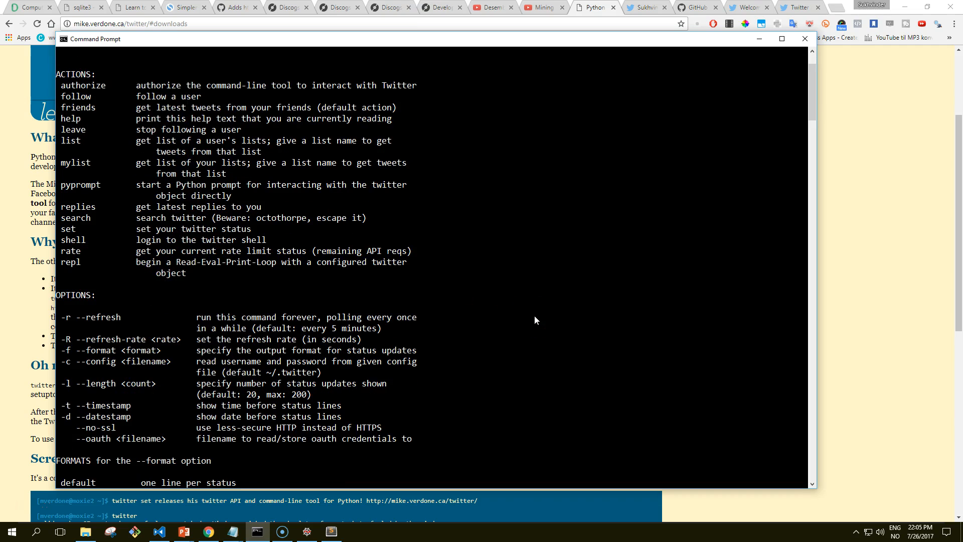
scroll(down, 3)
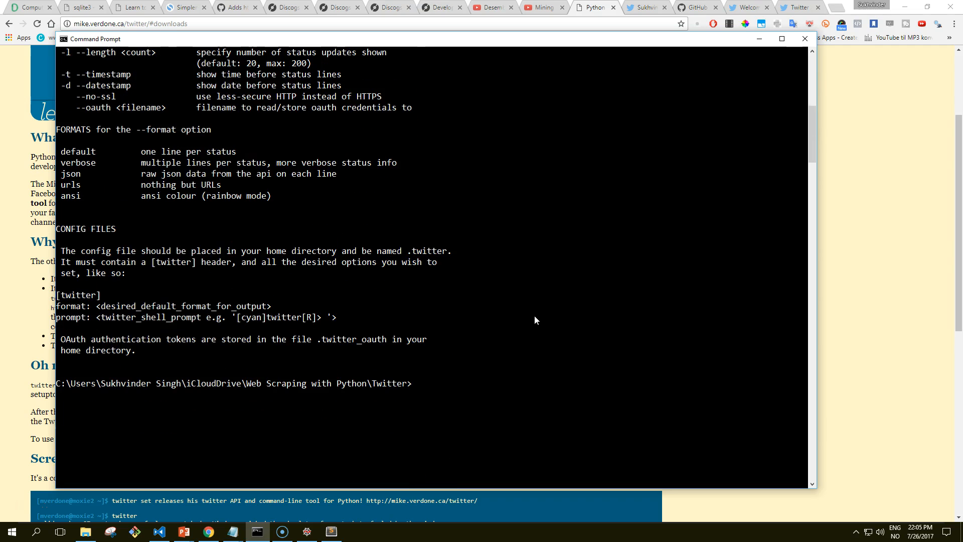
Run 'twitter replies' and 'twitter mylist' to list latest replies and Twitter lists
text(twitter)
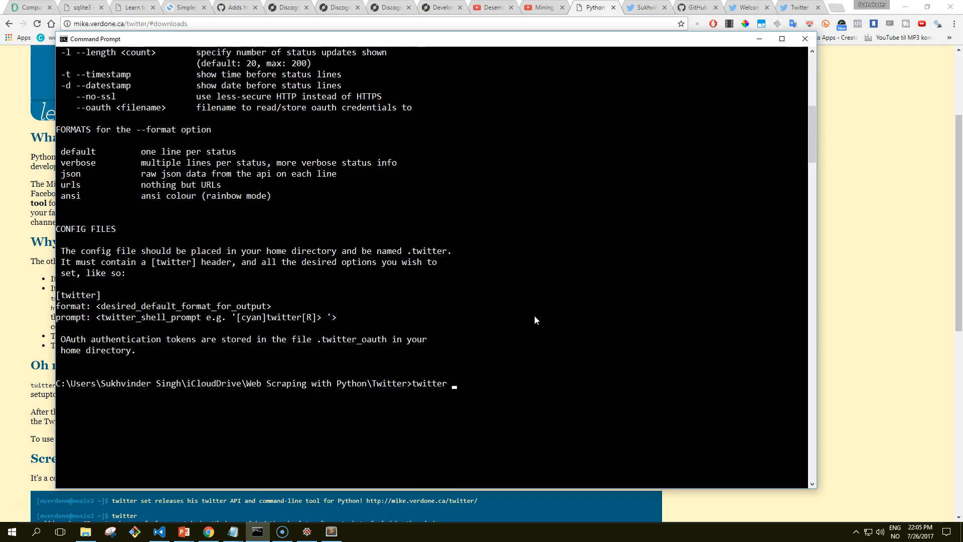
text(replies)
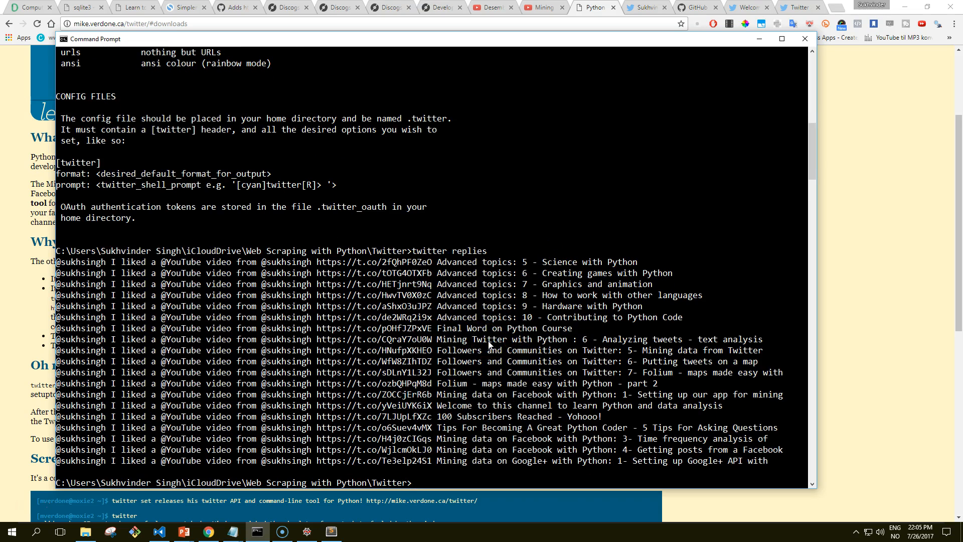
text(twitter li)
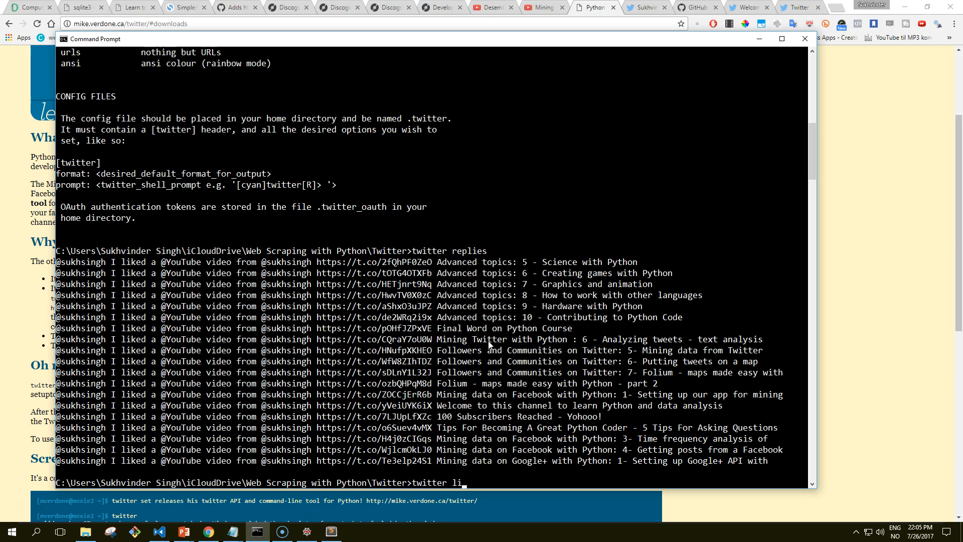
text(mylist)
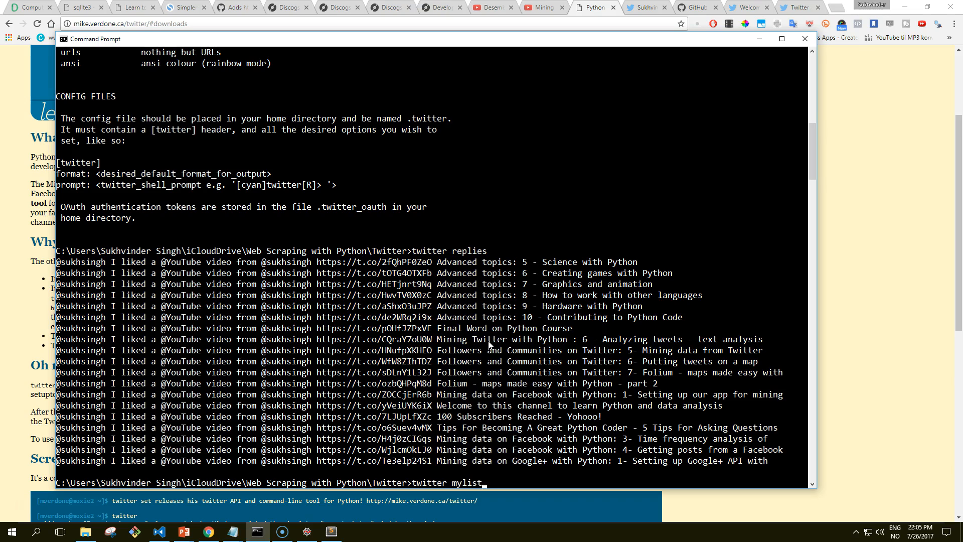
key(Return)
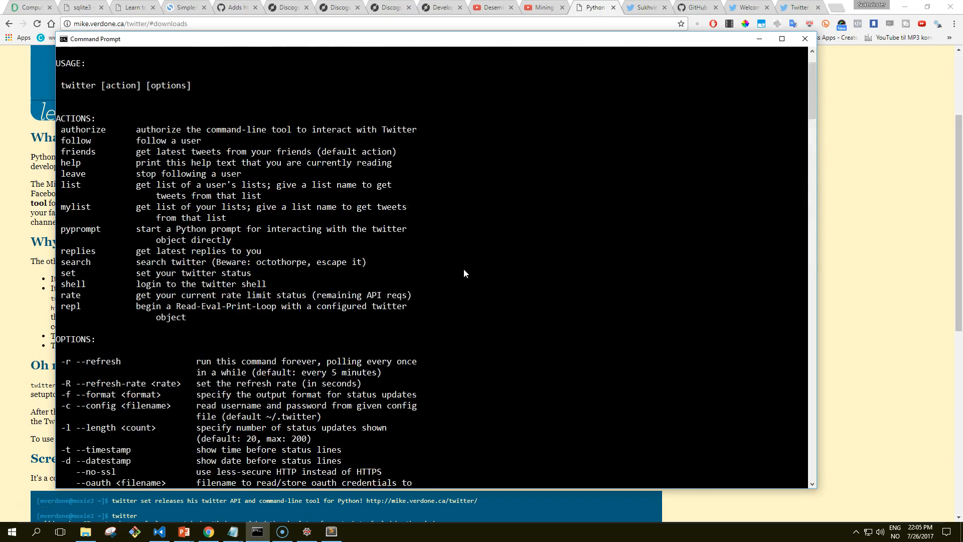
scroll(down, 3)
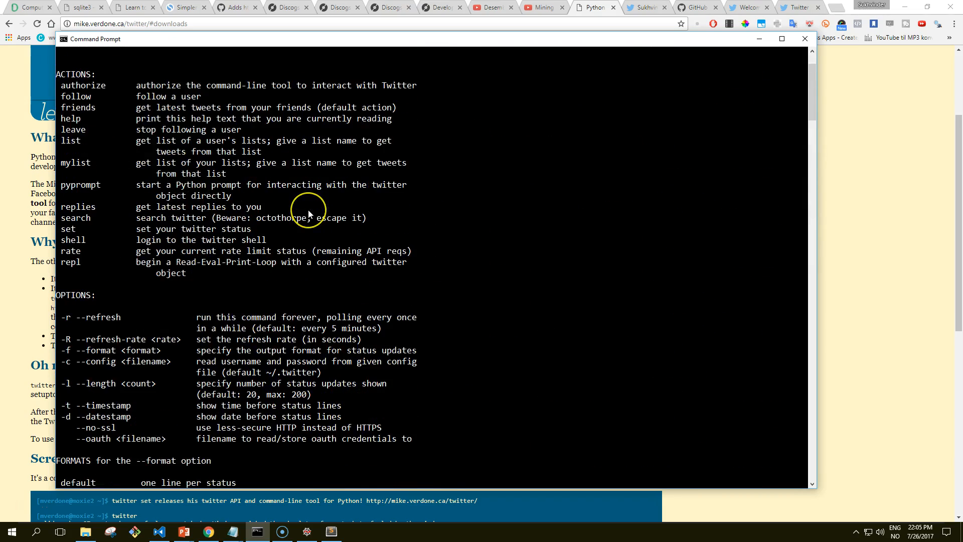
key(Return)
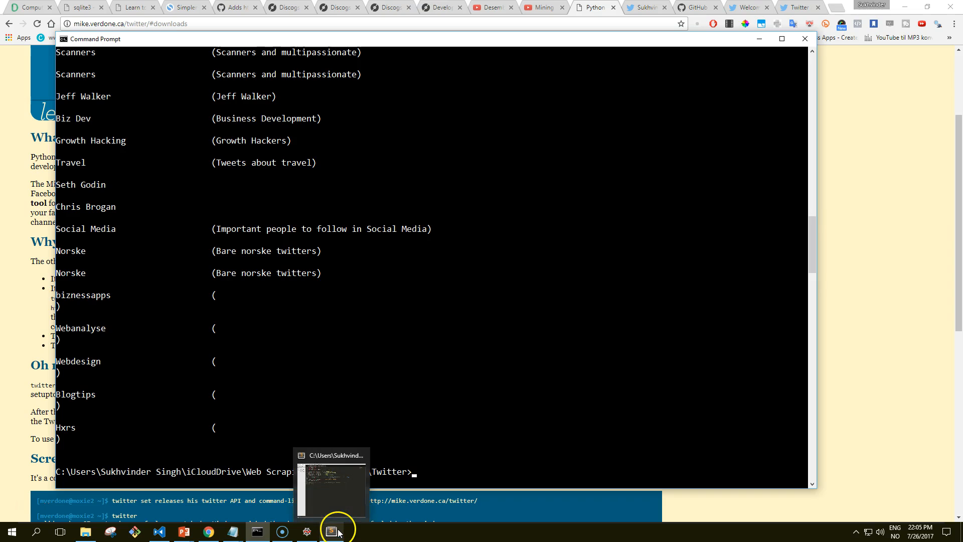
mouse_move(307, 531)
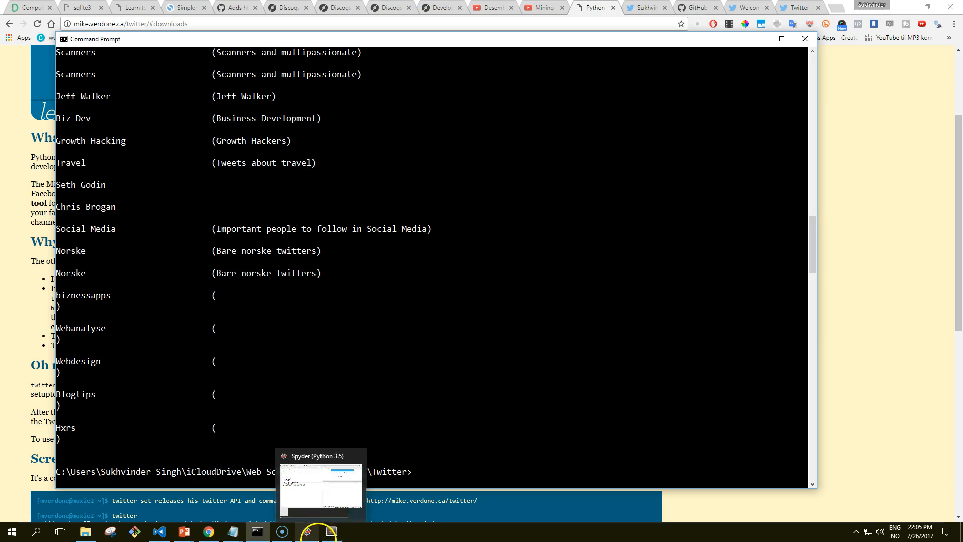
mouse_move(332, 530)
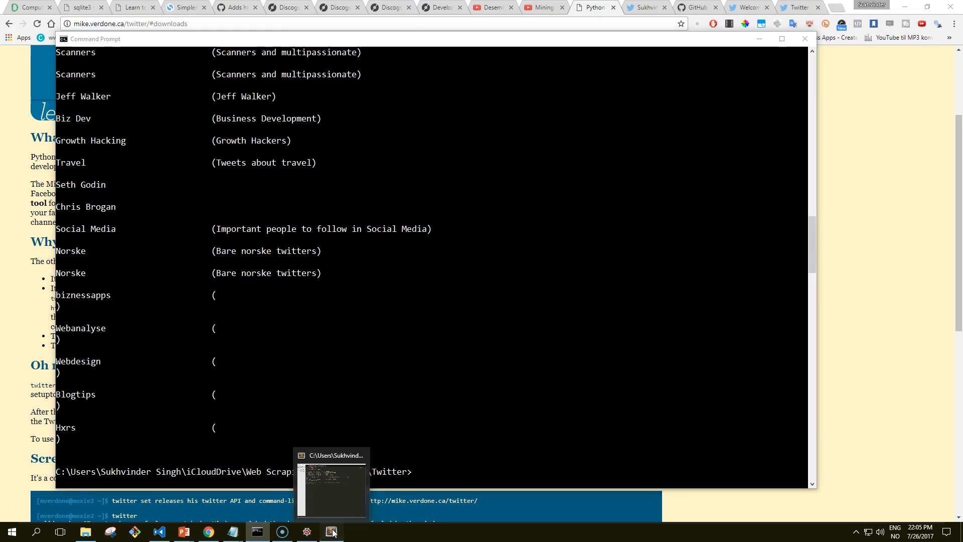
Bring up twitter_statusupdate.py in Sublime Text to copy the TWITTER_CONSUMER_KEY variable name
click(331, 532)
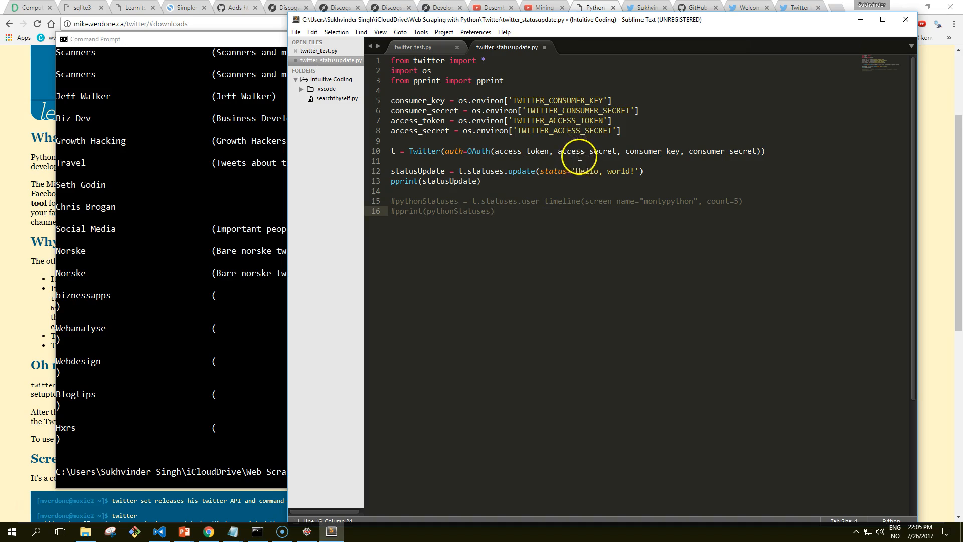
mouse_move(654, 112)
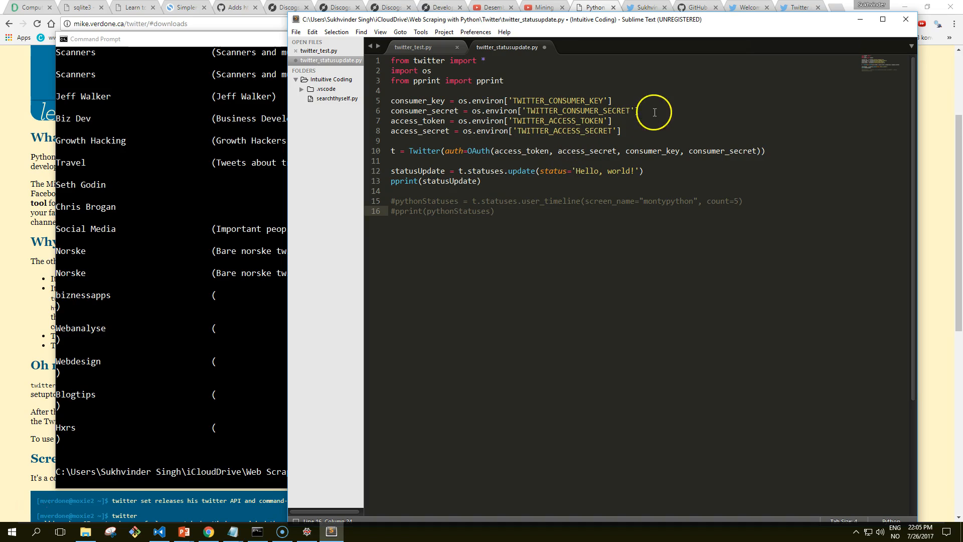
mouse_move(623, 132)
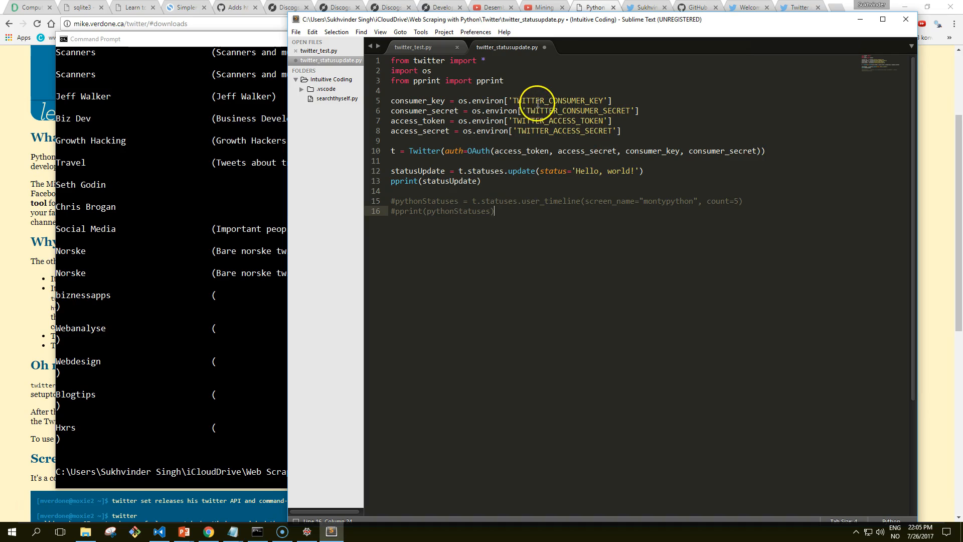
mouse_move(441, 111)
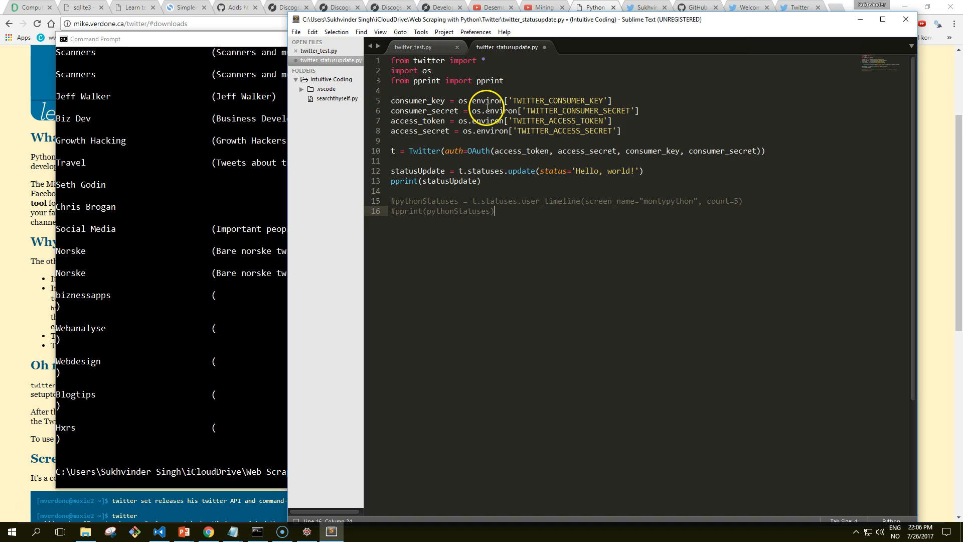
mouse_move(510, 116)
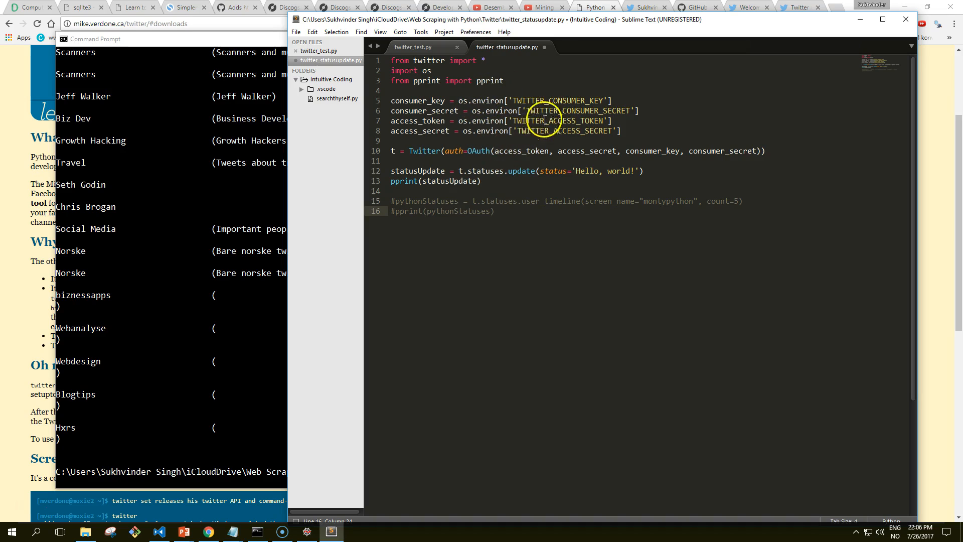
mouse_move(230, 359)
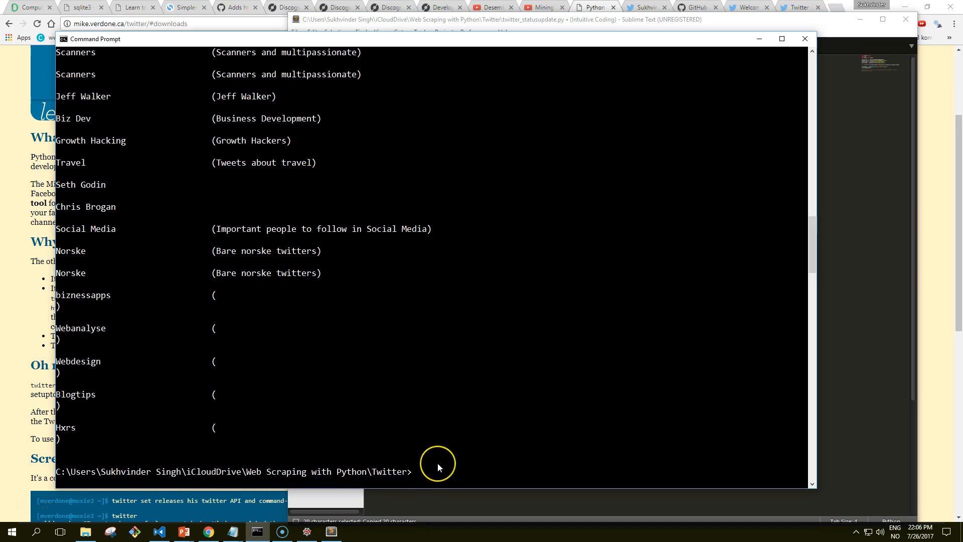
Start the command 'set TWITTER_CONSUMER_KEY=' at the prompt, leaving the value empty
text(set TWITTER_CONSUMER_KEY=)
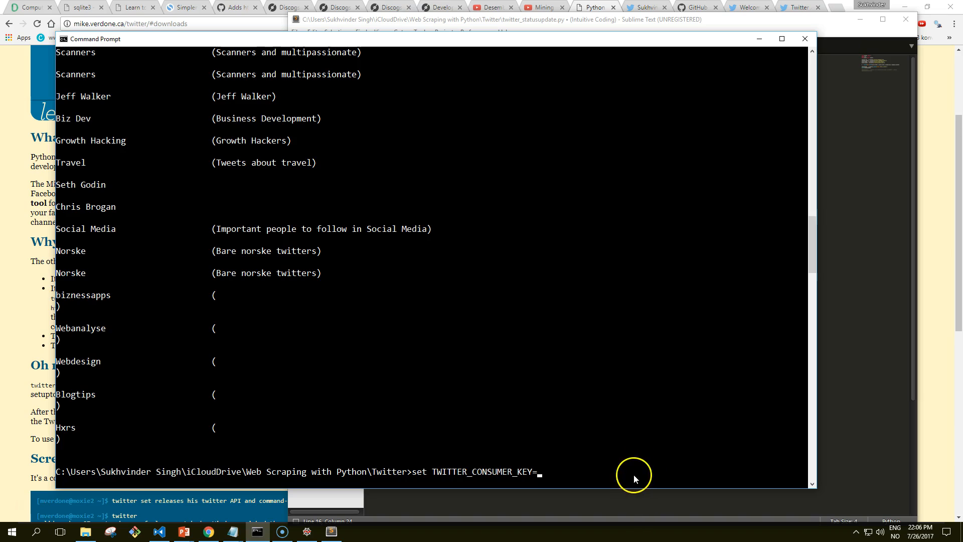
mouse_move(635, 480)
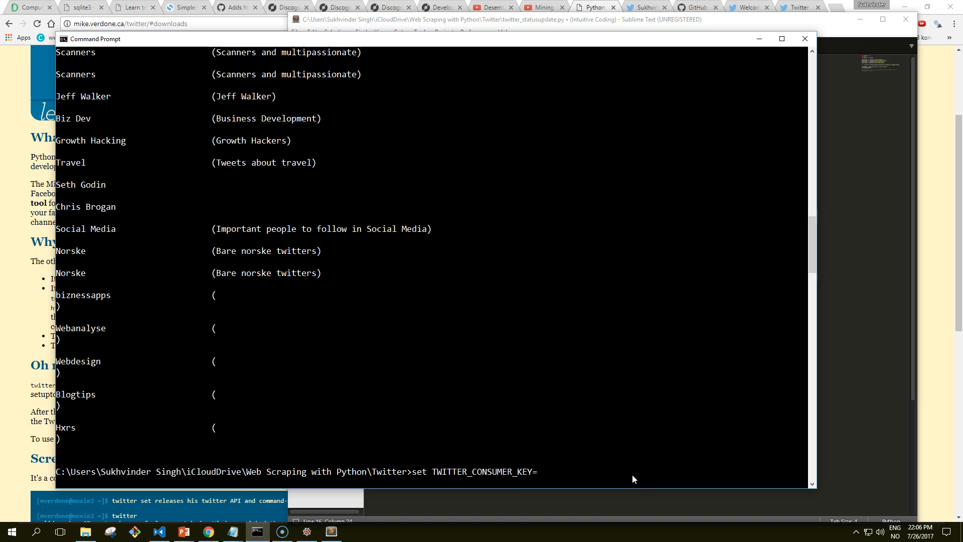
mouse_move(535, 410)
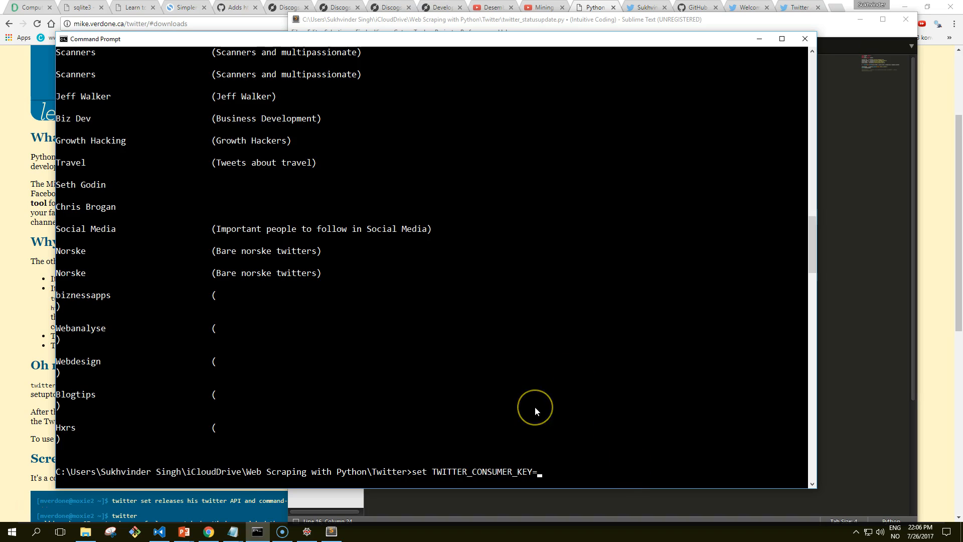
mouse_move(548, 390)
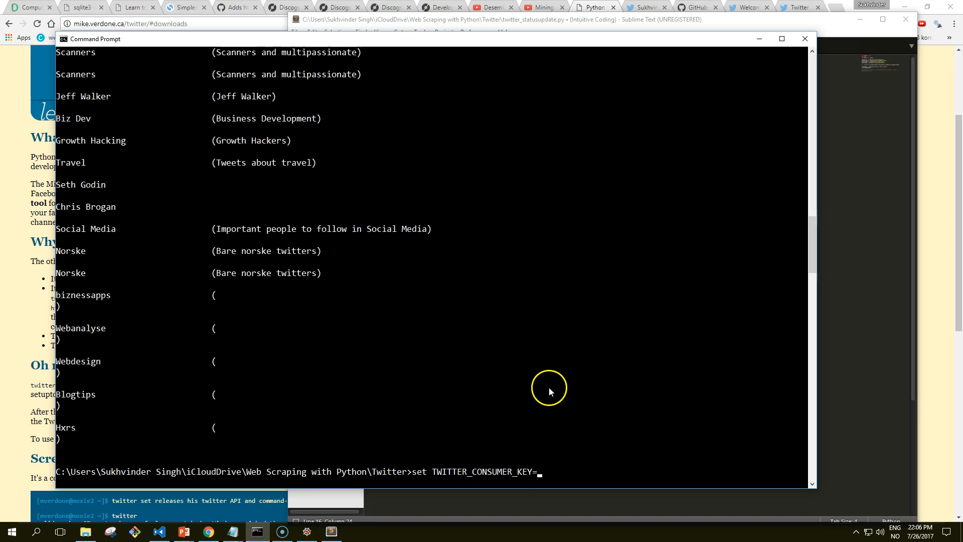
mouse_move(860, 251)
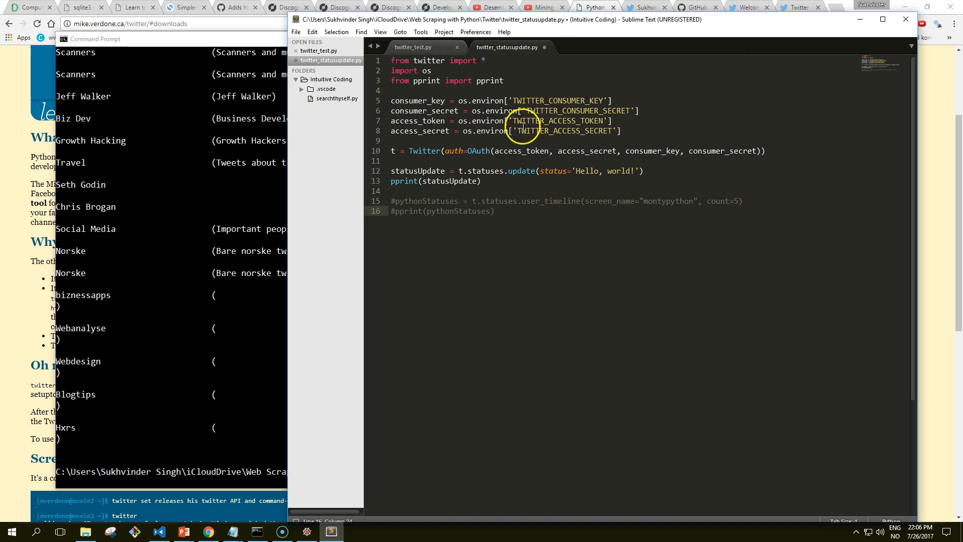
Show the twitter_test.py #python search script in Sublime Text, maximized to fill the screen
click(160, 532)
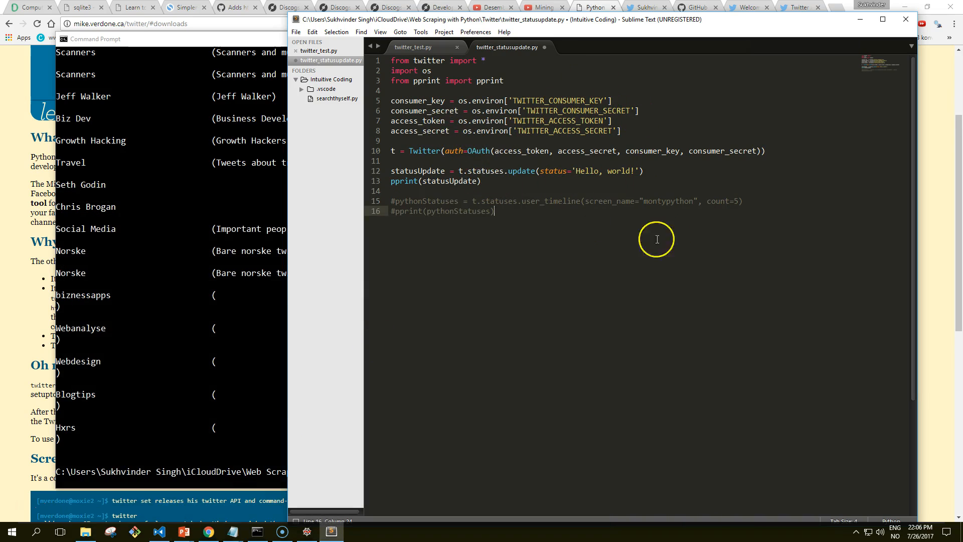
mouse_move(489, 158)
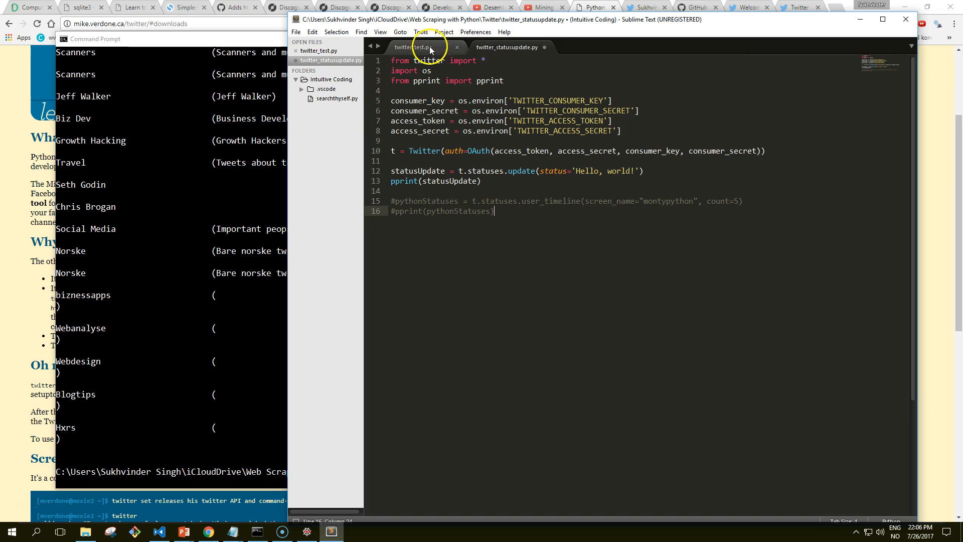
click(412, 47)
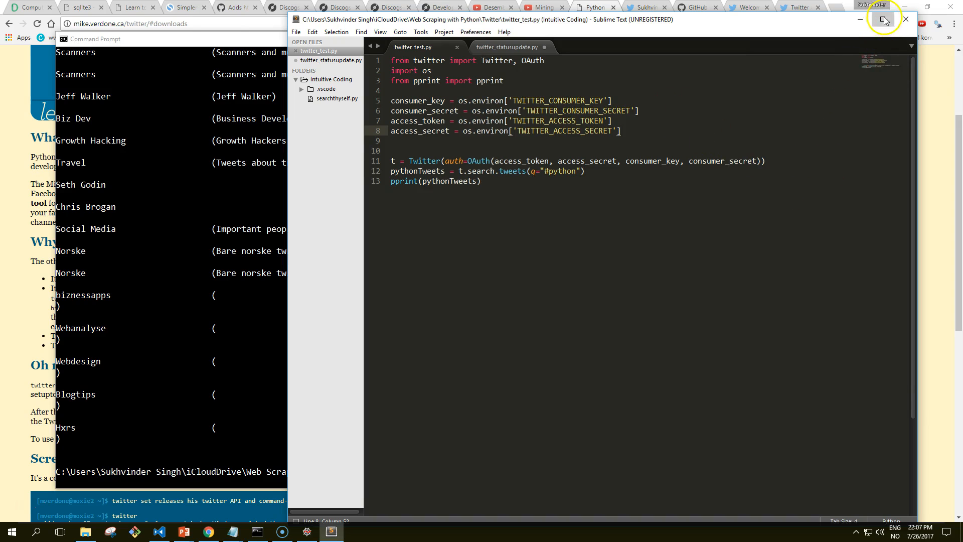
click(883, 19)
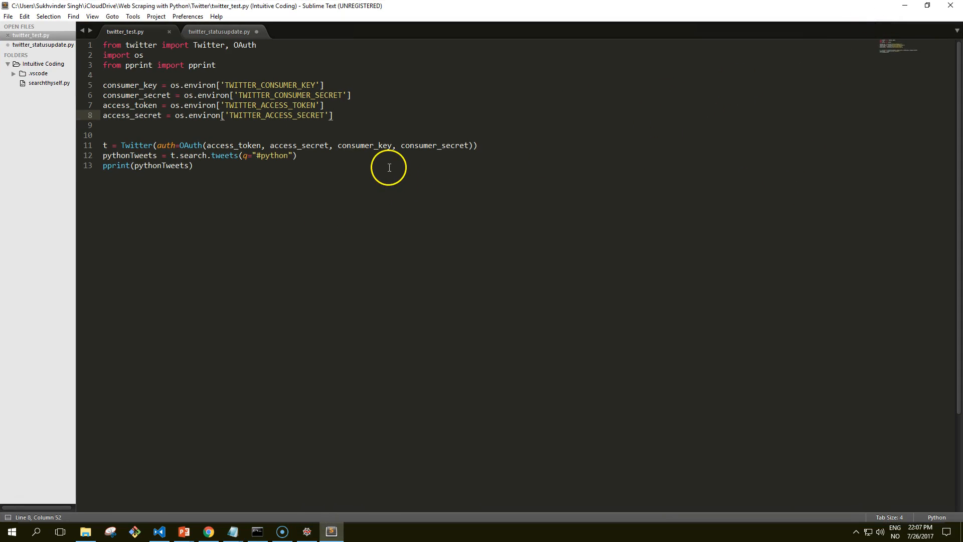
mouse_move(233, 150)
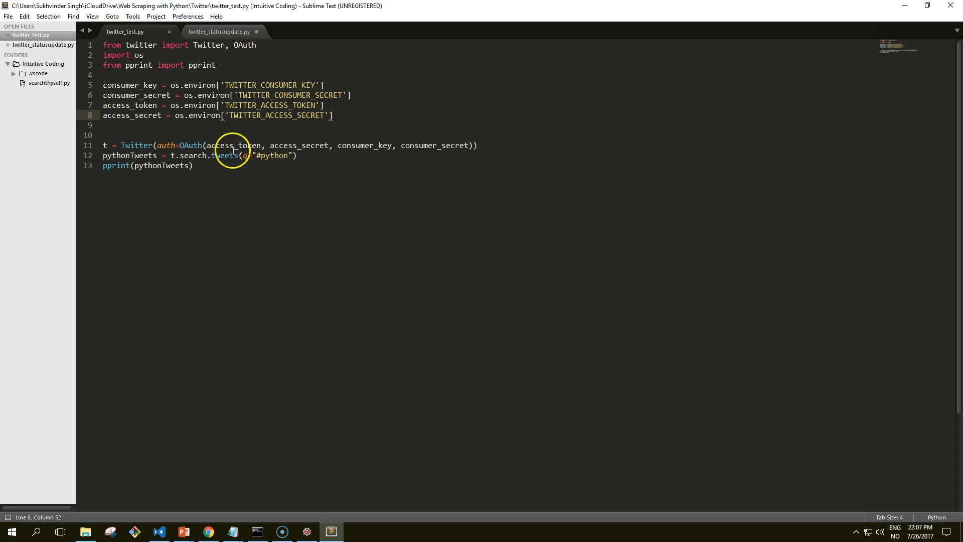
mouse_move(188, 145)
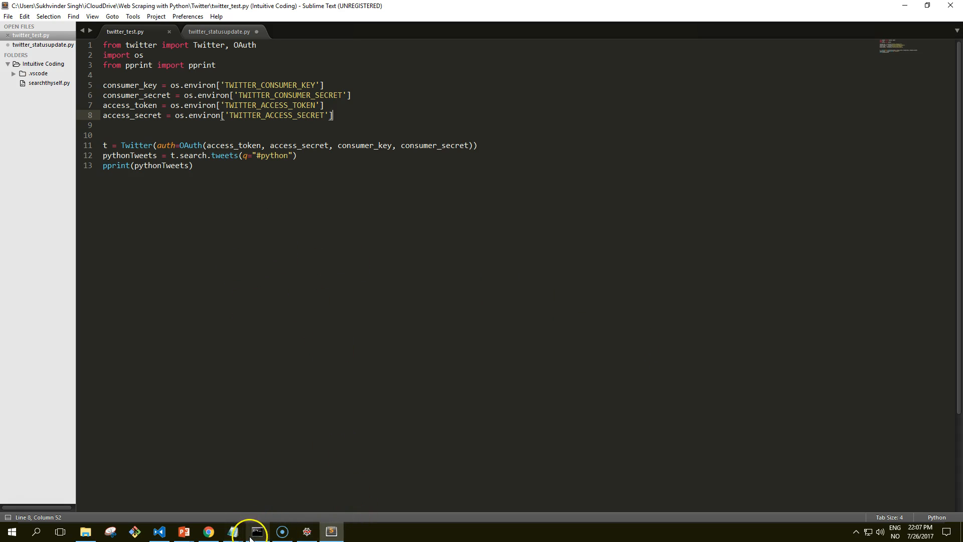
mouse_move(258, 531)
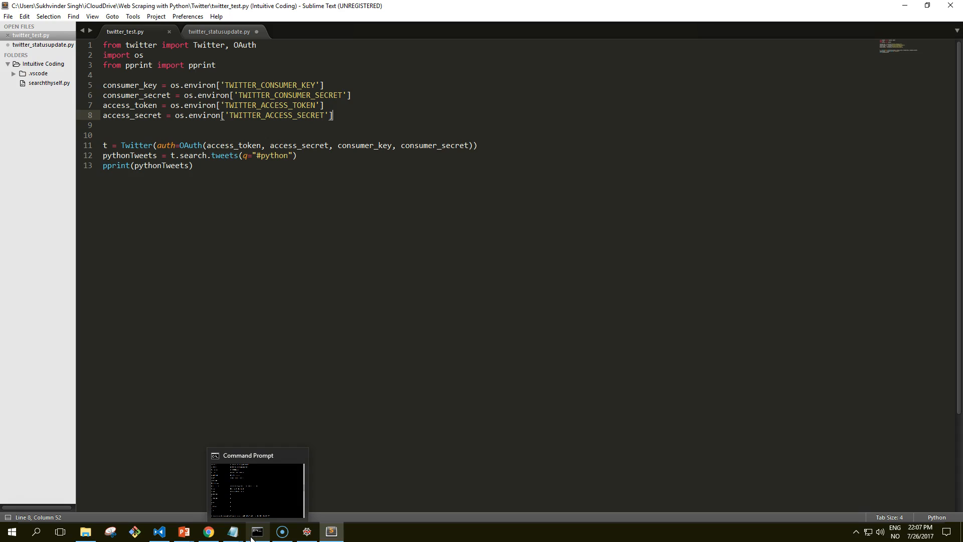
Run 'python twitter_test.py' and scroll through the raw JSON results of the #python search
click(257, 486)
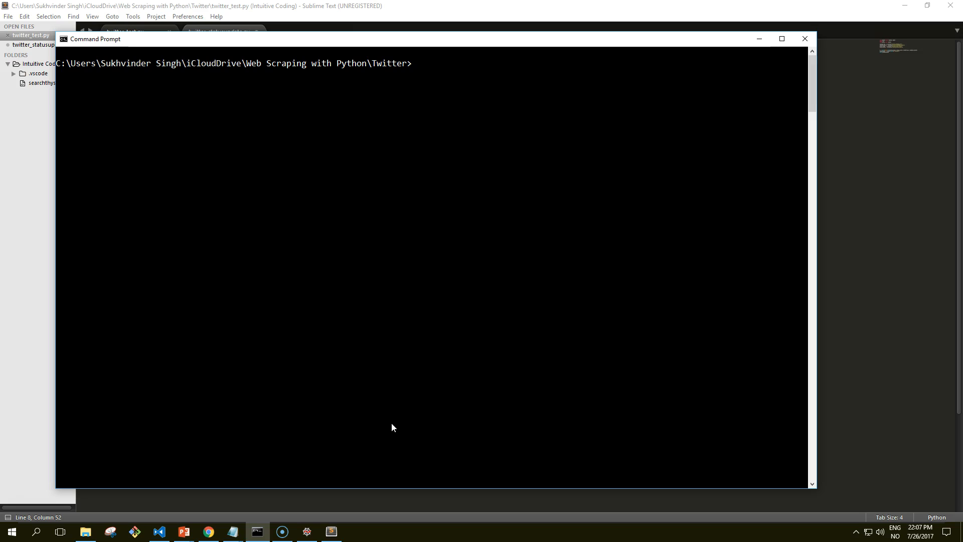
text(python twi)
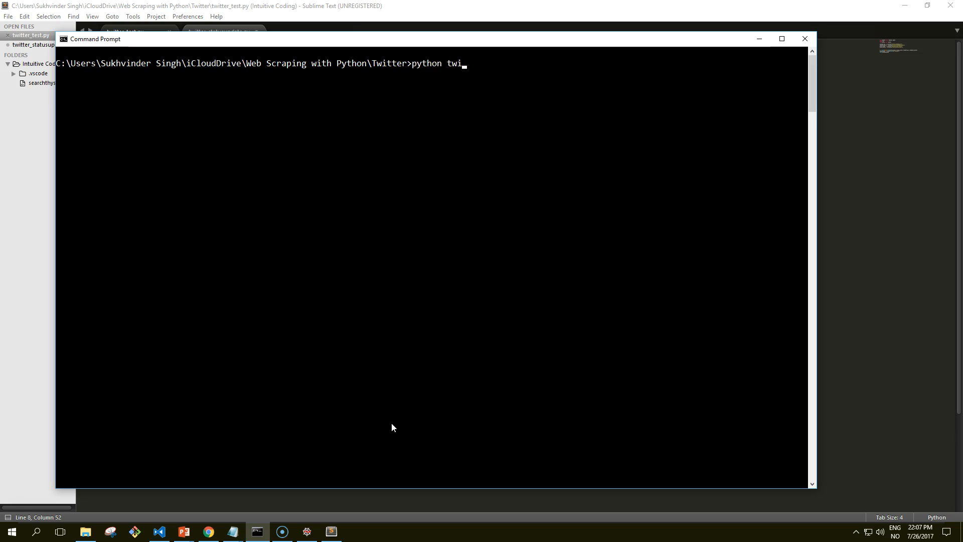
text(tter_s)
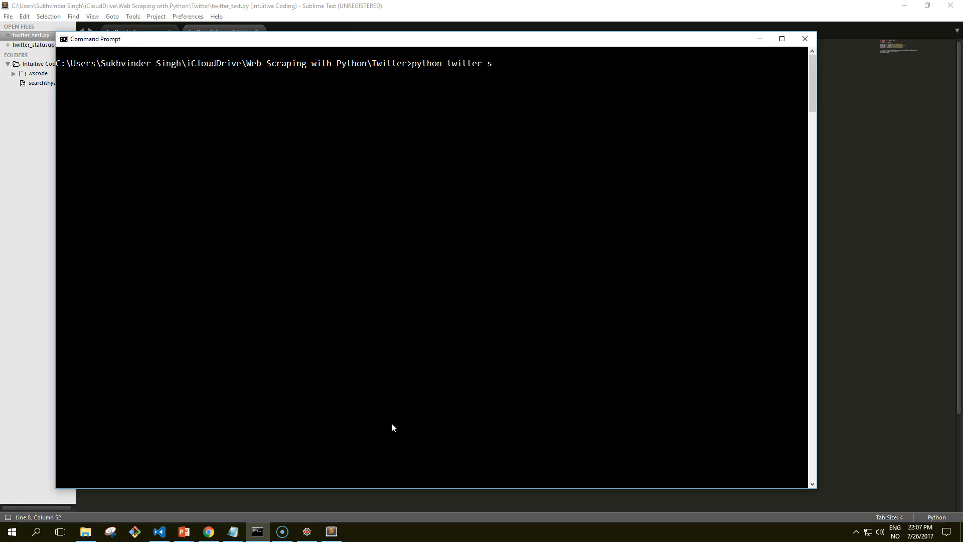
text(test.py)
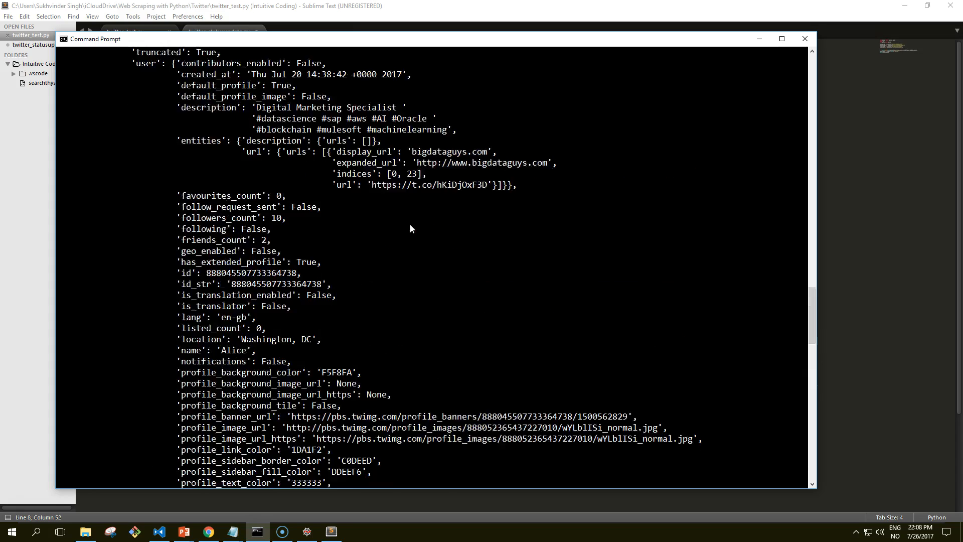
scroll(down, 3)
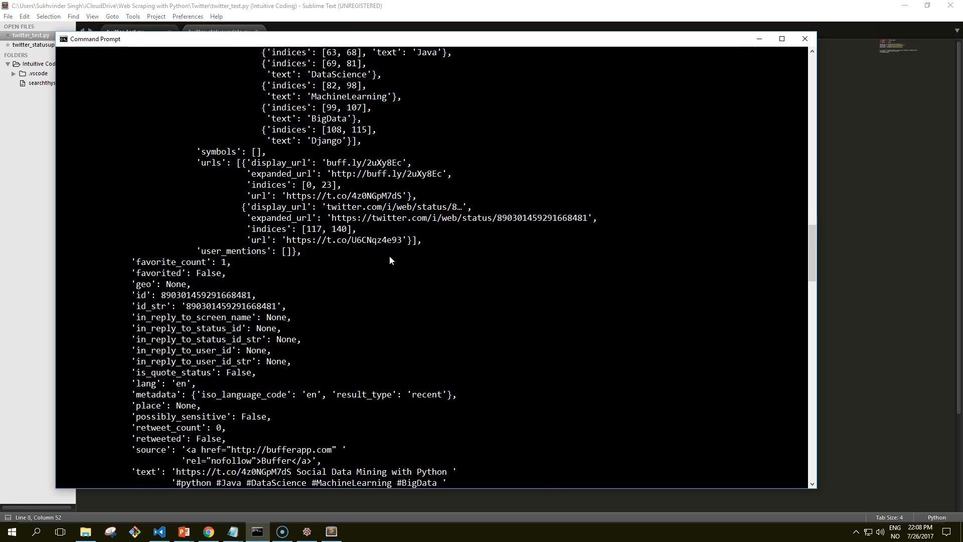
scroll(down, 3)
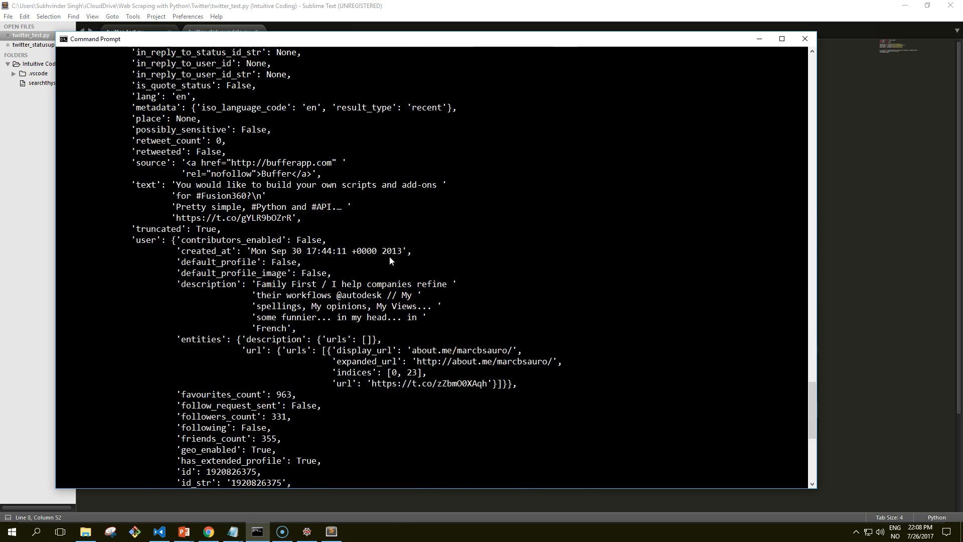
scroll(down, 3)
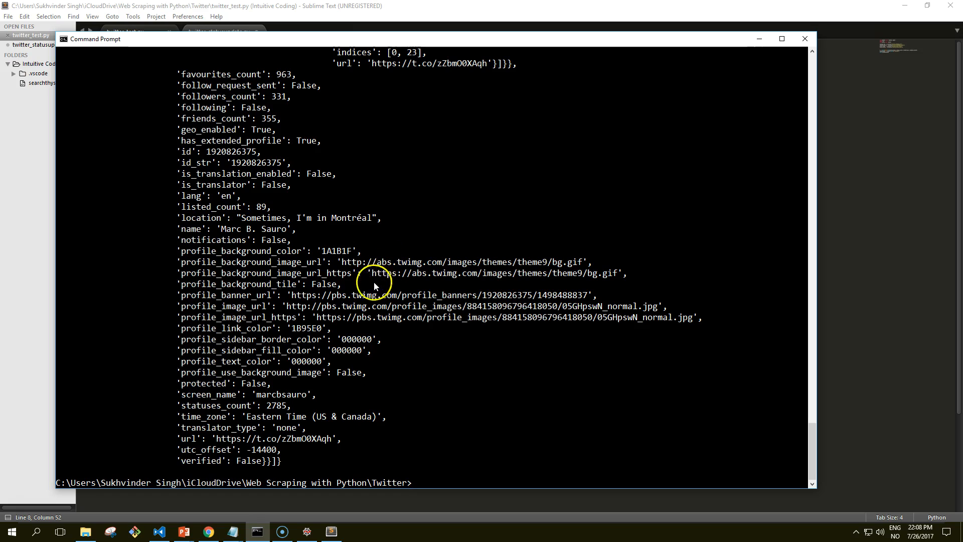
mouse_move(570, 503)
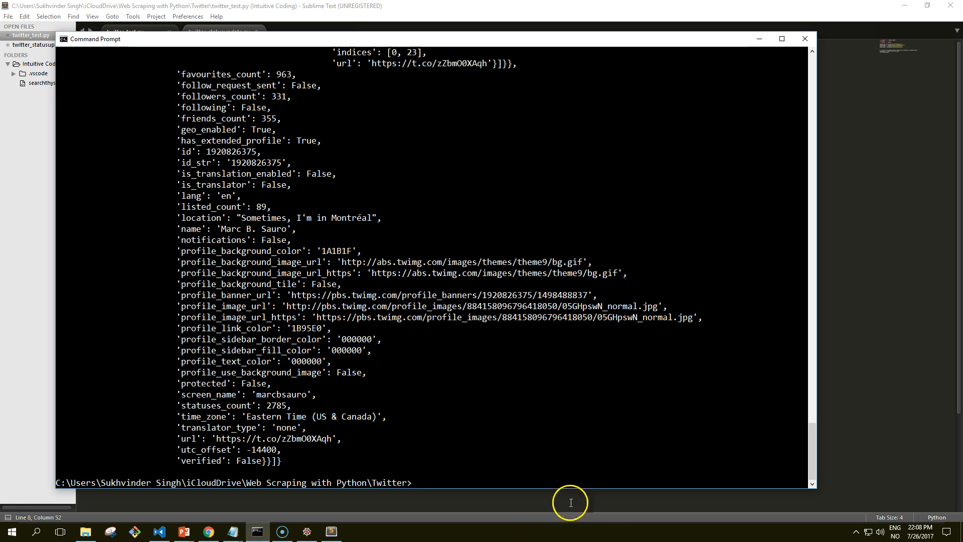
mouse_move(497, 456)
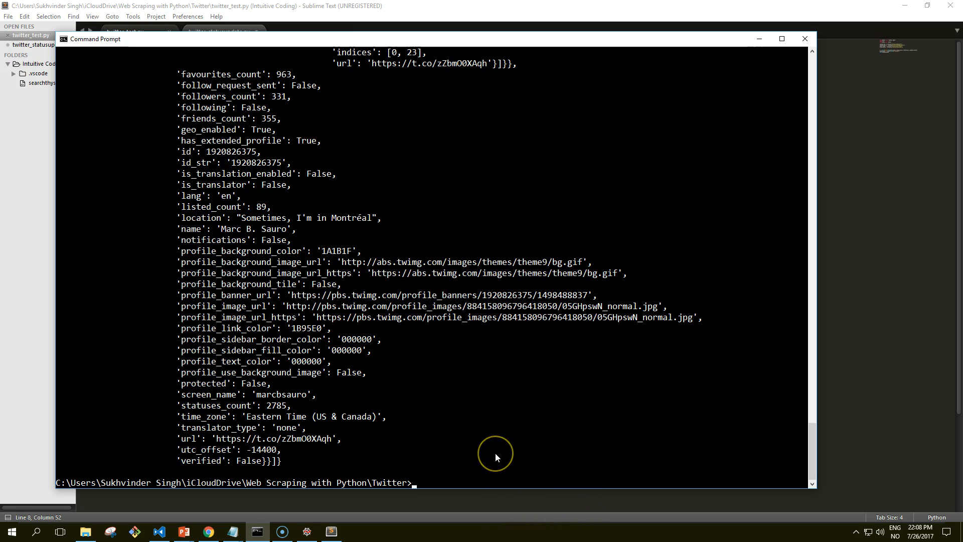
mouse_move(497, 458)
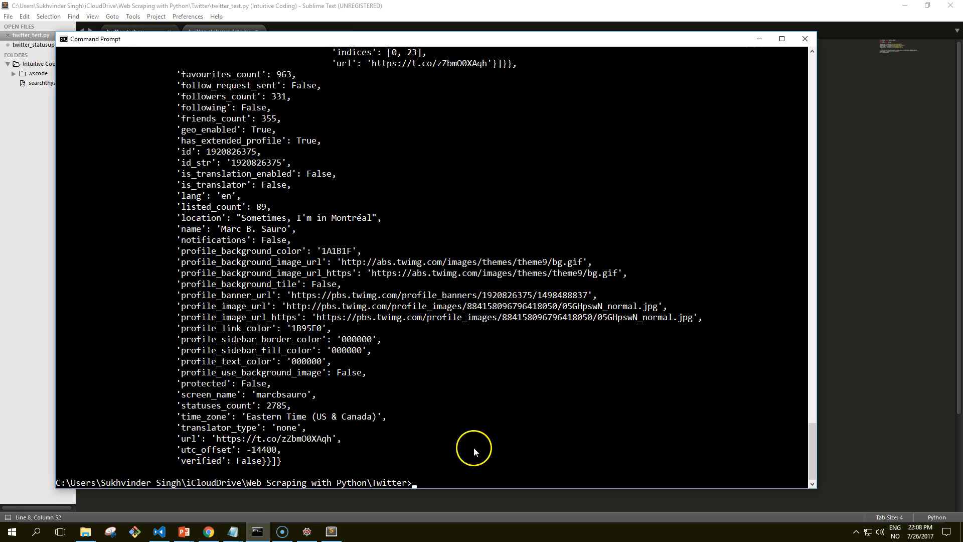
mouse_move(555, 402)
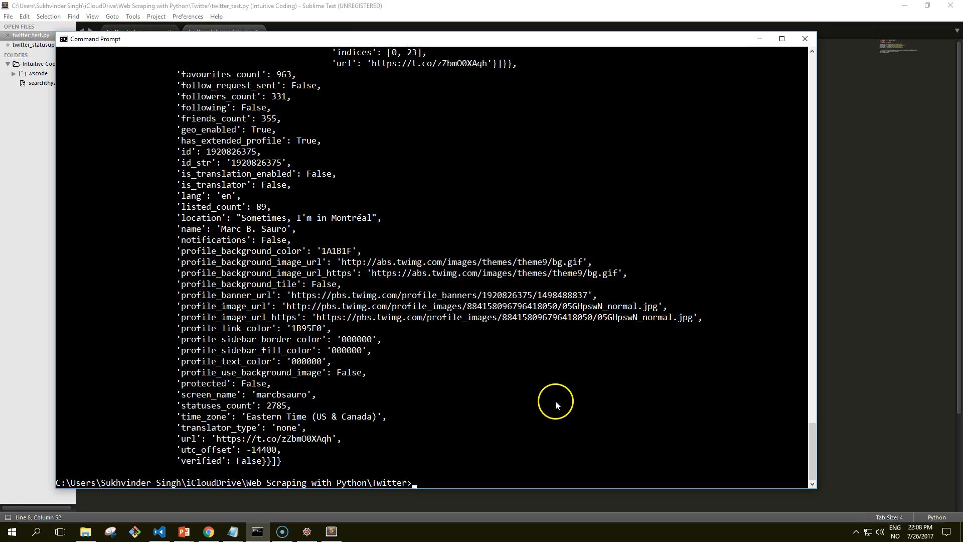
mouse_move(618, 406)
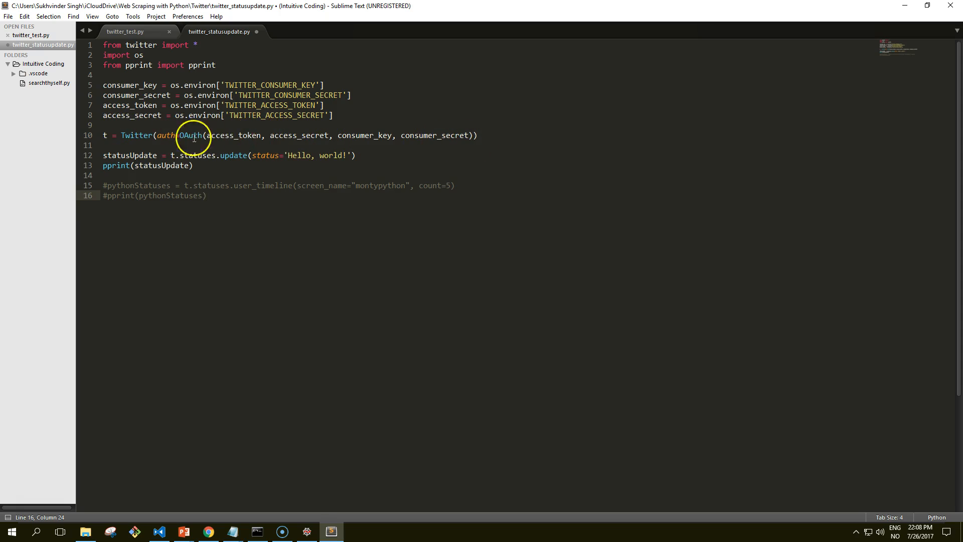
mouse_move(242, 185)
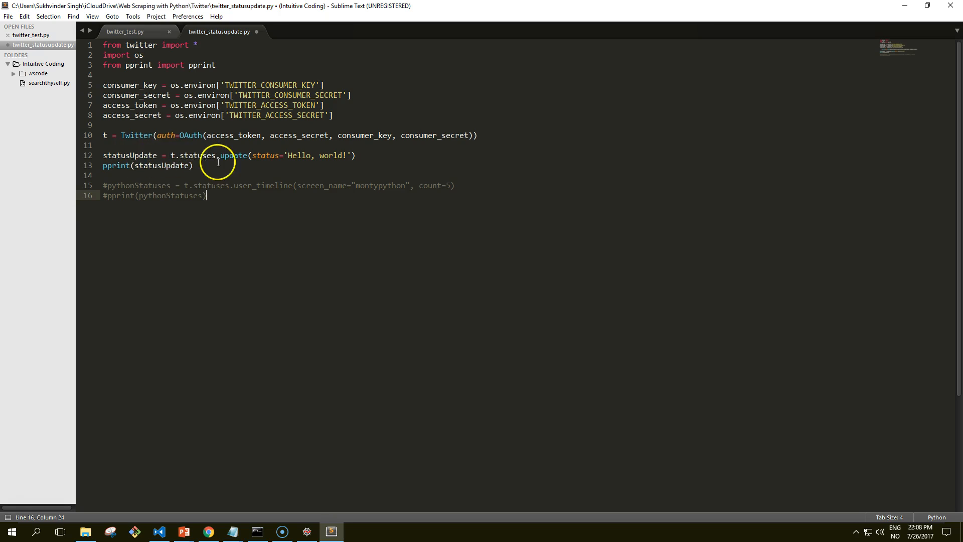
mouse_move(240, 214)
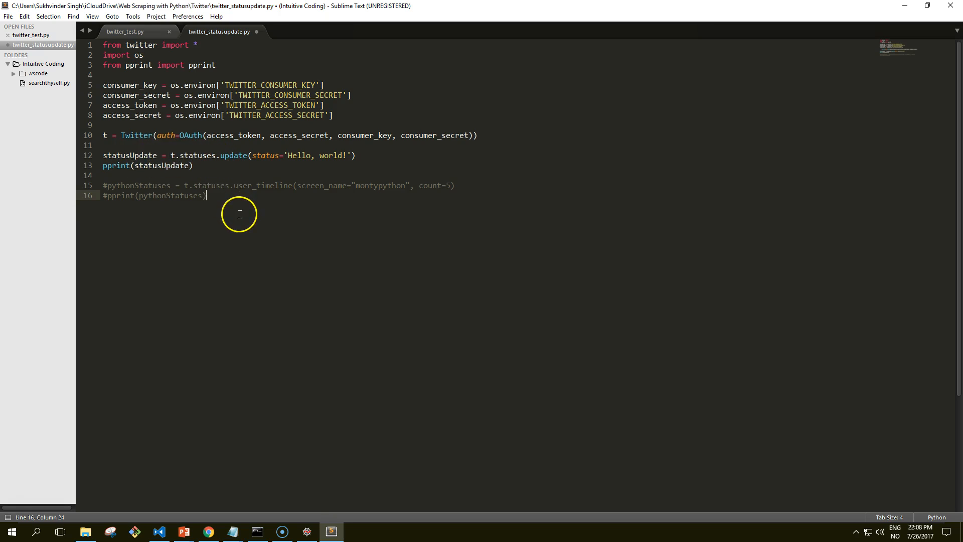
mouse_move(207, 207)
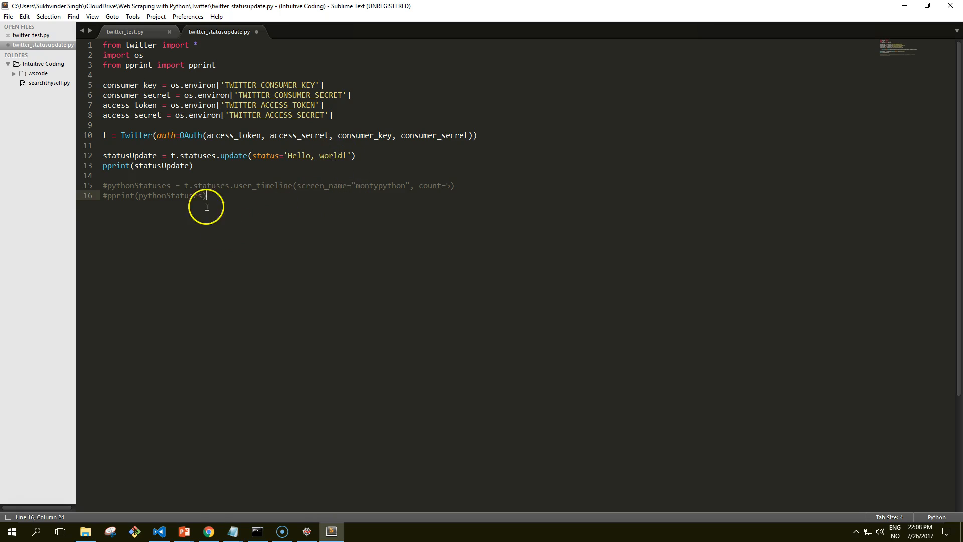
mouse_move(256, 531)
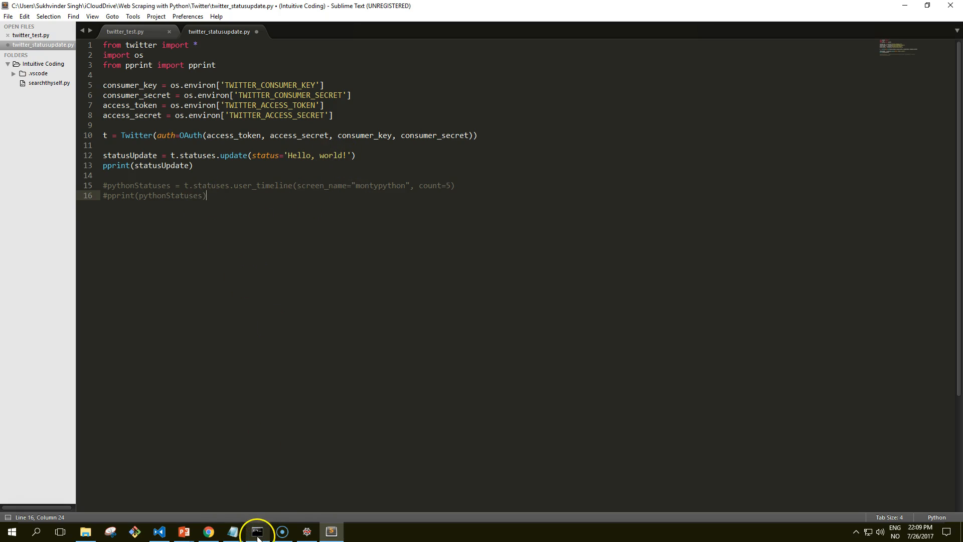
Type 'python twitter_statusupdate.py' at the prompt without running it, then switch to Chrome
click(257, 532)
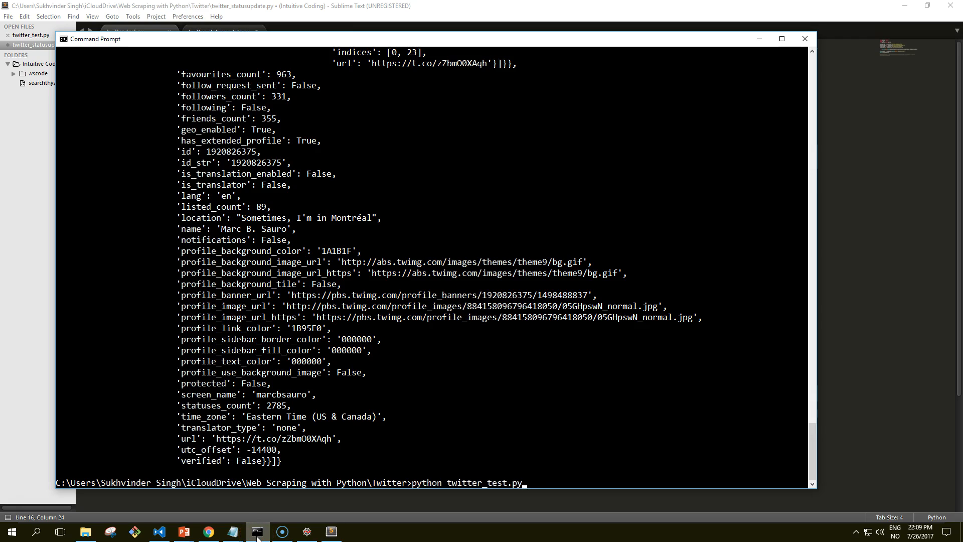
text(twitter_status.json)
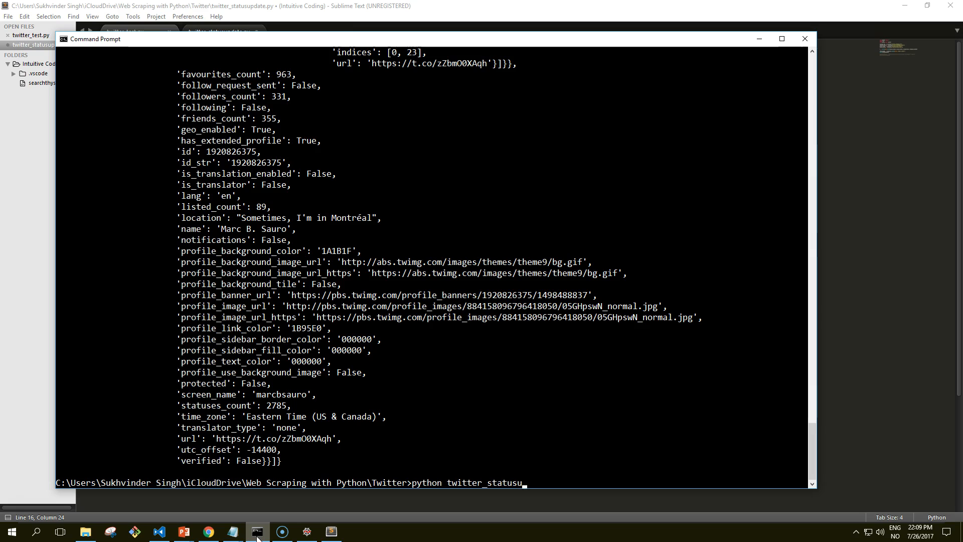
text(pdate.py)
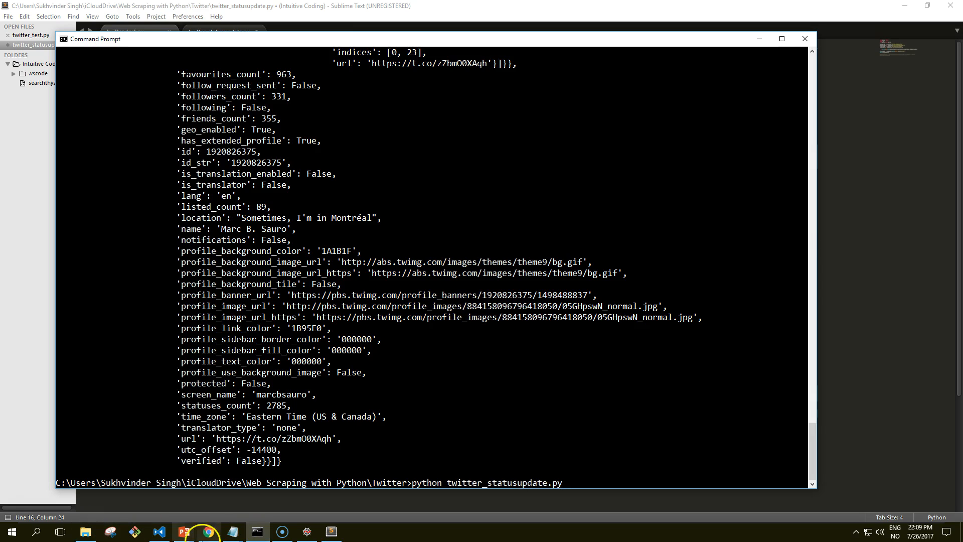
click(208, 532)
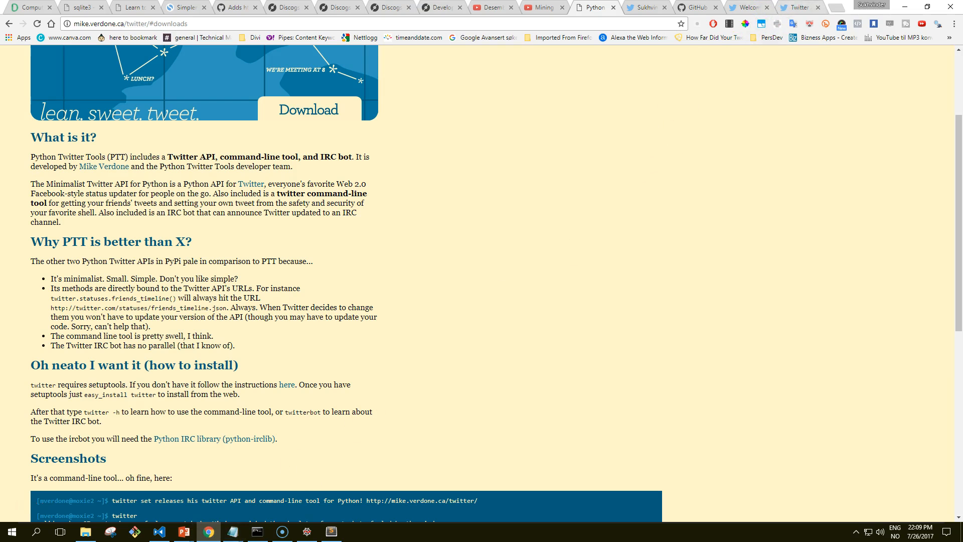
Check the Twitter profile's latest tweets, then return to the Command Prompt window
click(746, 7)
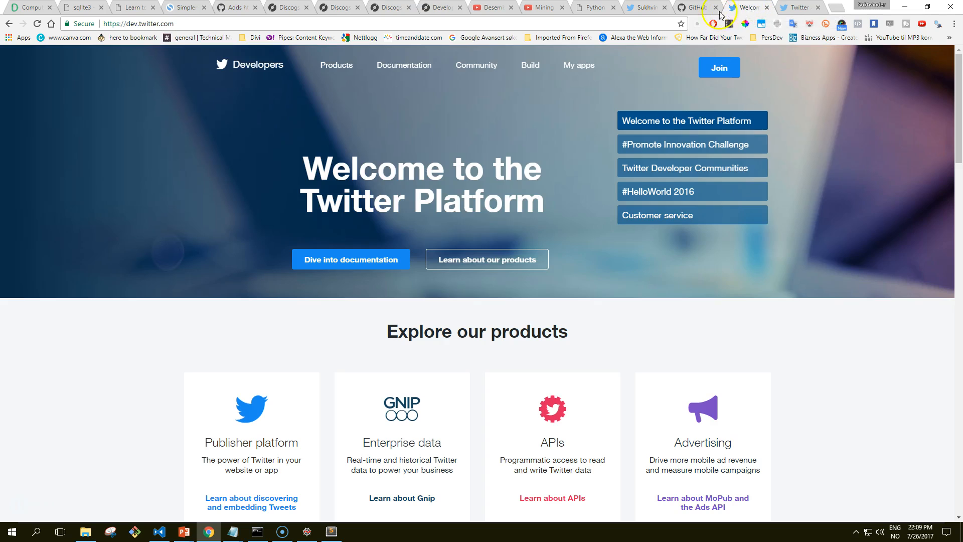
click(643, 7)
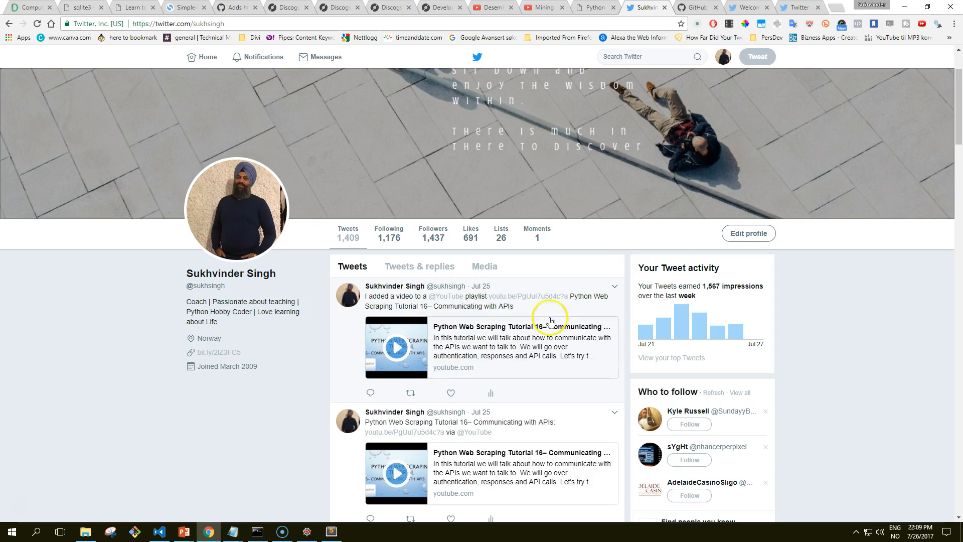
mouse_move(565, 307)
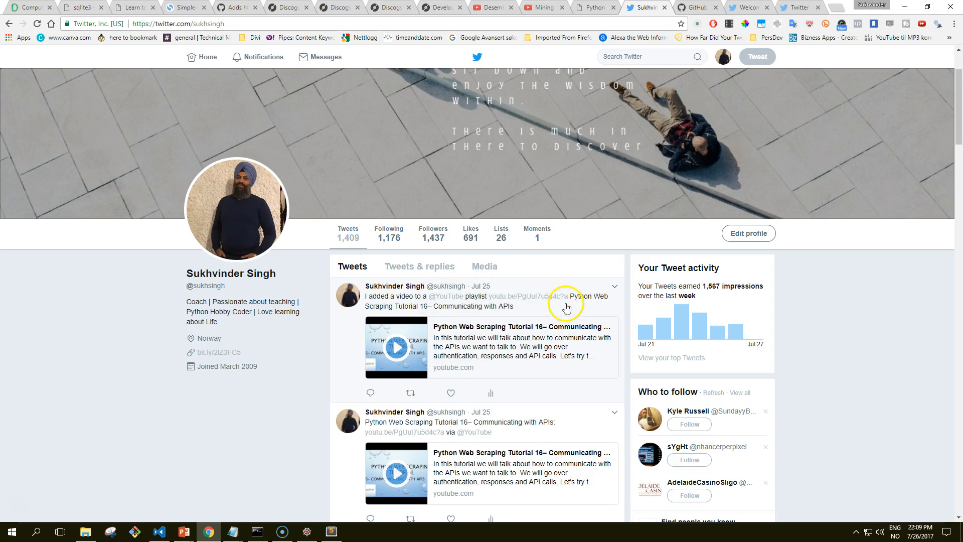
mouse_move(553, 364)
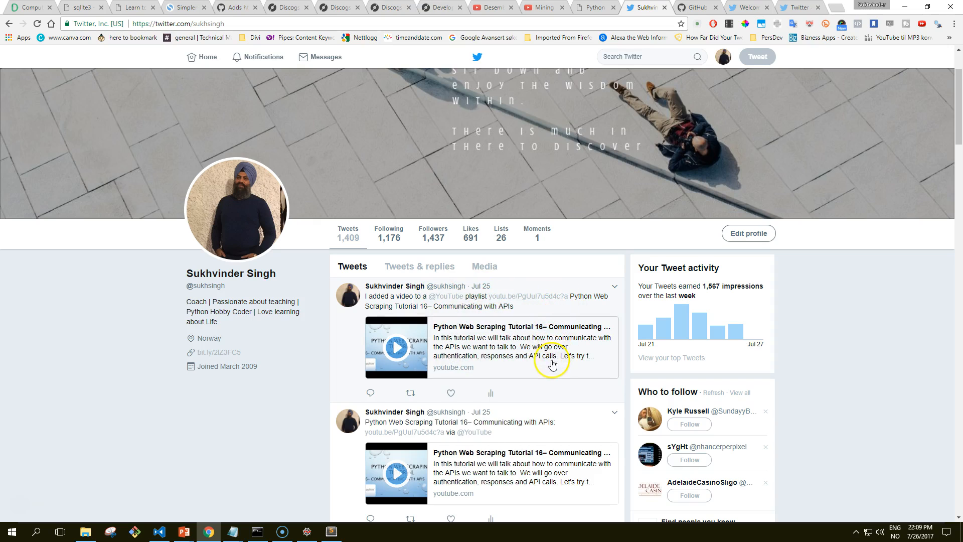
mouse_move(458, 335)
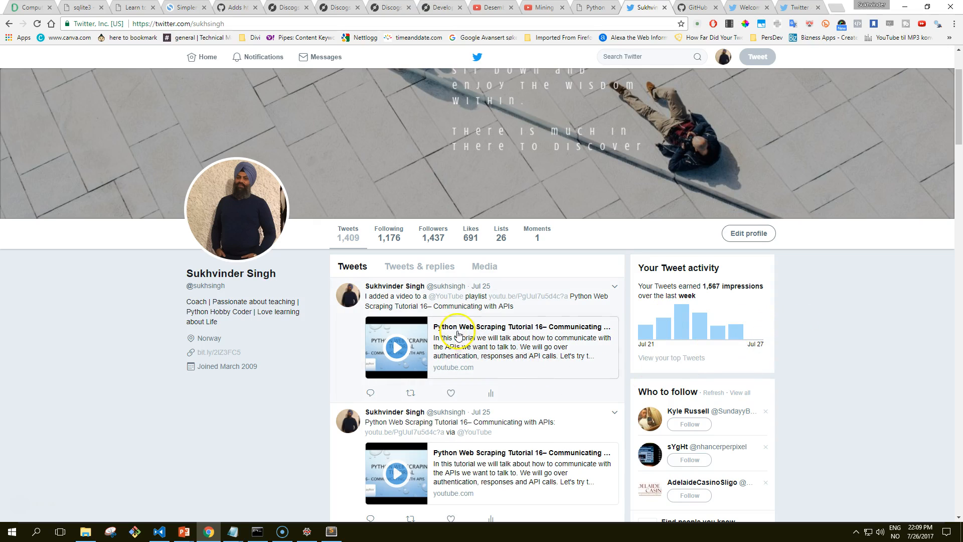
mouse_move(751, 207)
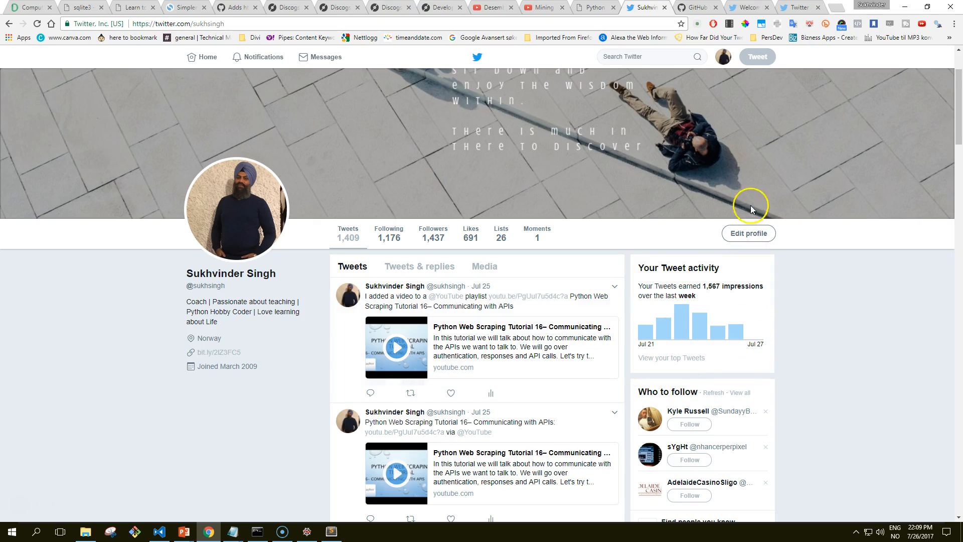
mouse_move(545, 7)
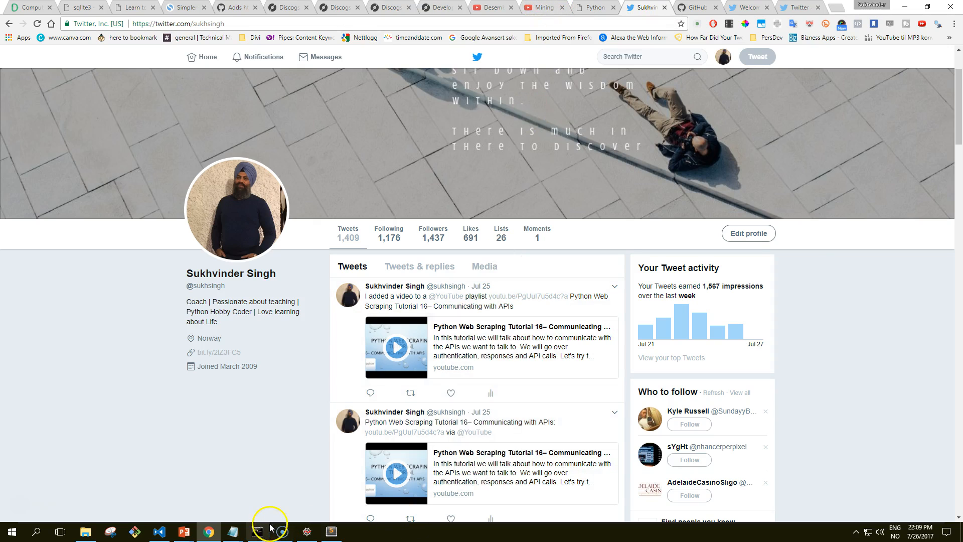
click(257, 532)
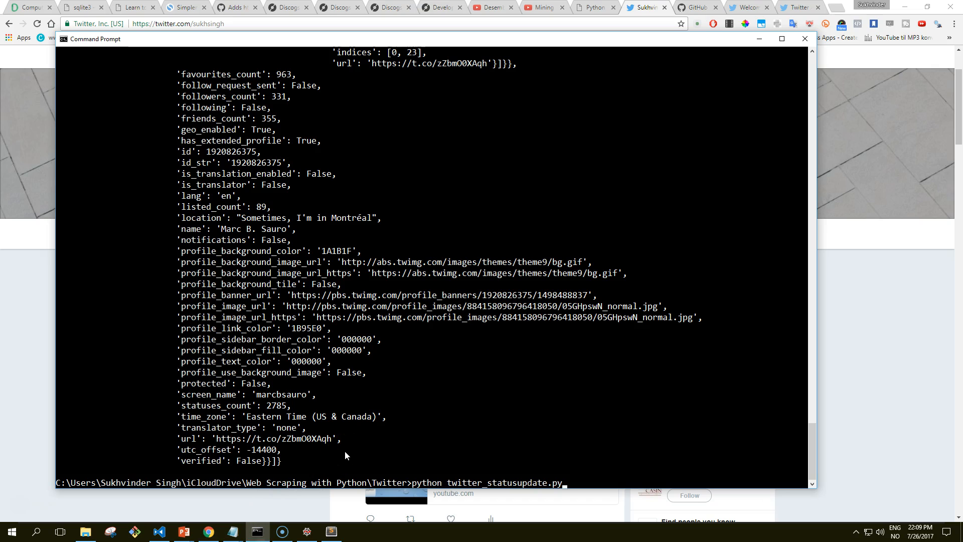
Run twitter_statusupdate.py to print the Monty Python timeline tweets, then minimize the console
key(Return)
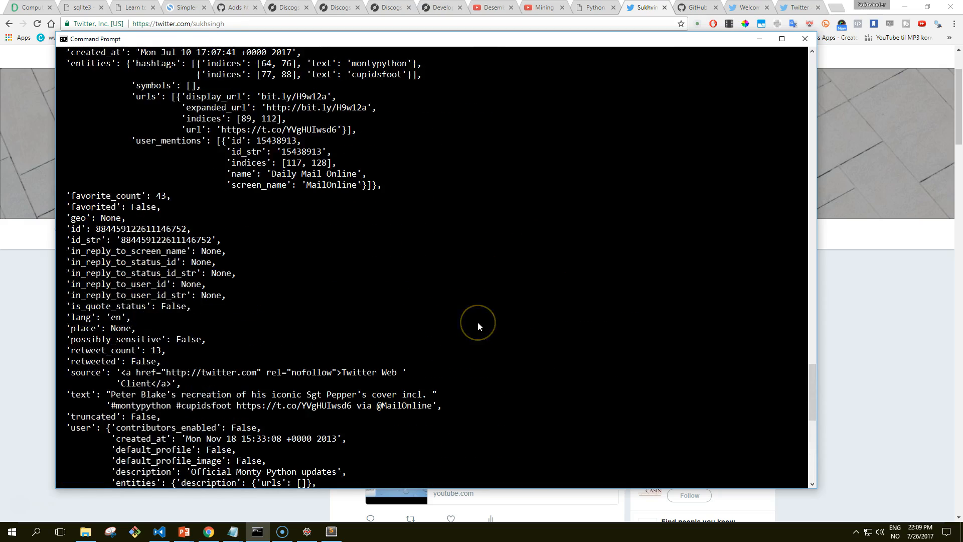
mouse_move(670, 52)
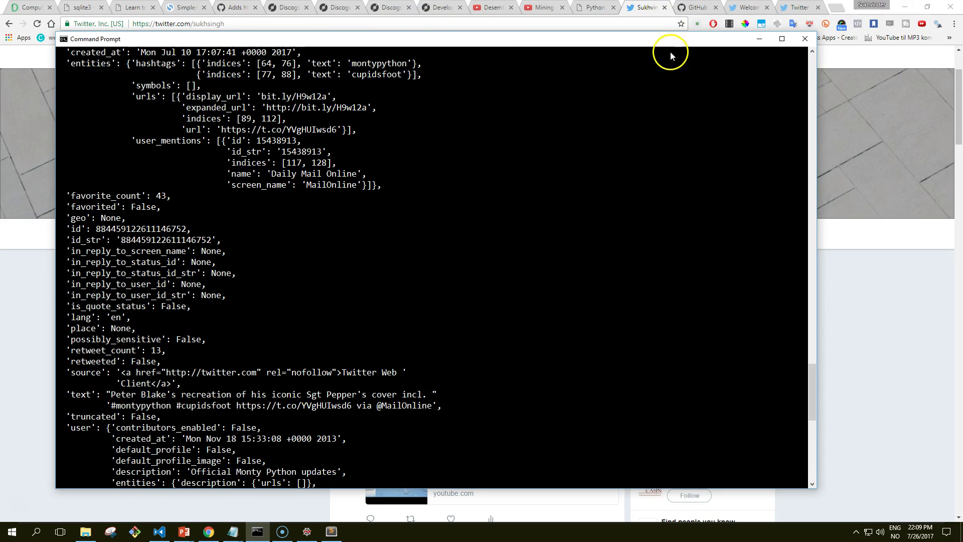
click(804, 38)
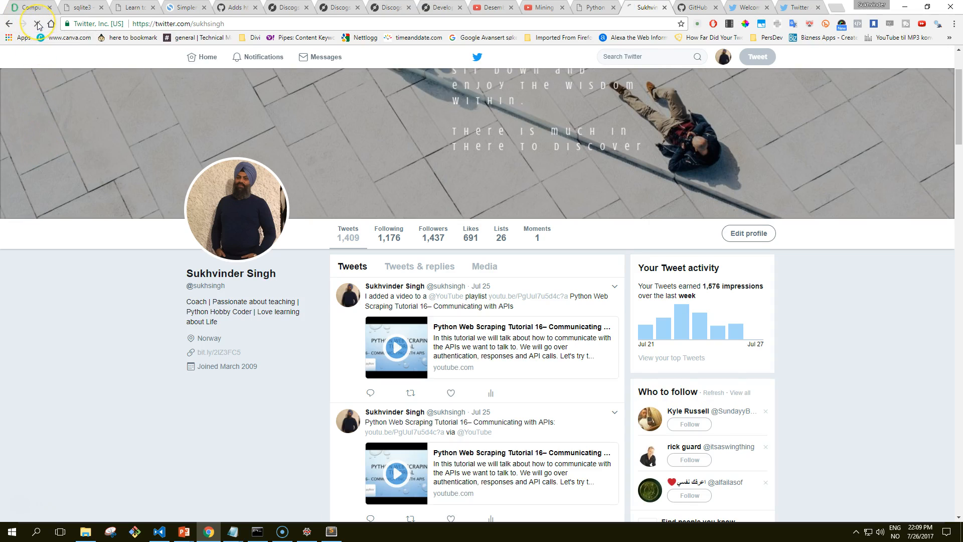
Reload the Twitter profile, then return to twitter_statusupdate.py in Sublime Text
click(38, 23)
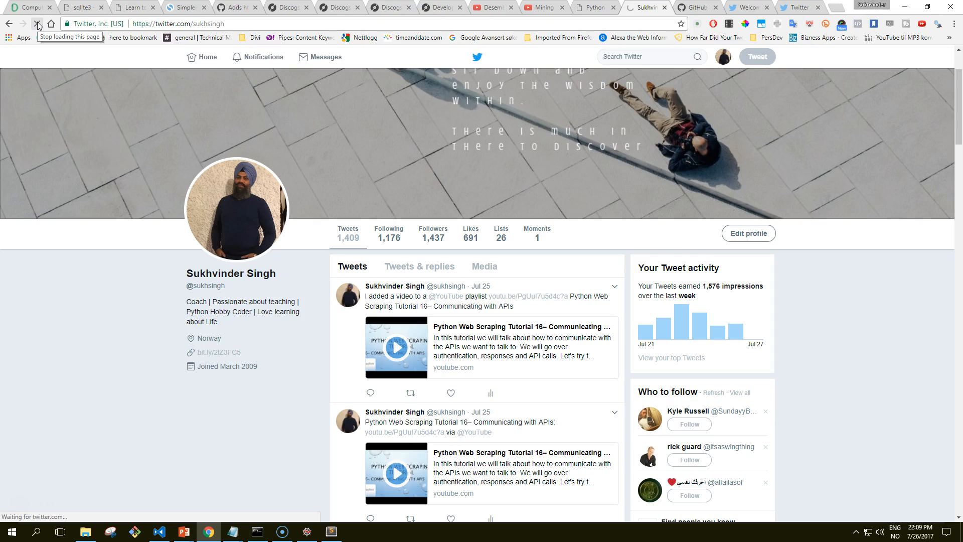
click(241, 532)
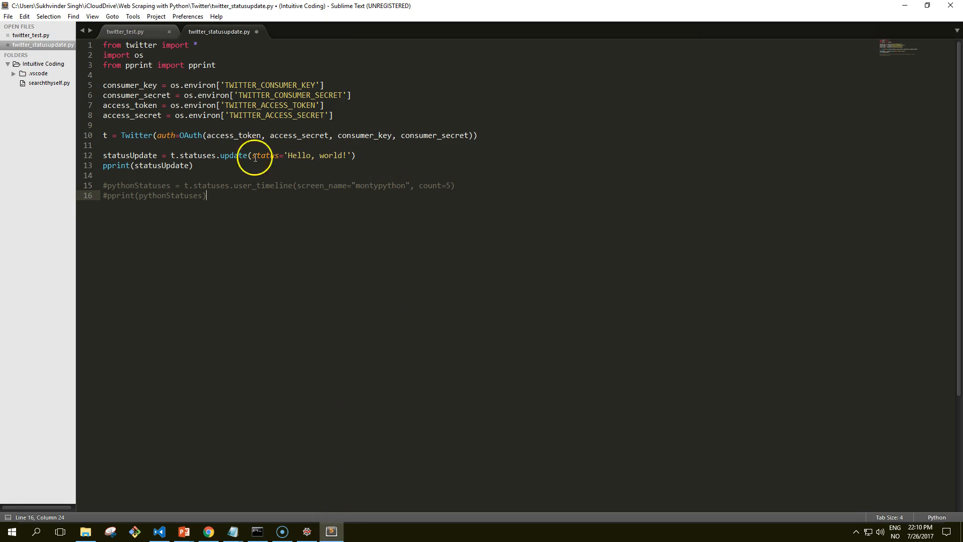
mouse_move(184, 532)
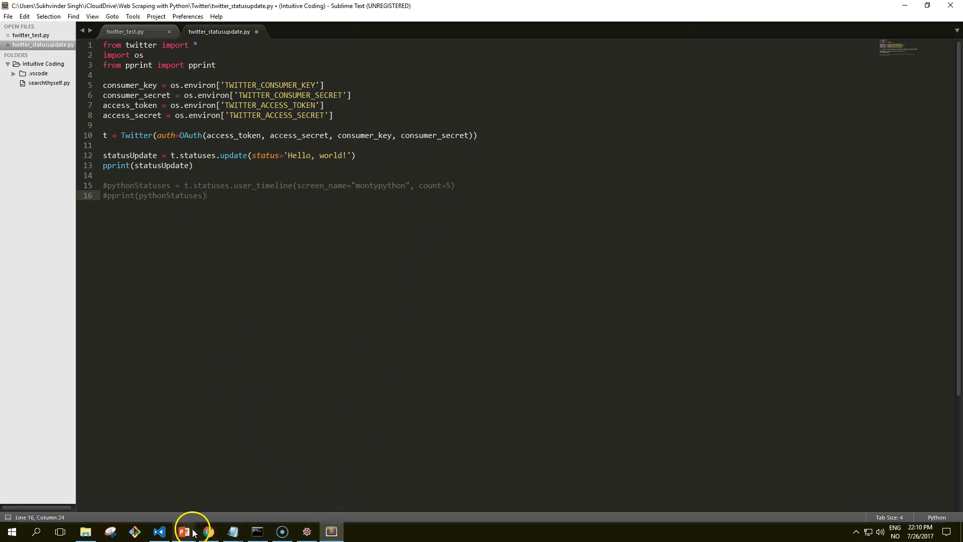
Delete the script-posted Hello, world! tweet from the profile via its dropdown and confirm
click(208, 532)
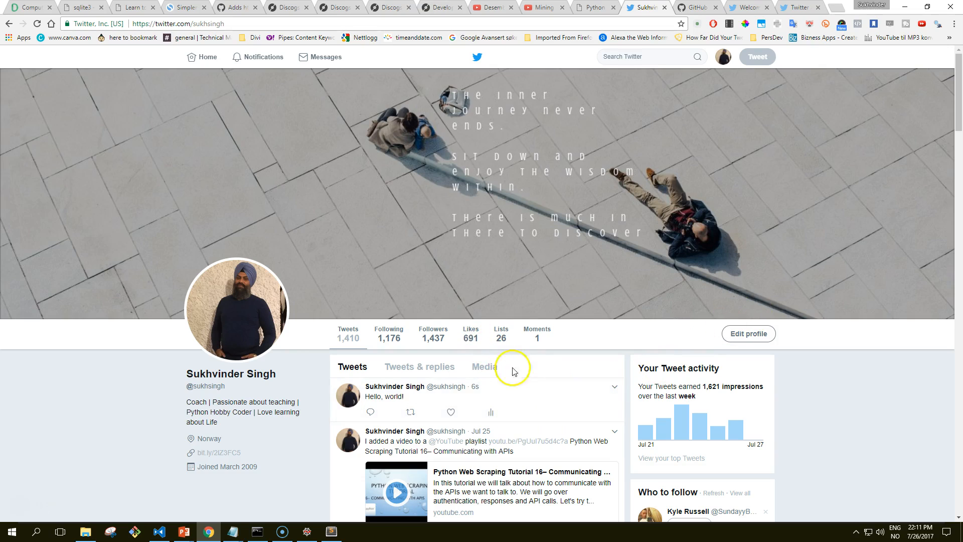
mouse_move(538, 393)
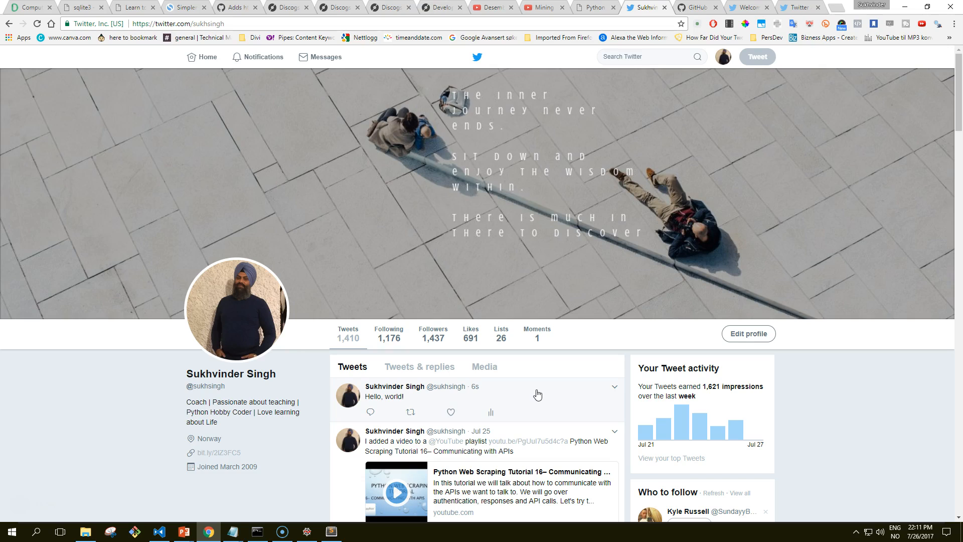
mouse_move(432, 409)
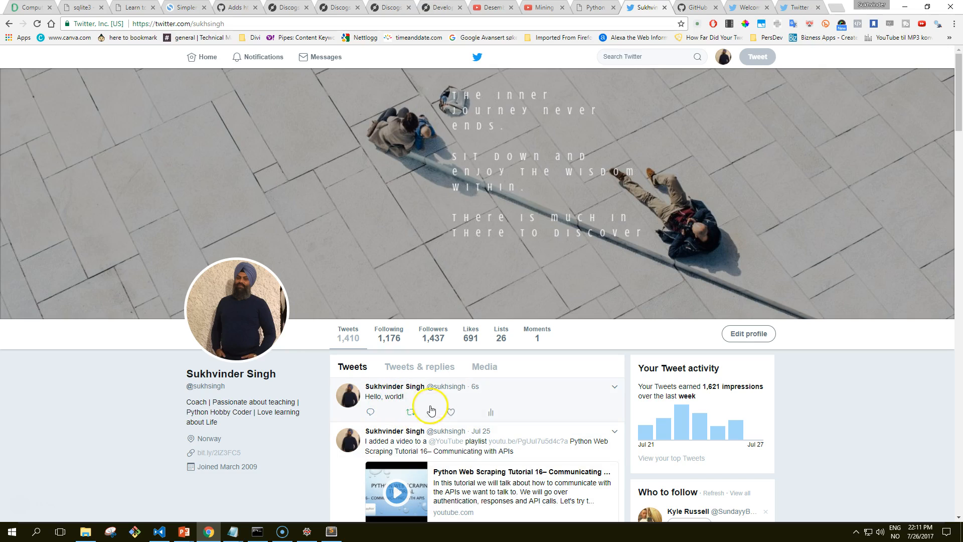
mouse_move(612, 393)
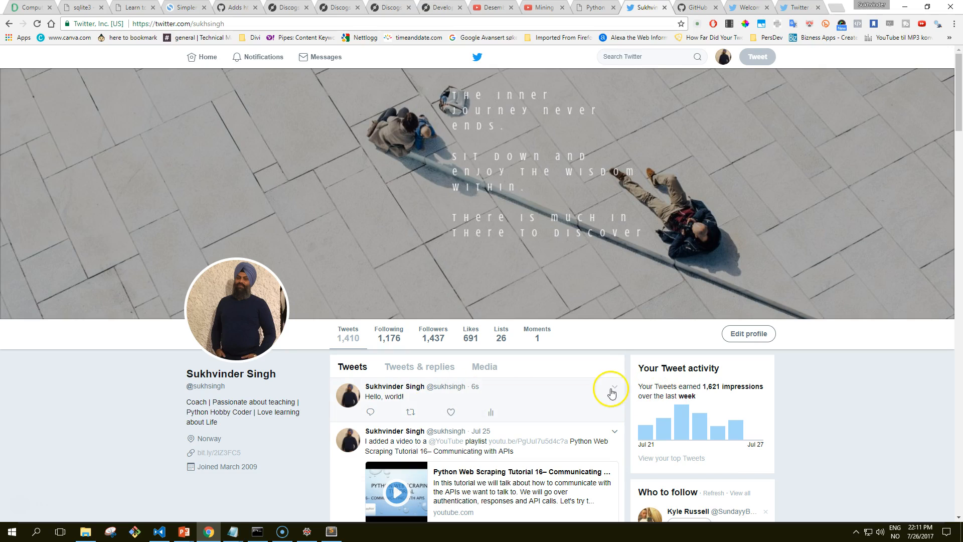
click(612, 387)
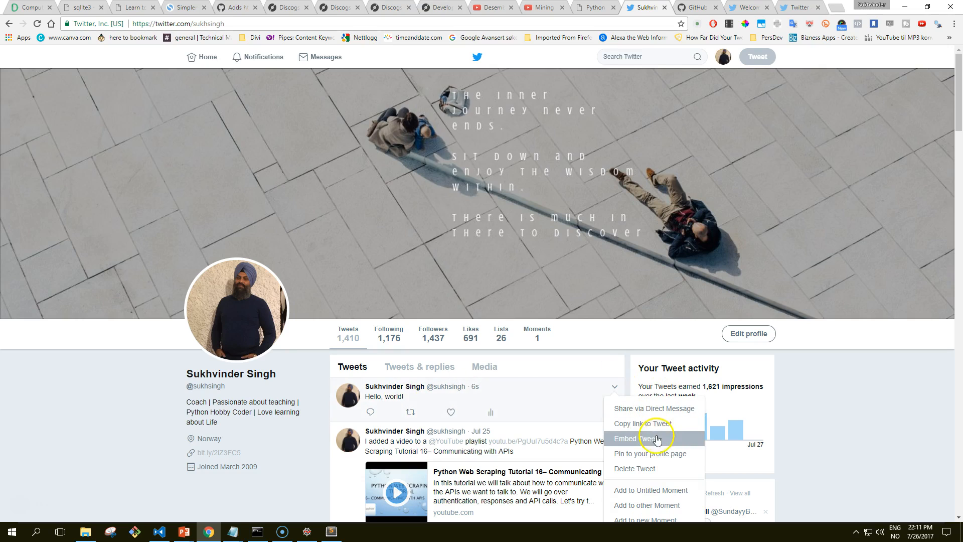
click(635, 469)
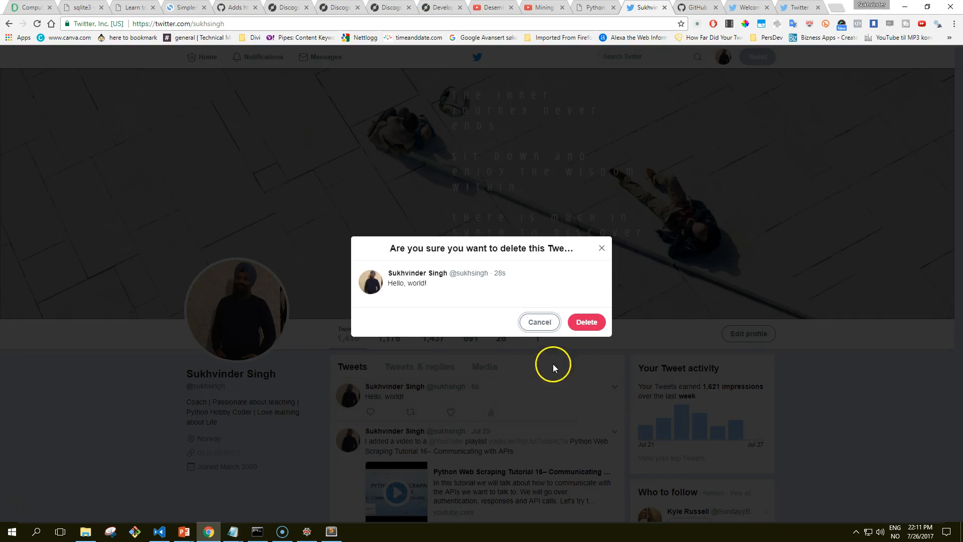
click(585, 322)
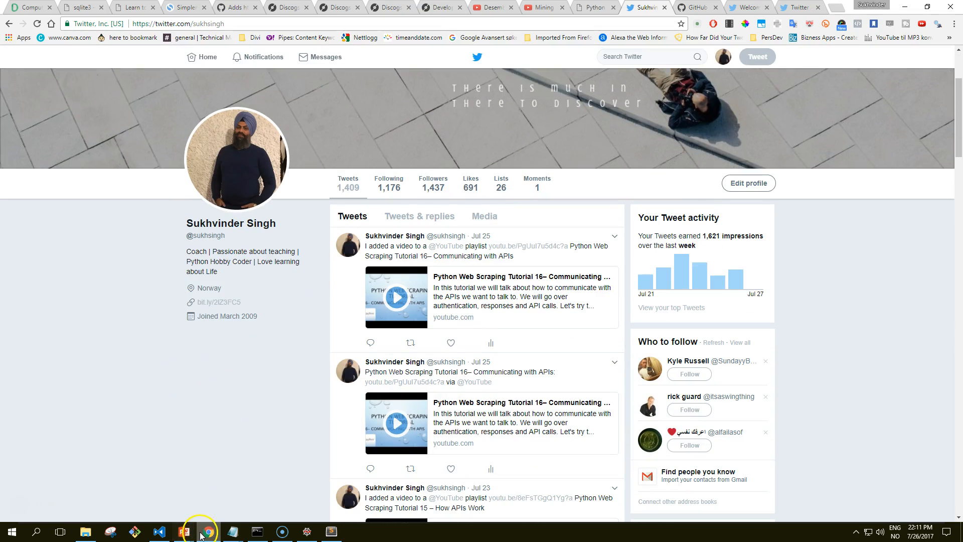
mouse_move(201, 530)
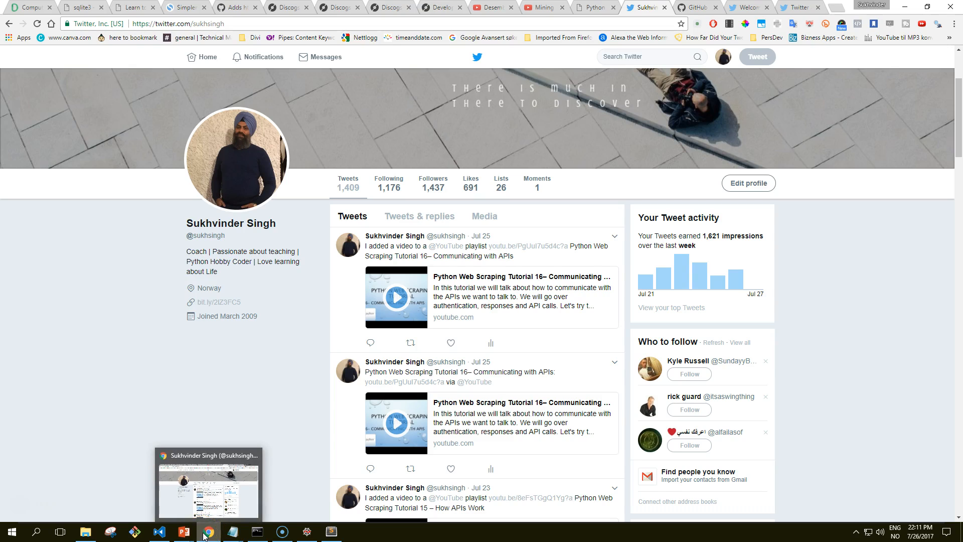
mouse_move(270, 532)
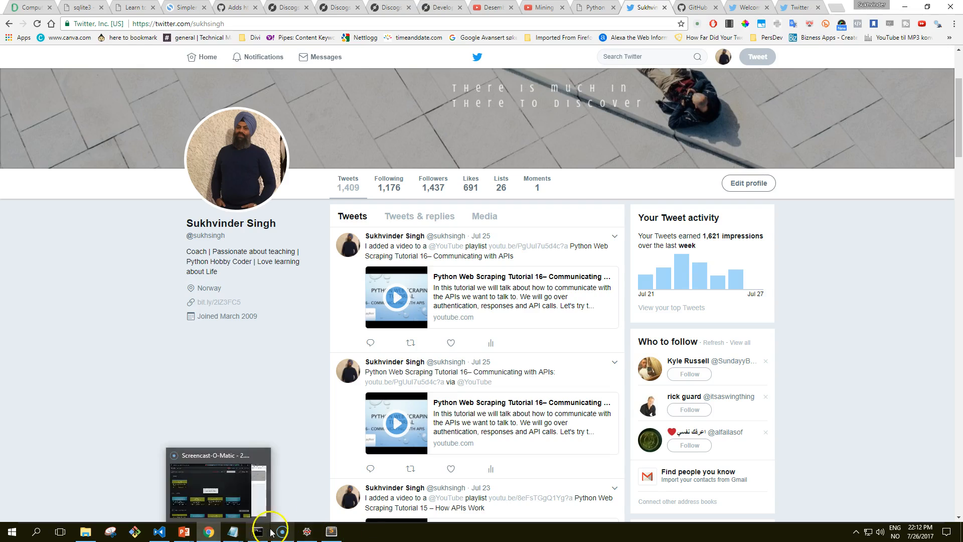
Review the Command Prompt response printed for the posted Hello, world! status update
click(258, 532)
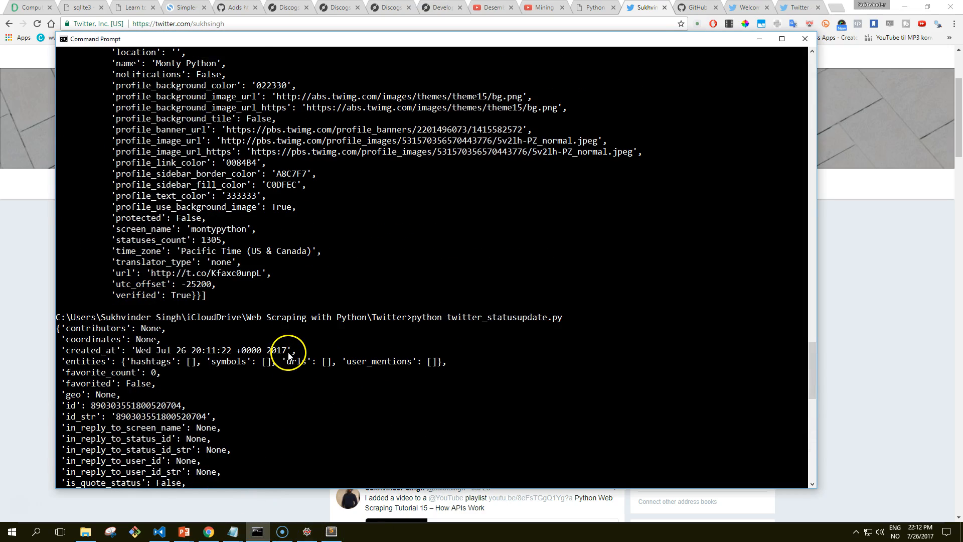
scroll(down, 3)
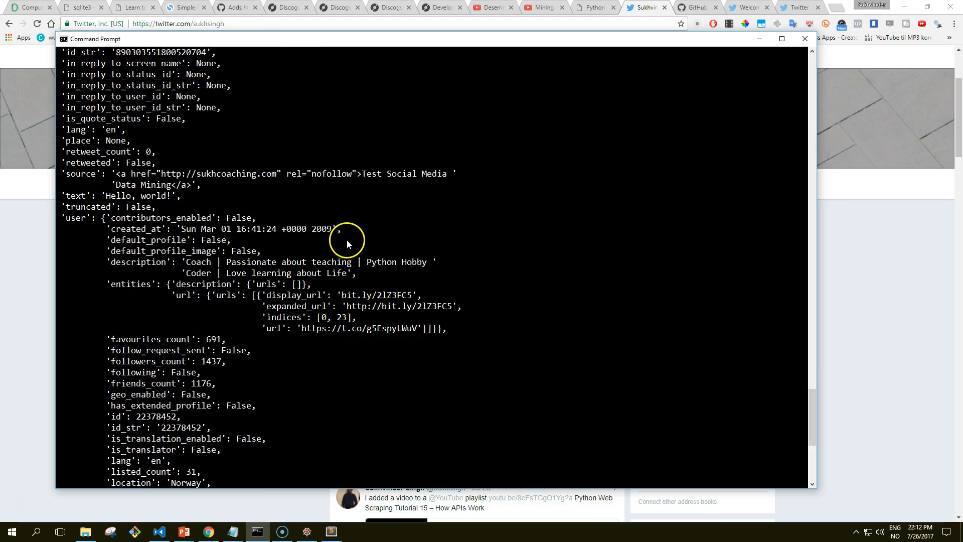
scroll(down, 3)
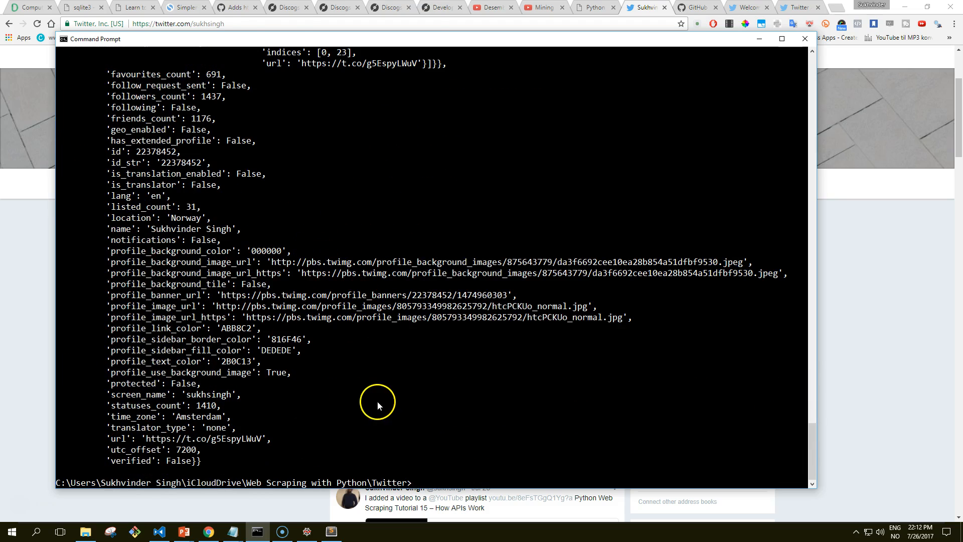
mouse_move(378, 406)
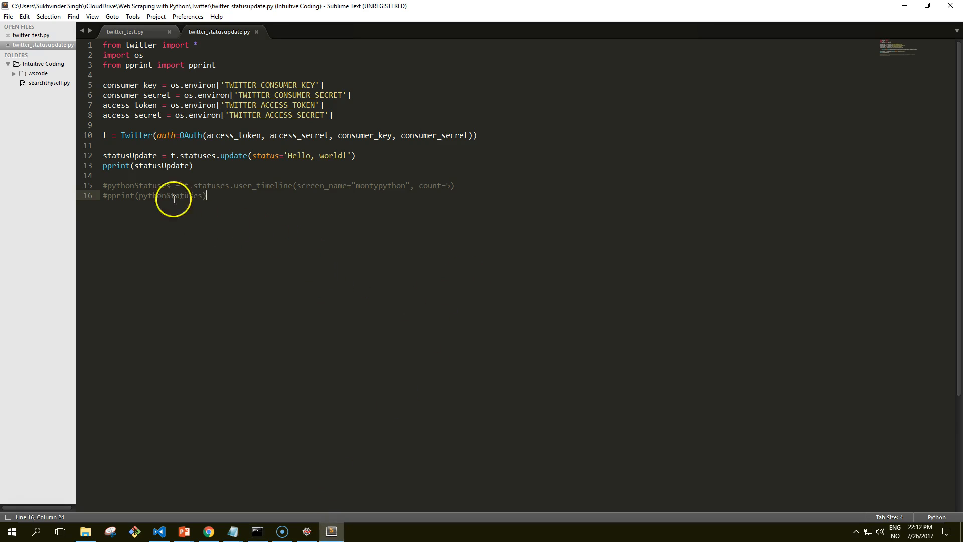
Comment out the Hello, world! update, enable the 5-tweet Monty Python timeline fetch, and save
click(104, 154)
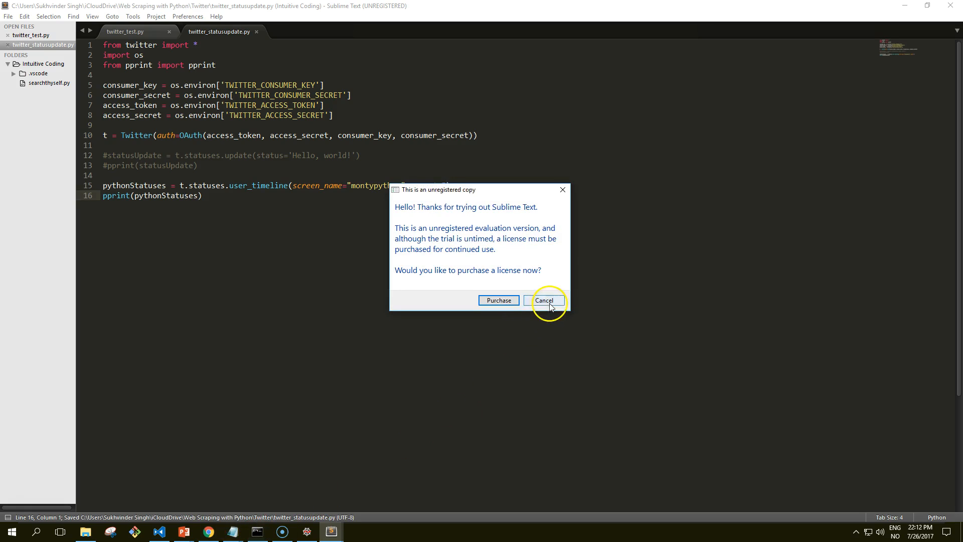
click(544, 301)
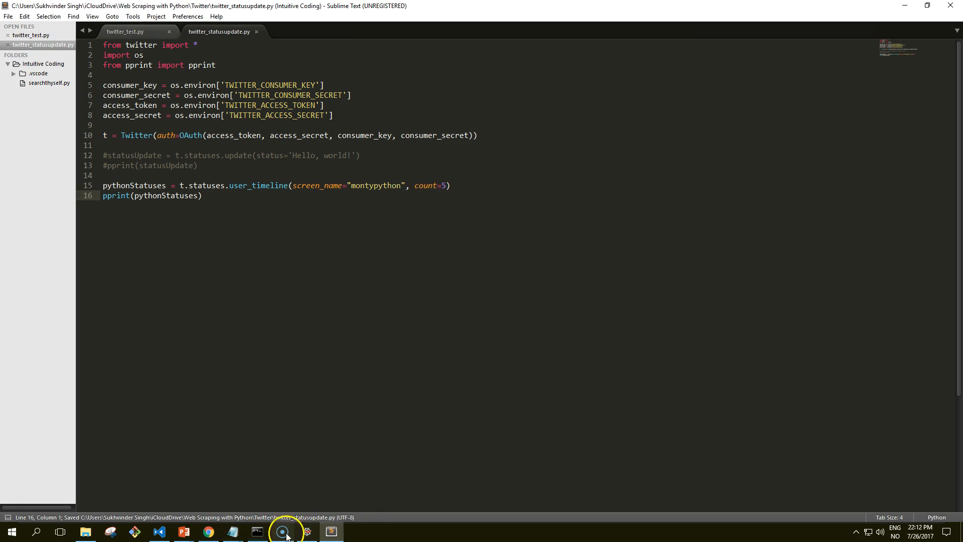
mouse_move(256, 532)
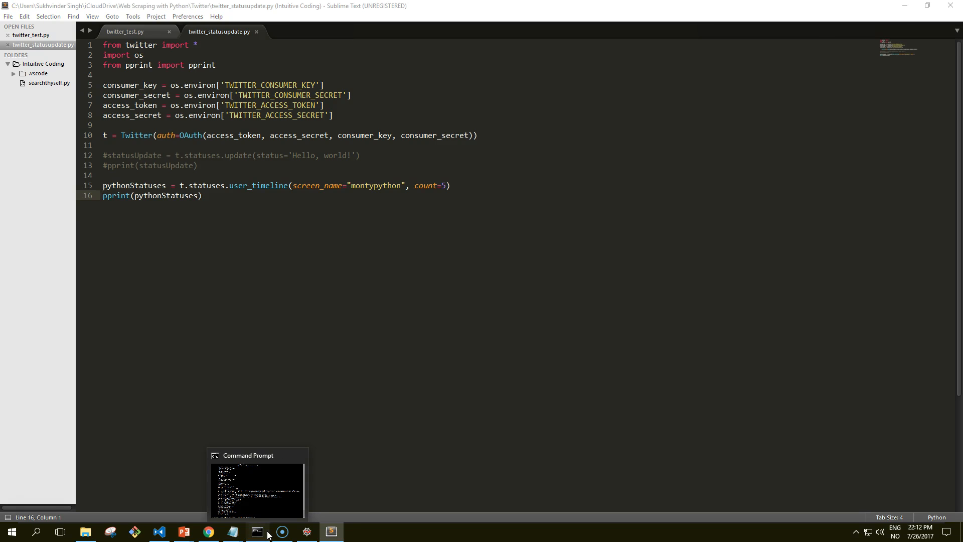
Review the printed Monty Python timeline JSON in Command Prompt, then put it away
click(257, 490)
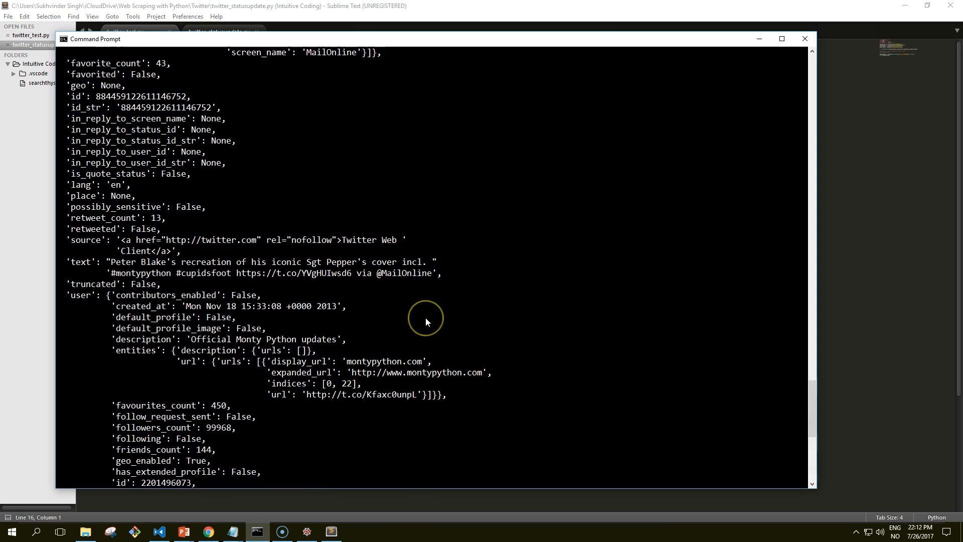
scroll(down, 3)
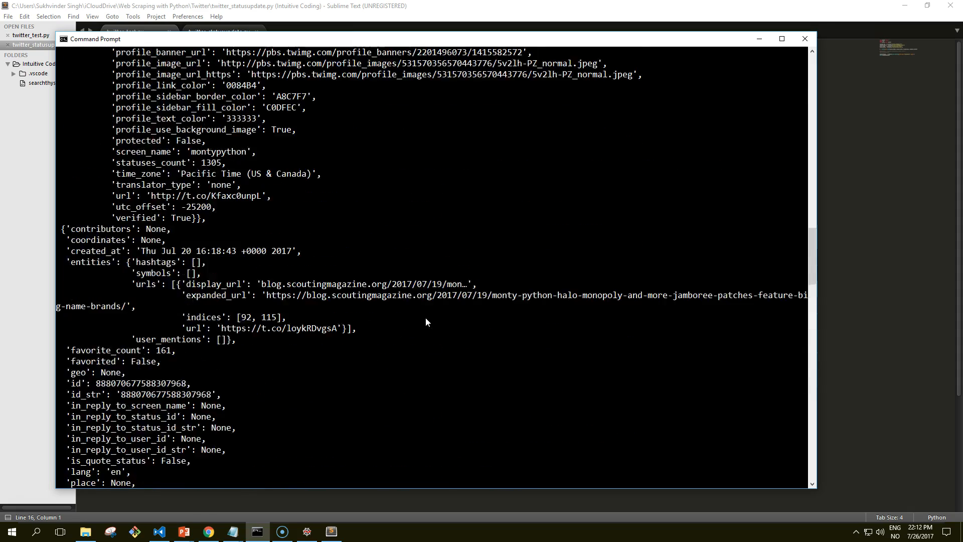
scroll(up, 3)
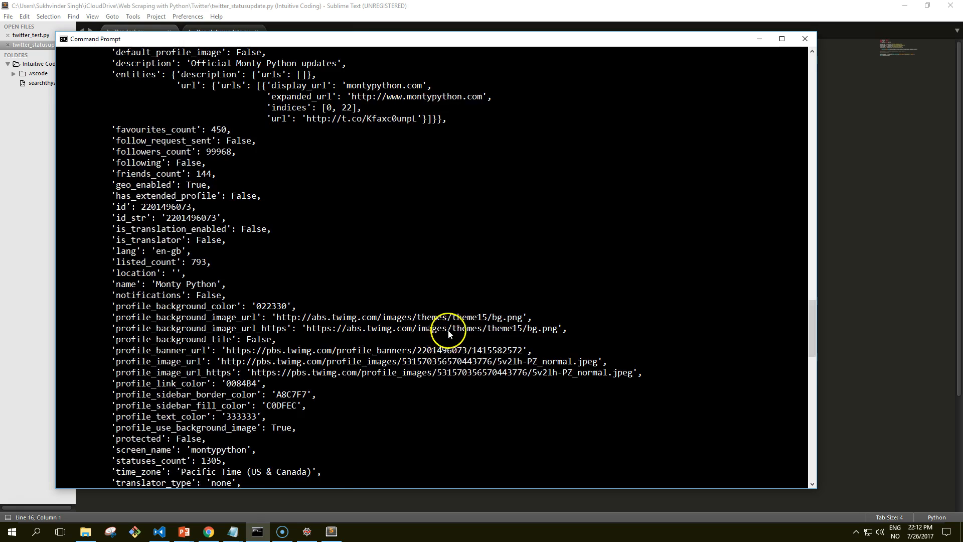
scroll(down, 3)
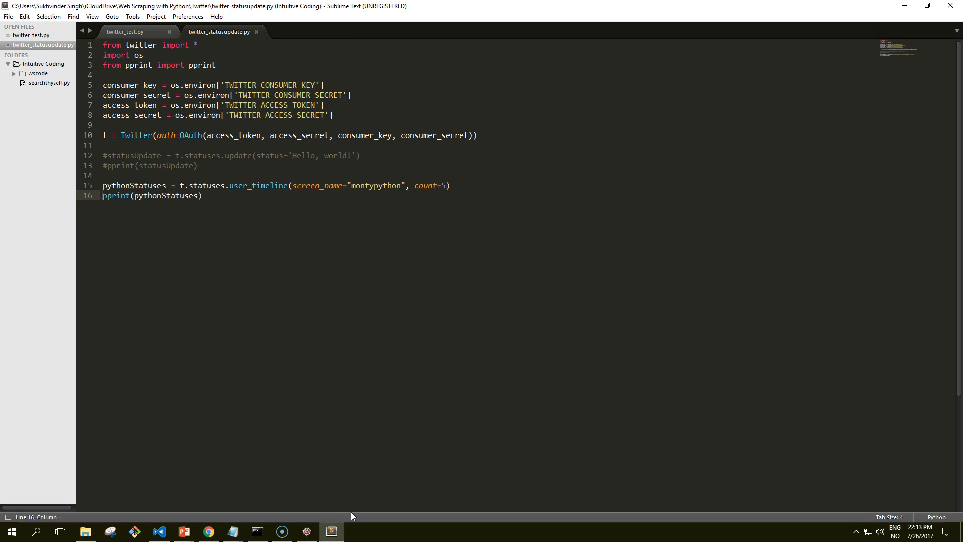
Leave the timeline script and switch to Chrome on the Twitter profile page
click(103, 196)
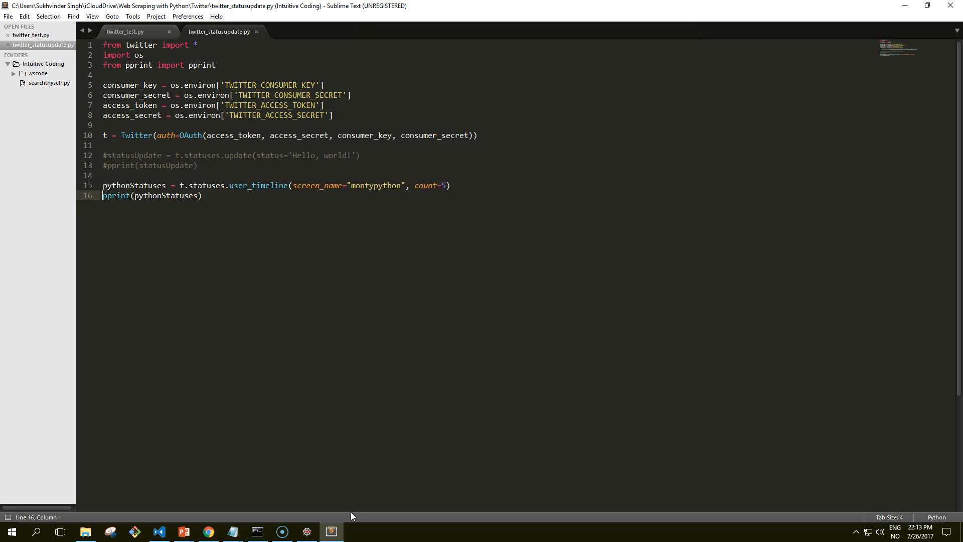
mouse_move(291, 516)
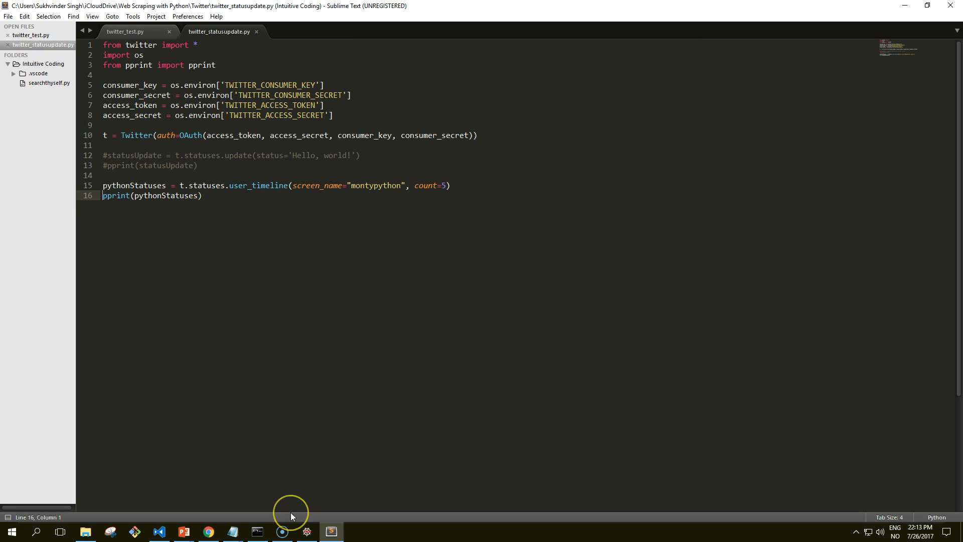
mouse_move(301, 505)
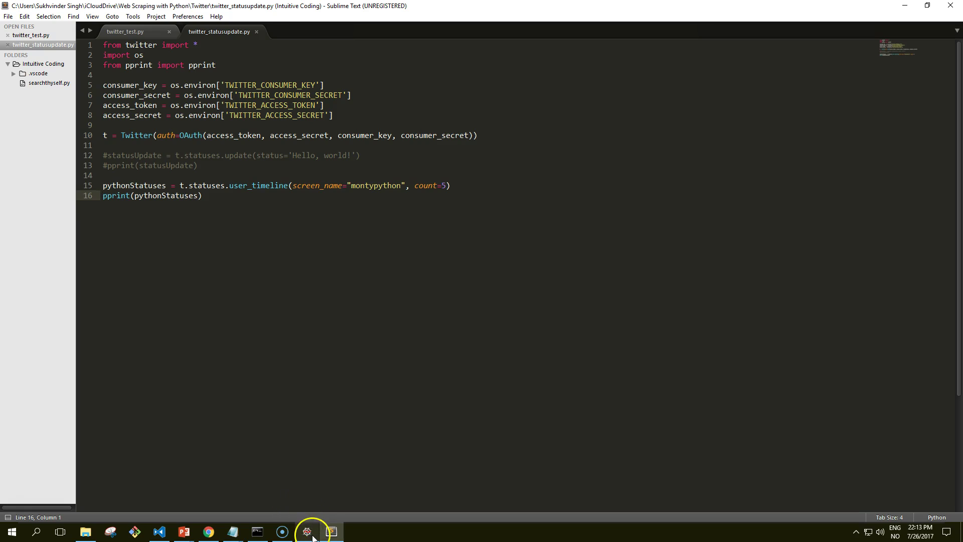
mouse_move(332, 532)
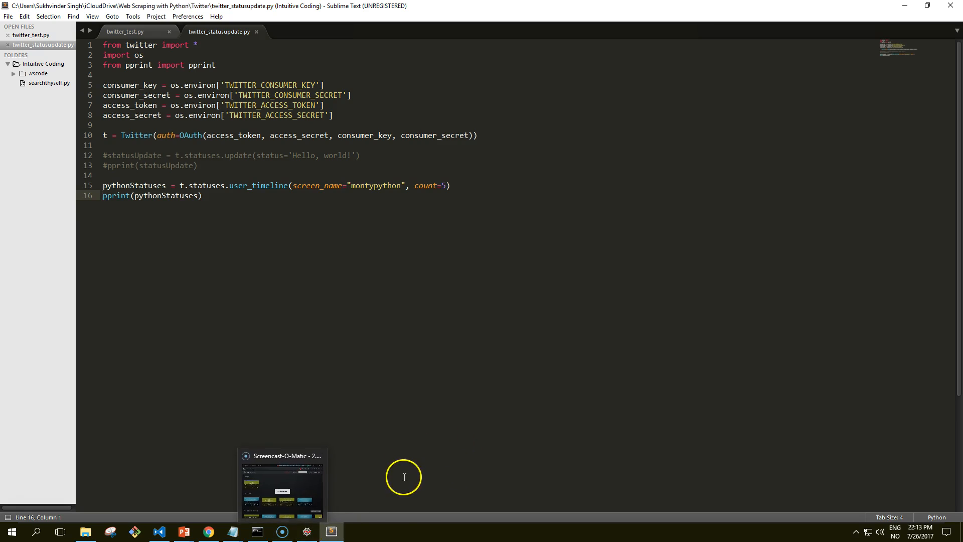
mouse_move(21, 507)
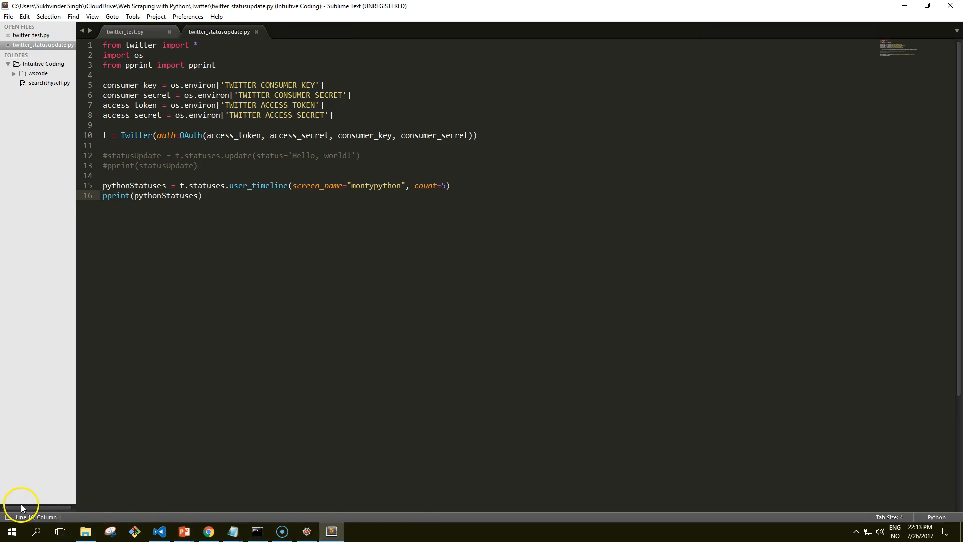
click(103, 196)
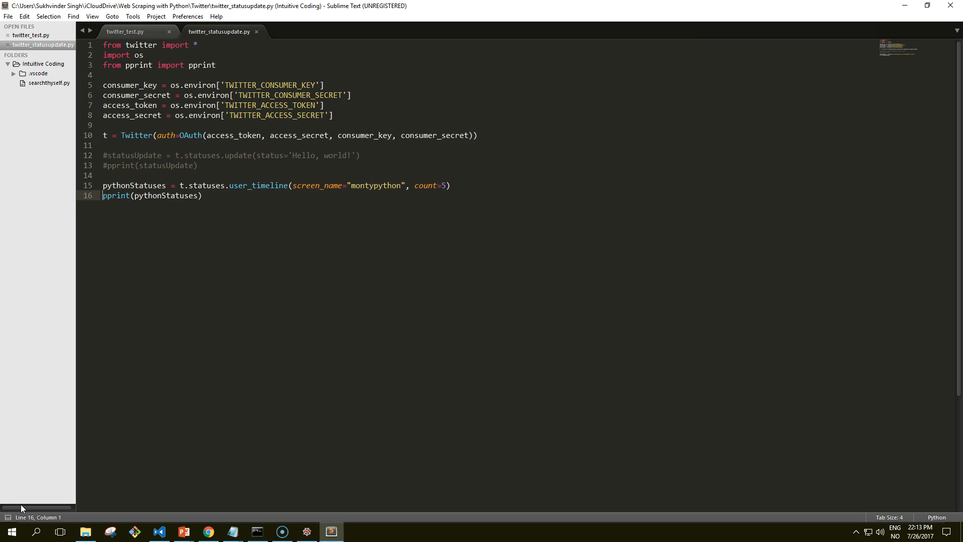
mouse_move(525, 359)
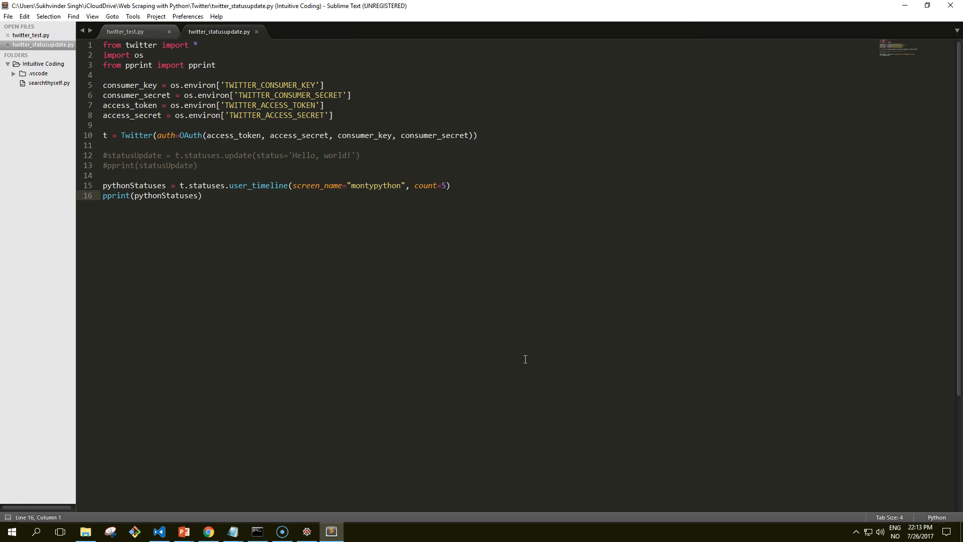
click(104, 195)
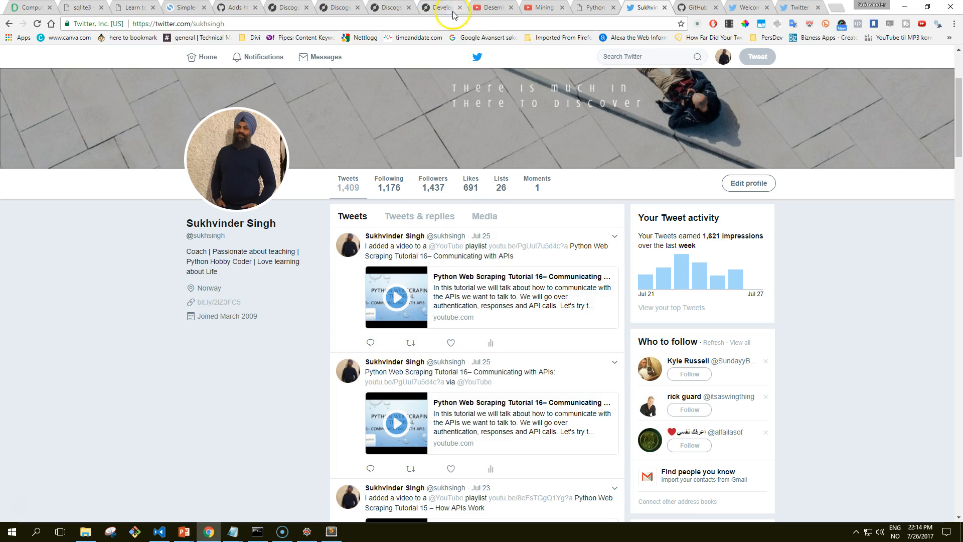
Visit the library's GitHub Twitter class docs, then jump to the Python Twitter Tools Development section
click(594, 7)
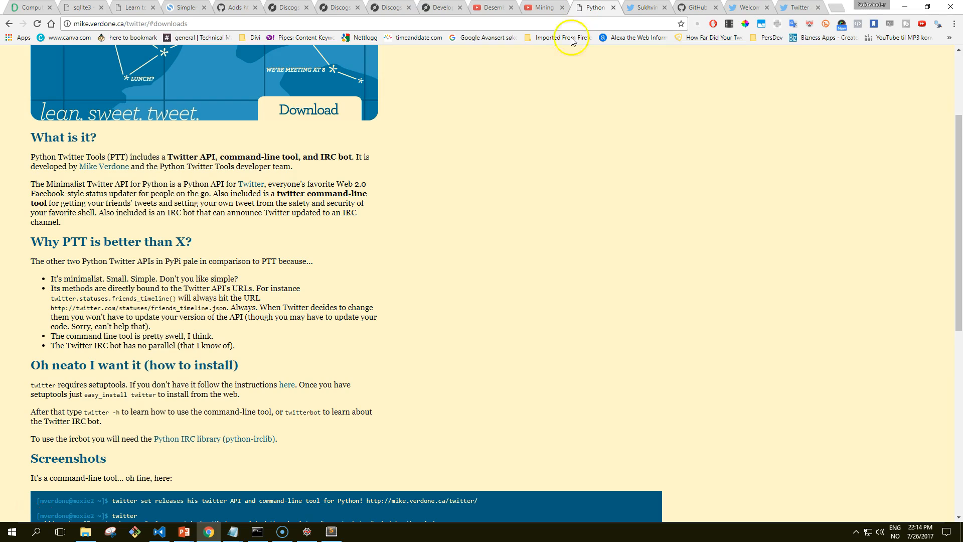
click(694, 7)
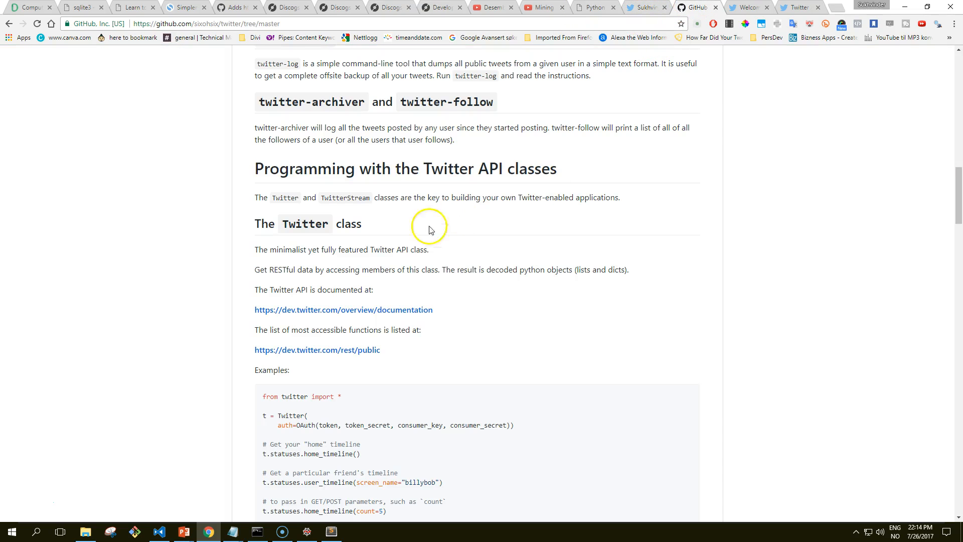
mouse_move(415, 264)
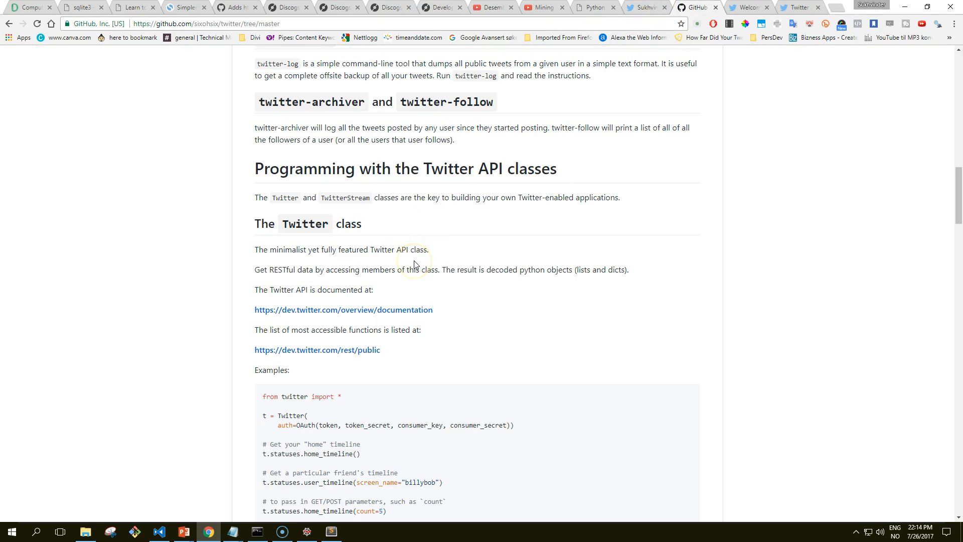
mouse_move(602, 179)
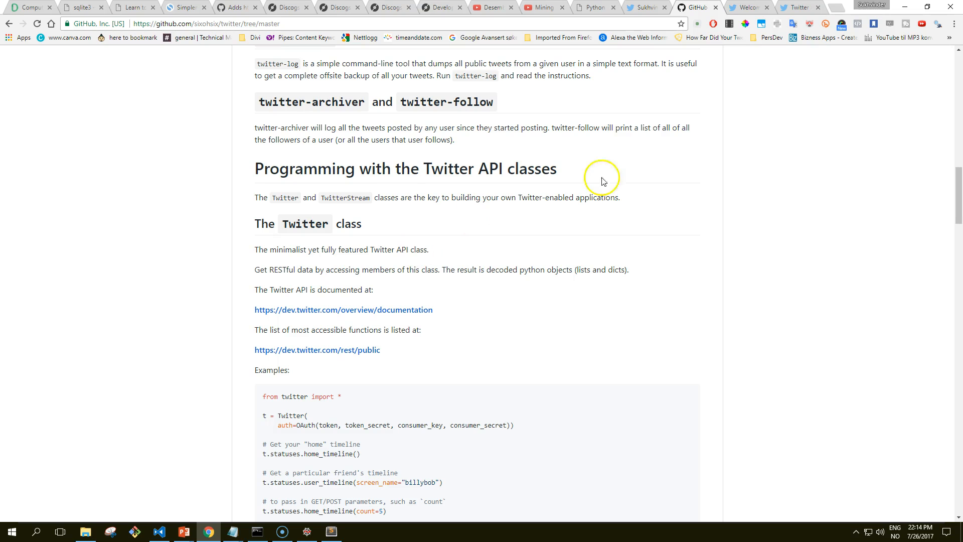
click(592, 7)
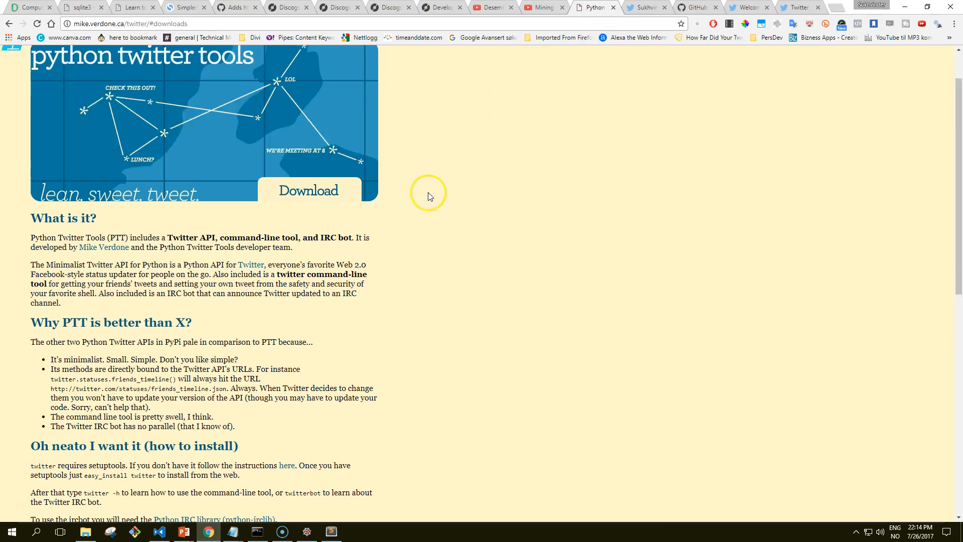
scroll(up, 3)
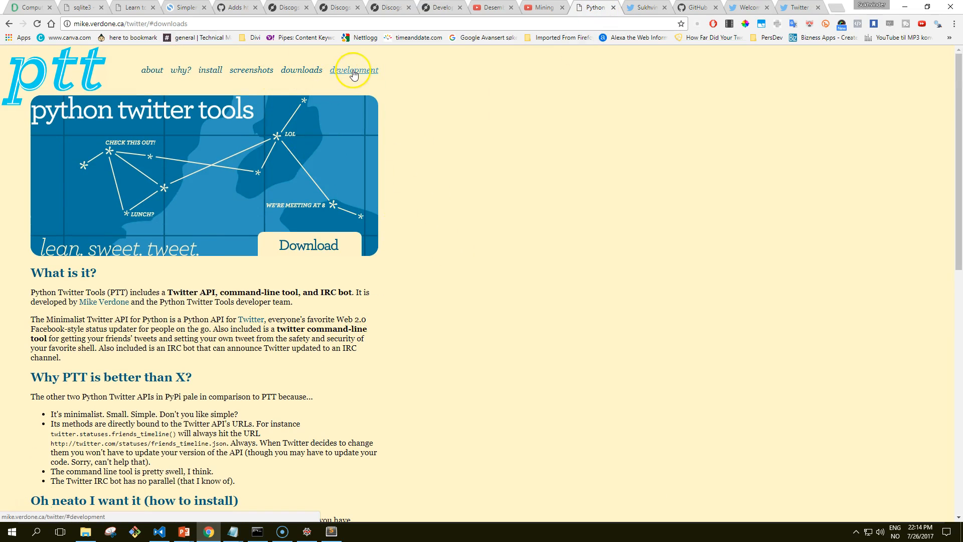
click(354, 69)
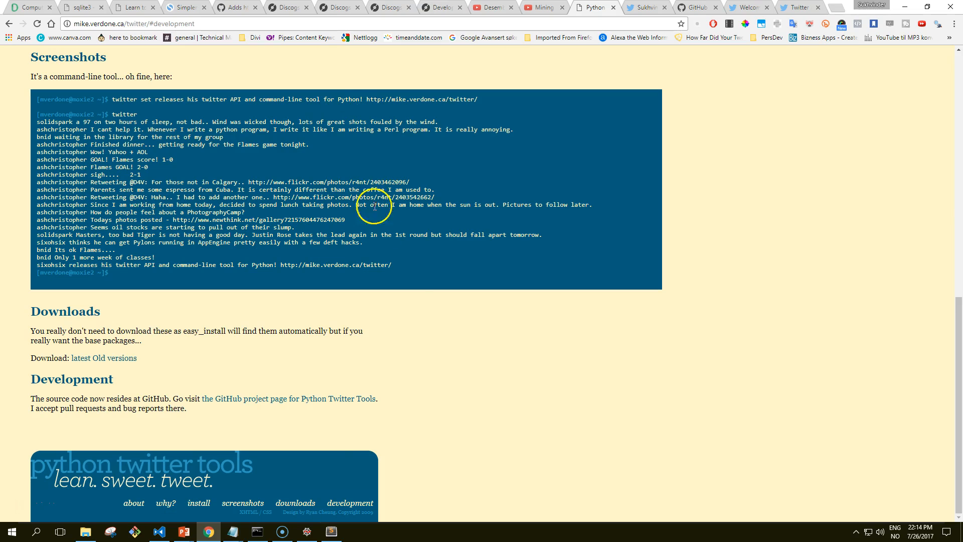
mouse_move(285, 400)
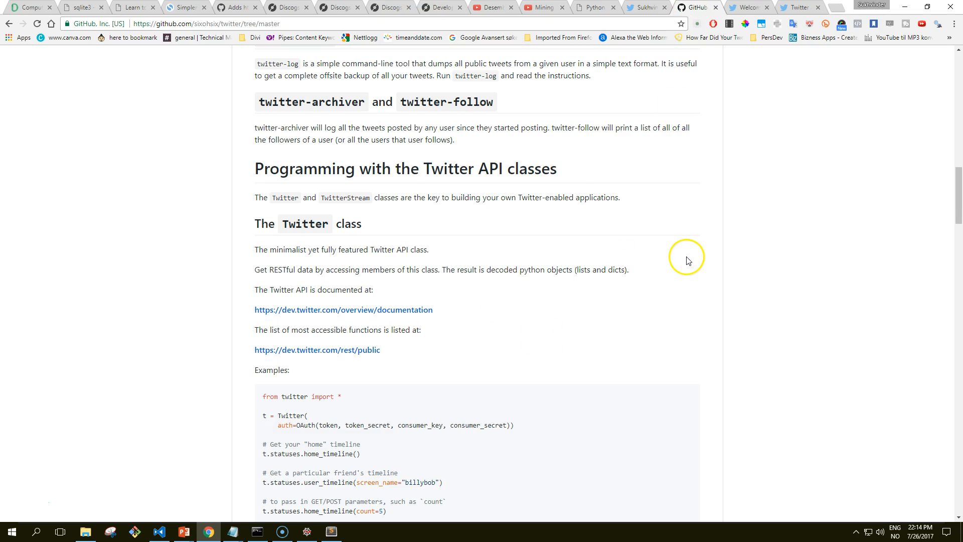
Scroll the GitHub README past the Twitter class examples to 'Using the data returned'
scroll(down, 3)
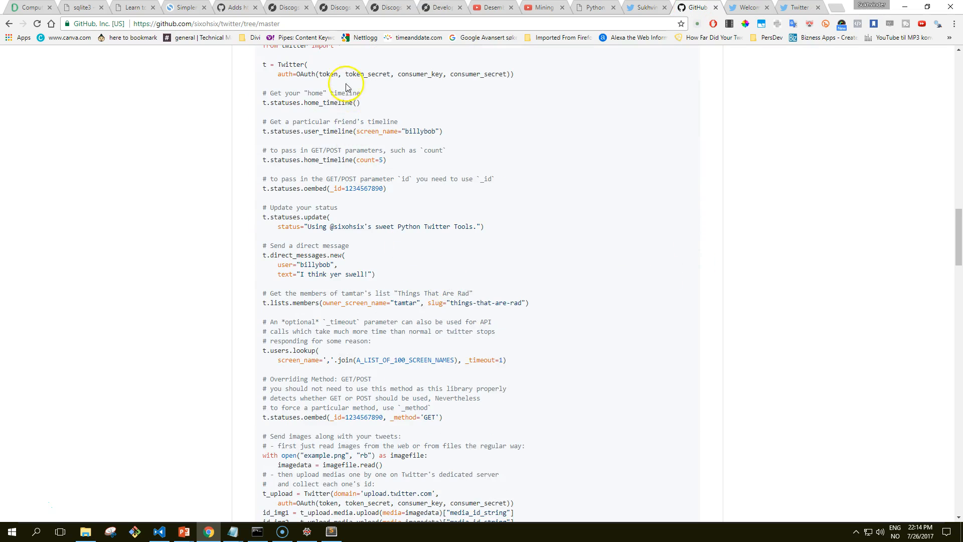
scroll(down, 3)
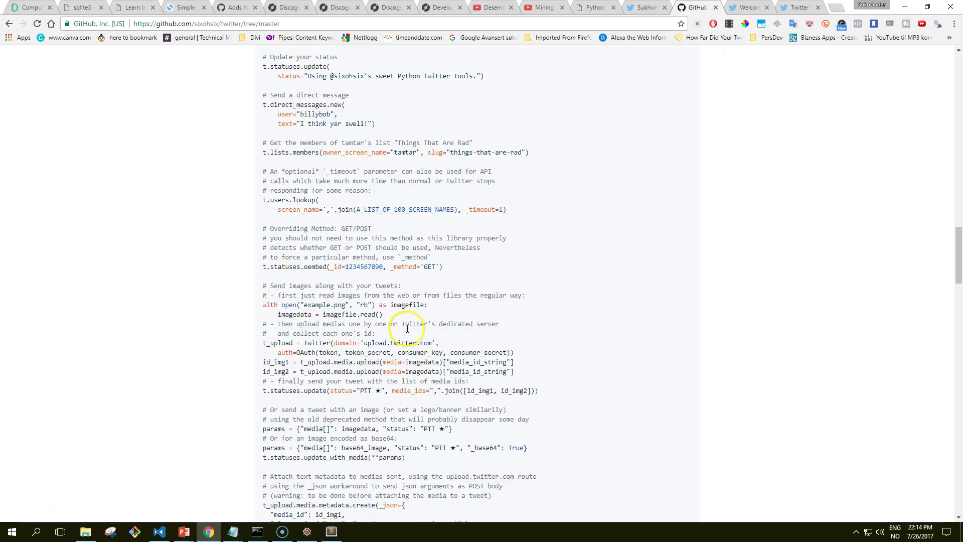
scroll(down, 3)
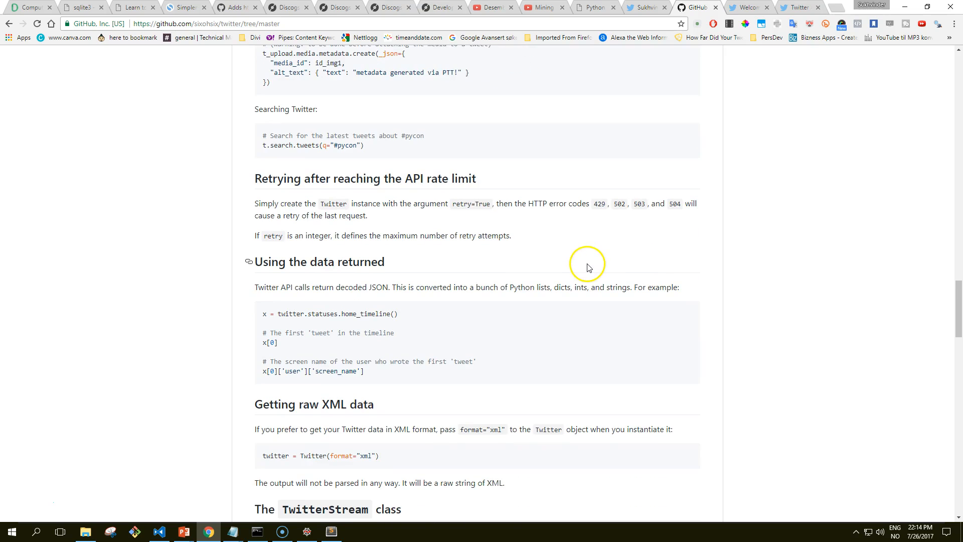
mouse_move(602, 315)
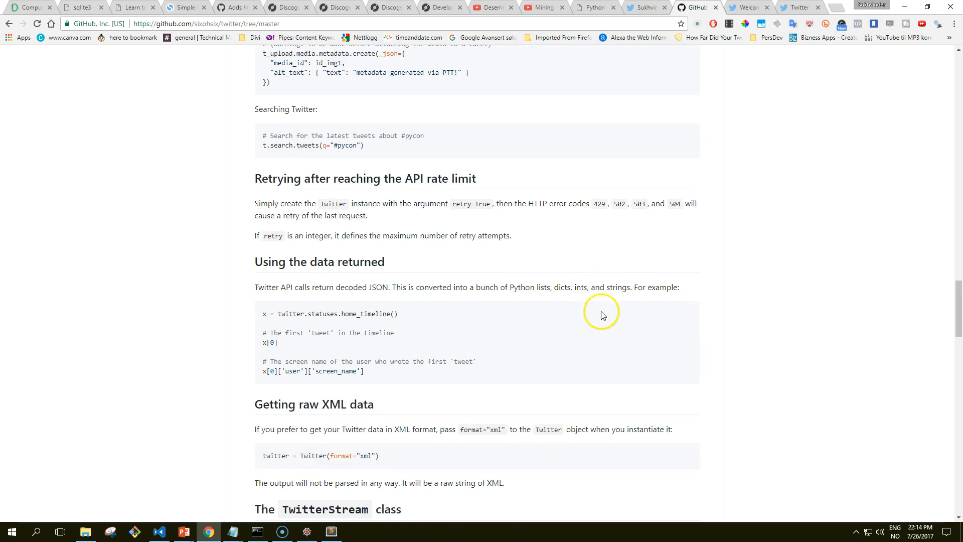
mouse_move(606, 361)
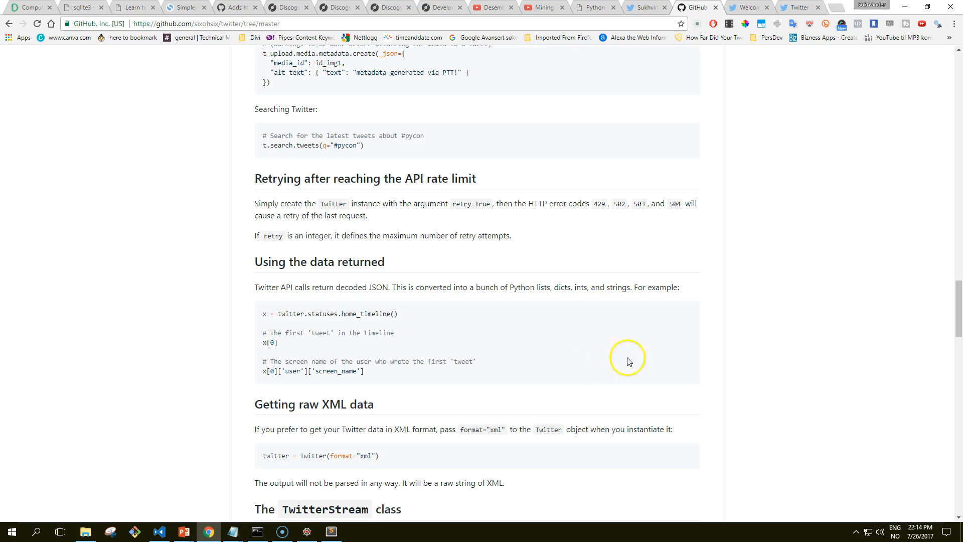
mouse_move(646, 248)
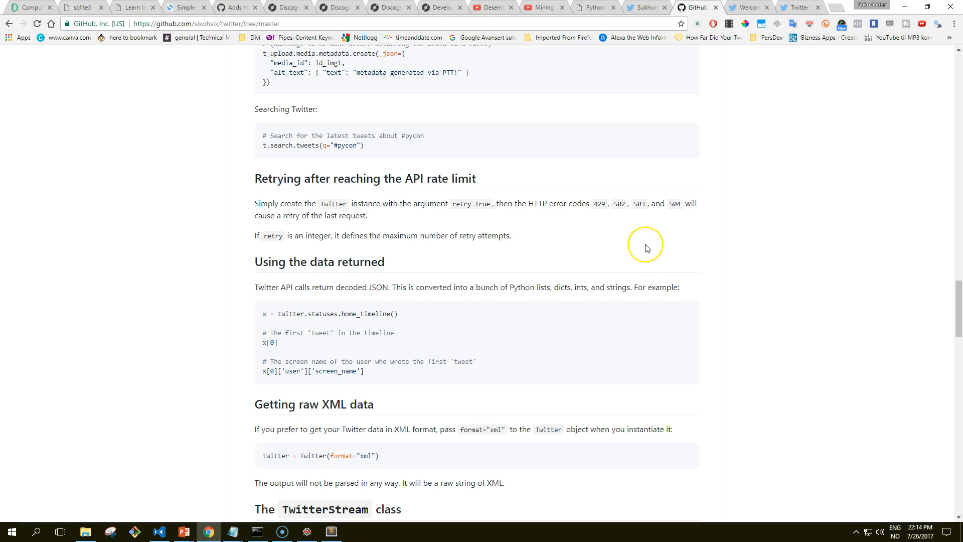
mouse_move(645, 248)
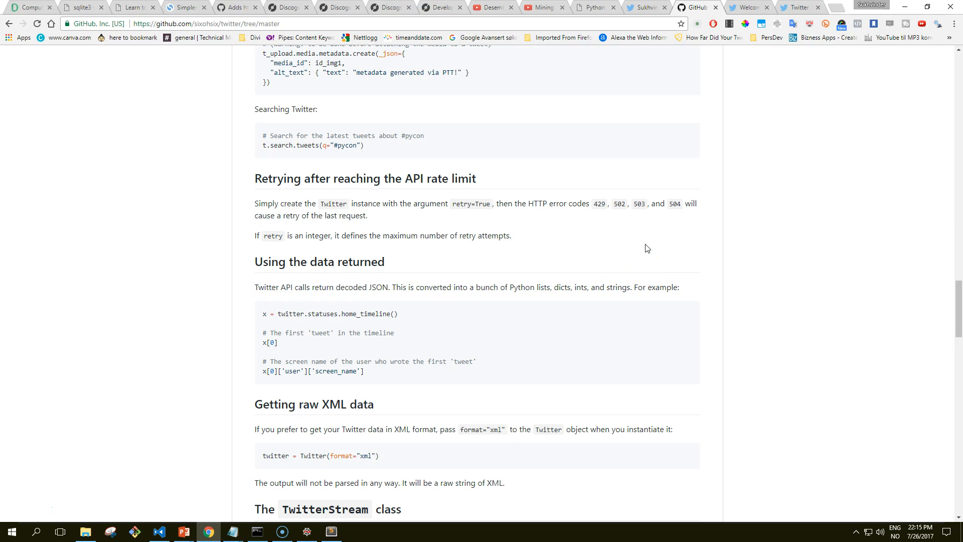
mouse_move(28, 499)
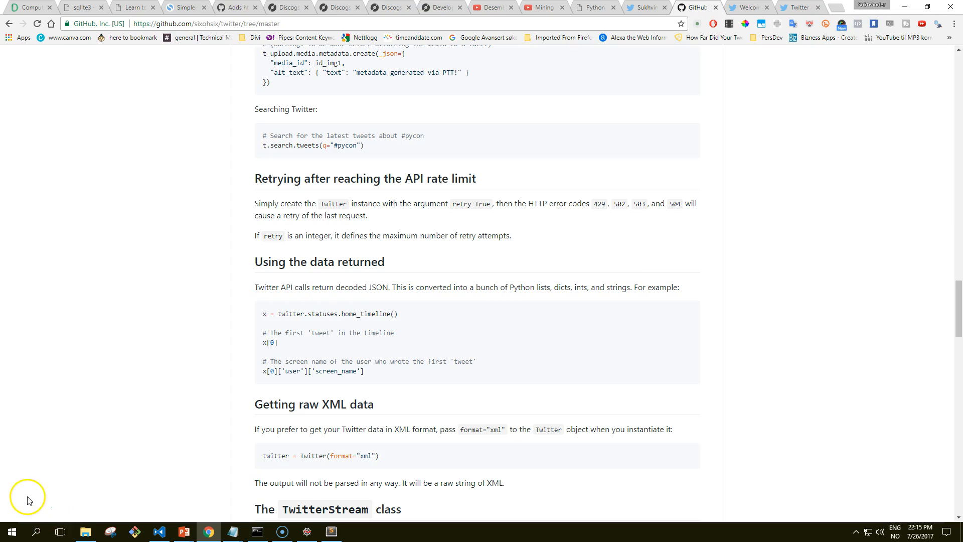